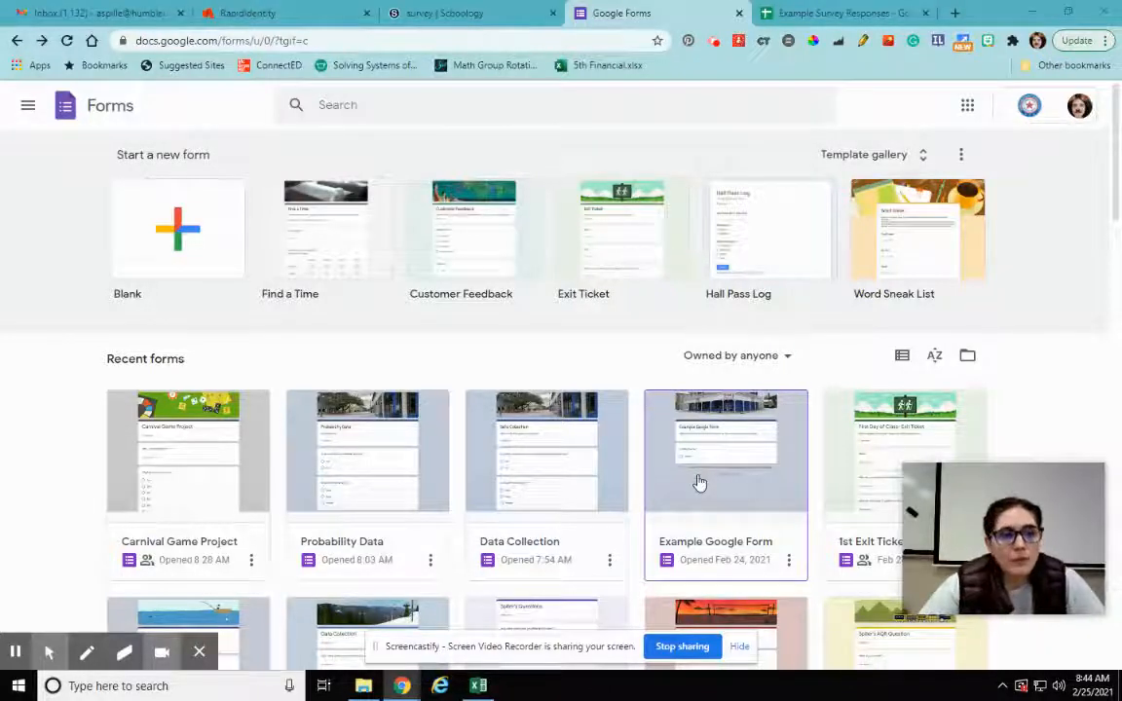
{"action": "mouse_move", "coordinate": [705, 433]}
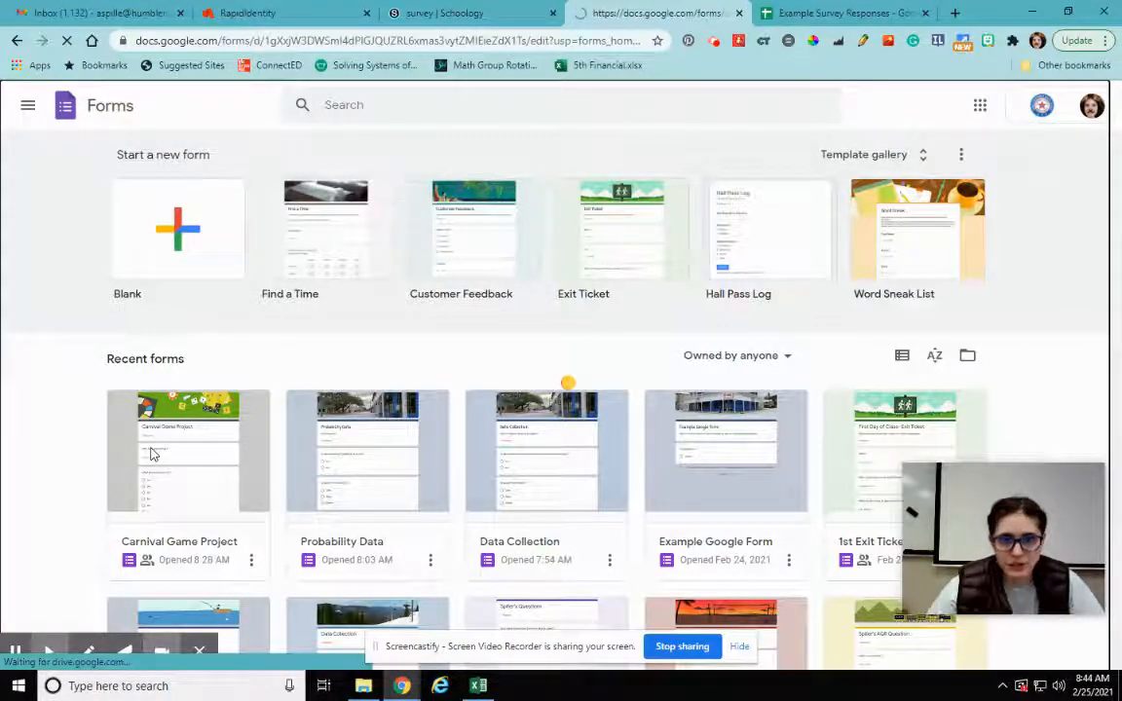
Open the Carnival Game Project form from the recent forms.
{"action": "left_click", "coordinate": [187, 450]}
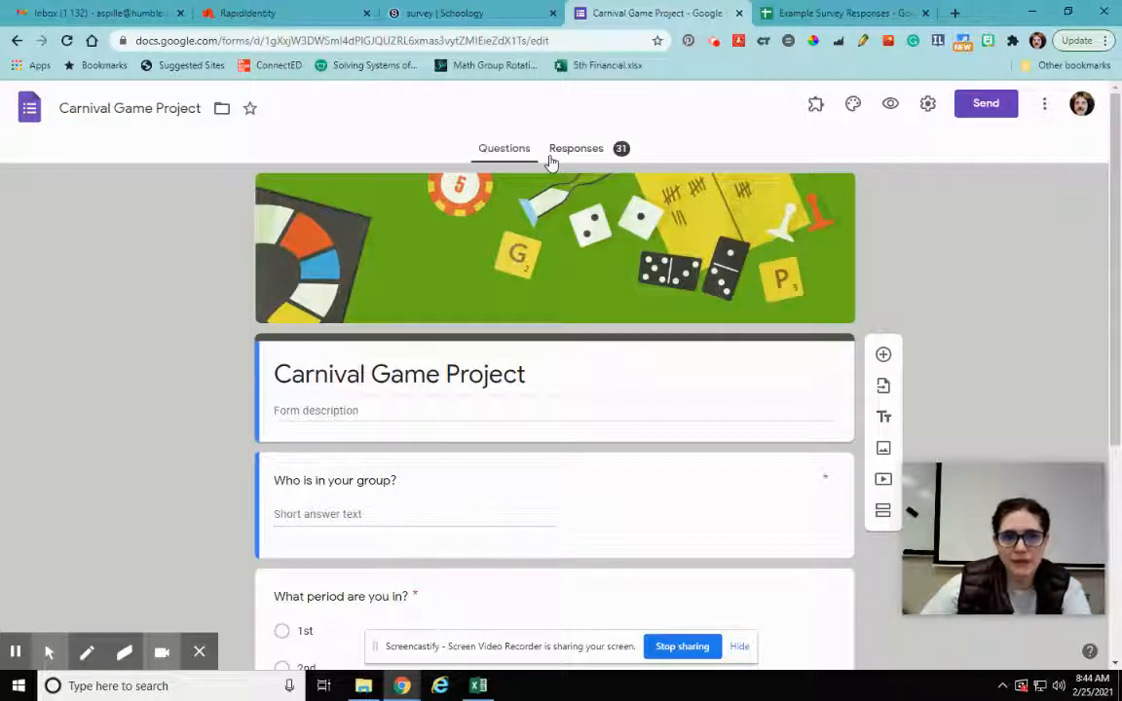
{"action": "mouse_move", "coordinate": [627, 162]}
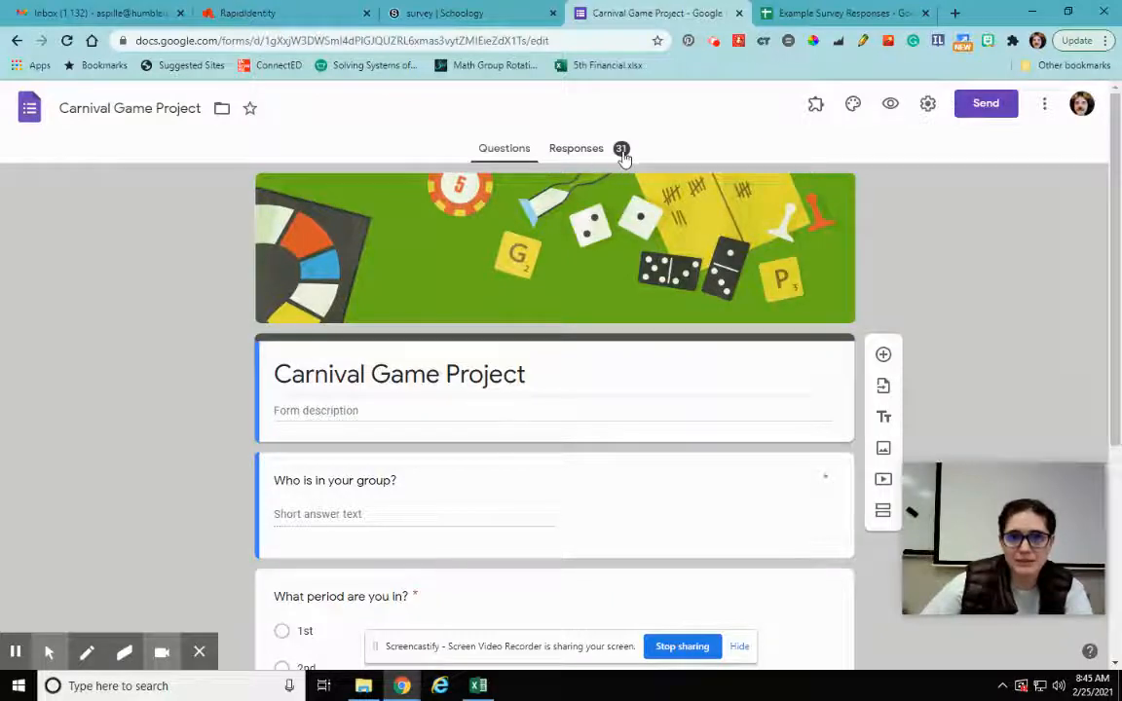
View the Responses summary with the period pie chart and carnival game bar chart.
{"action": "left_click", "coordinate": [577, 148]}
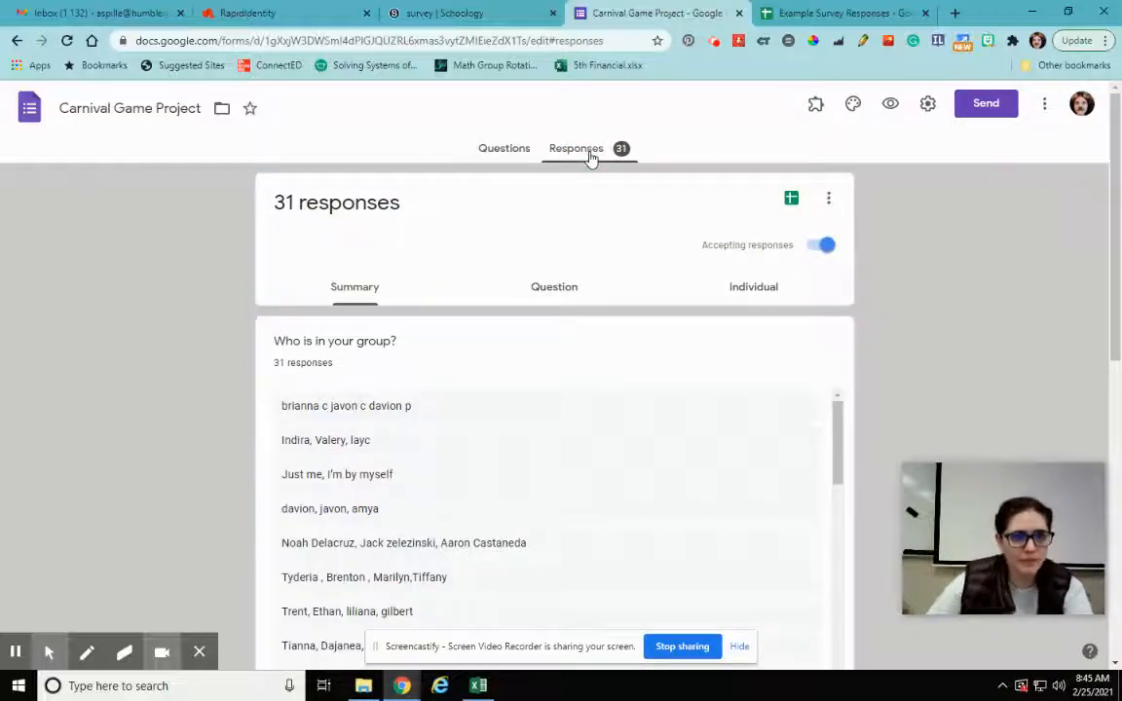
{"action": "scroll", "scroll_direction": "down", "scroll_amount": 3}
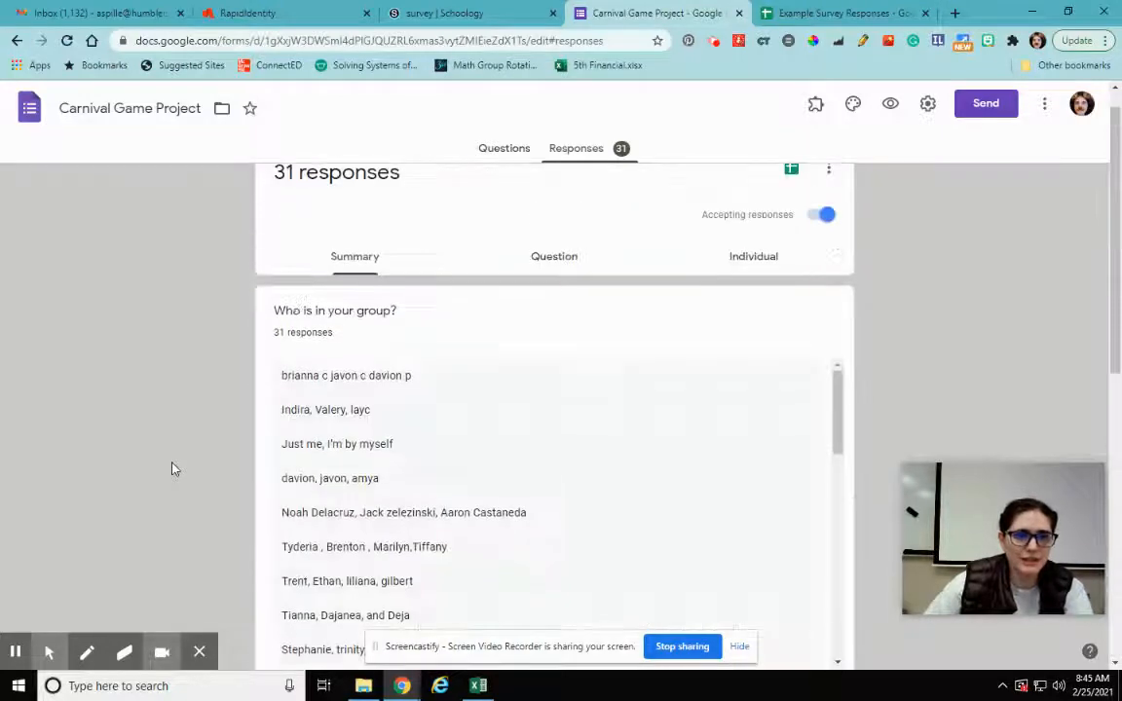
{"action": "scroll", "scroll_direction": "down", "scroll_amount": 3}
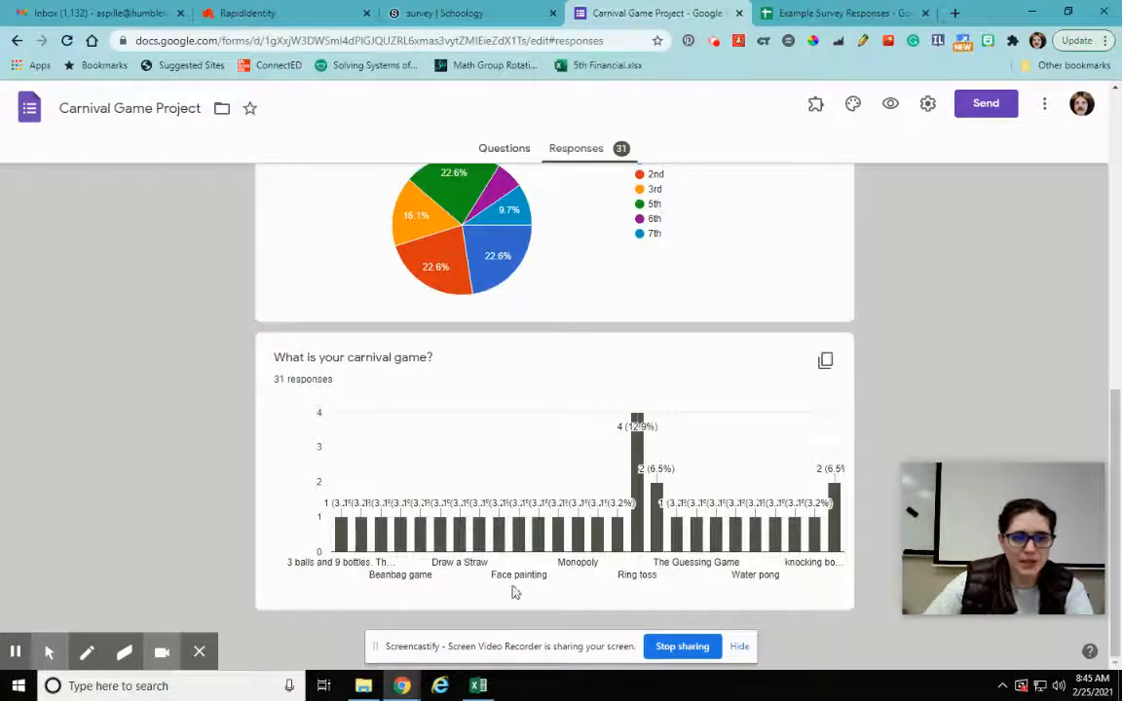
{"action": "mouse_move", "coordinate": [300, 548]}
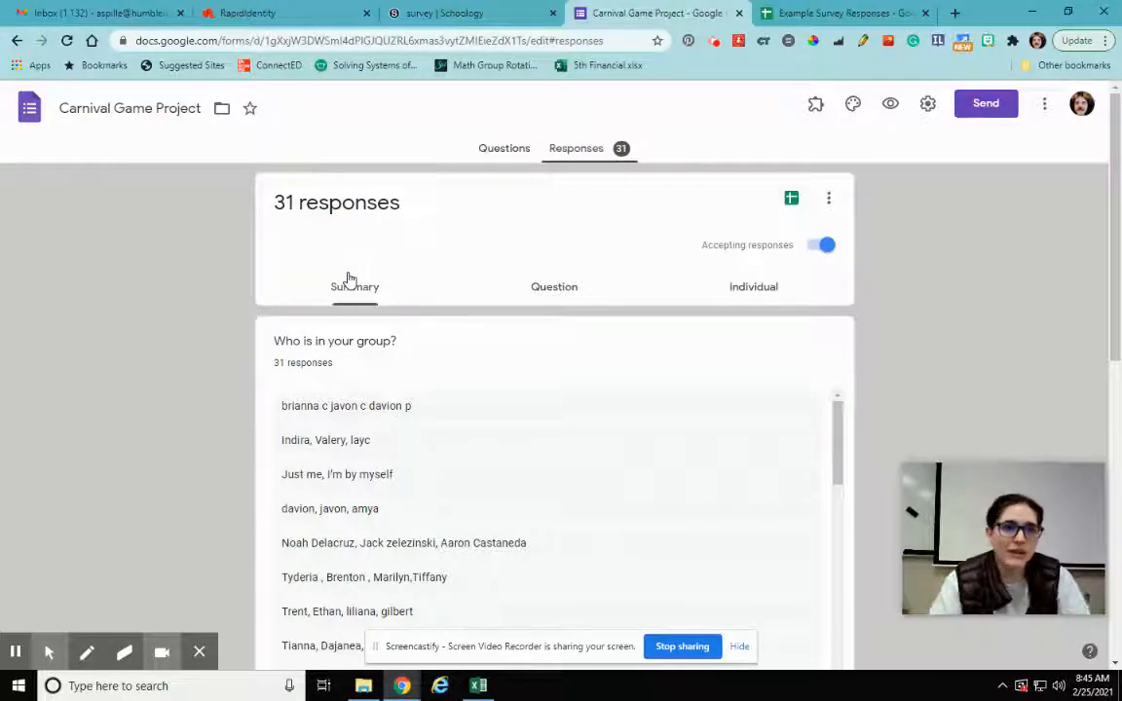
{"action": "mouse_move", "coordinate": [517, 156]}
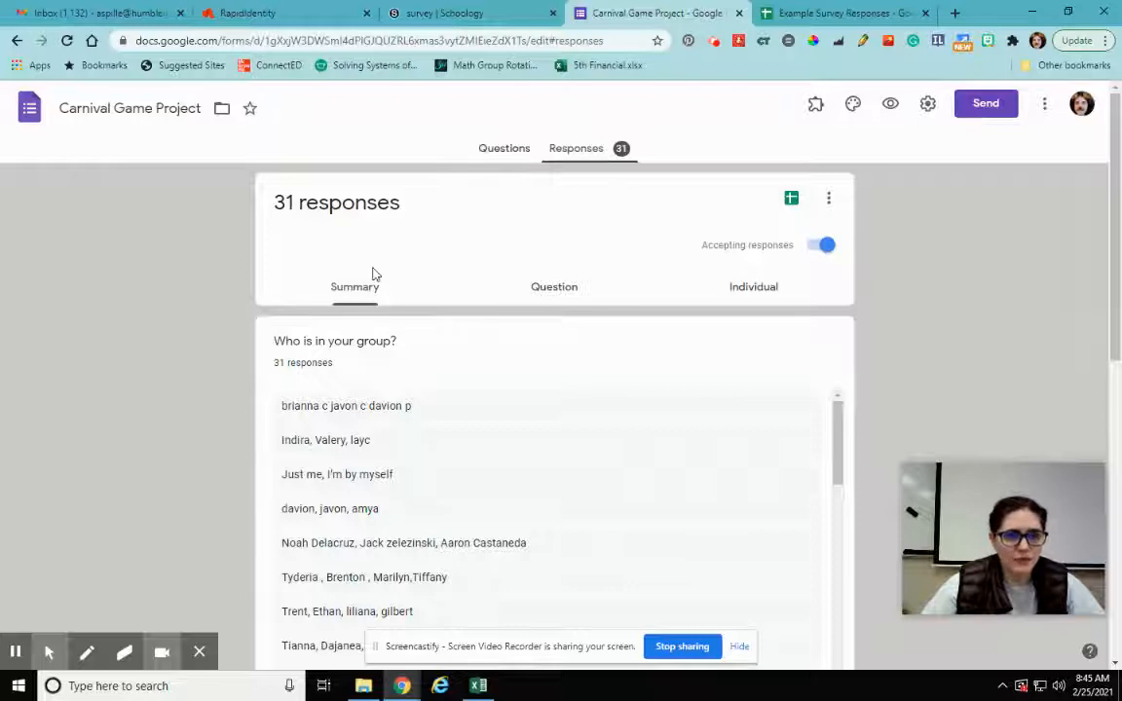
{"action": "mouse_move", "coordinate": [553, 297]}
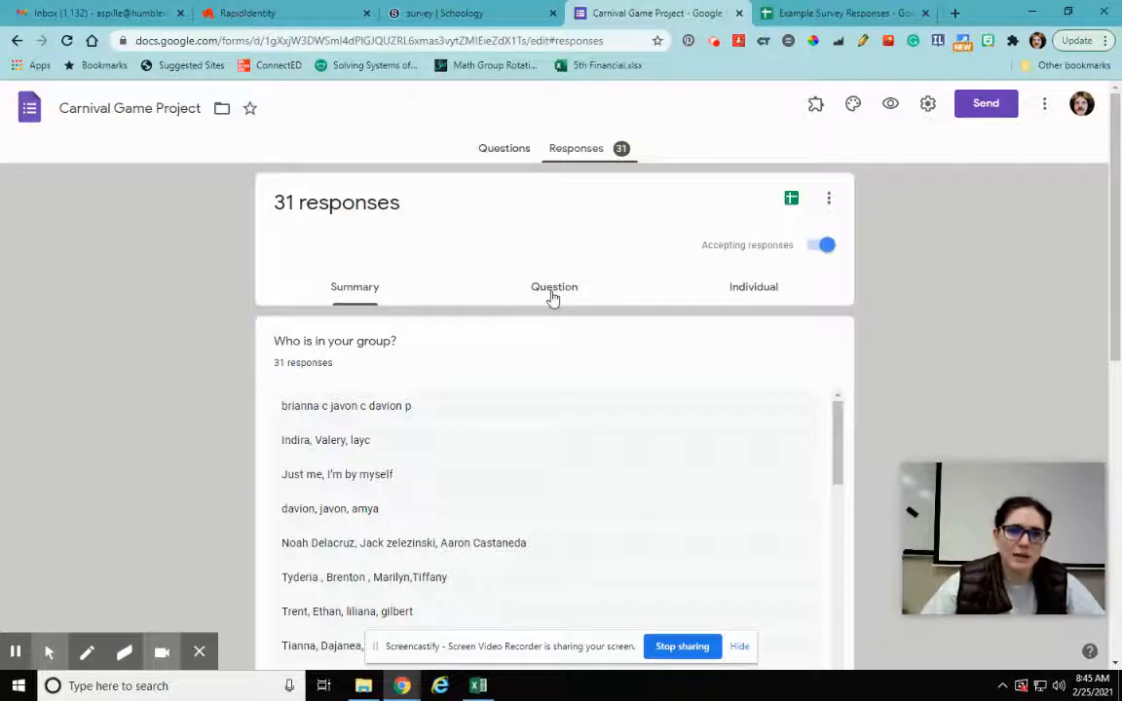
{"action": "mouse_move", "coordinate": [528, 310]}
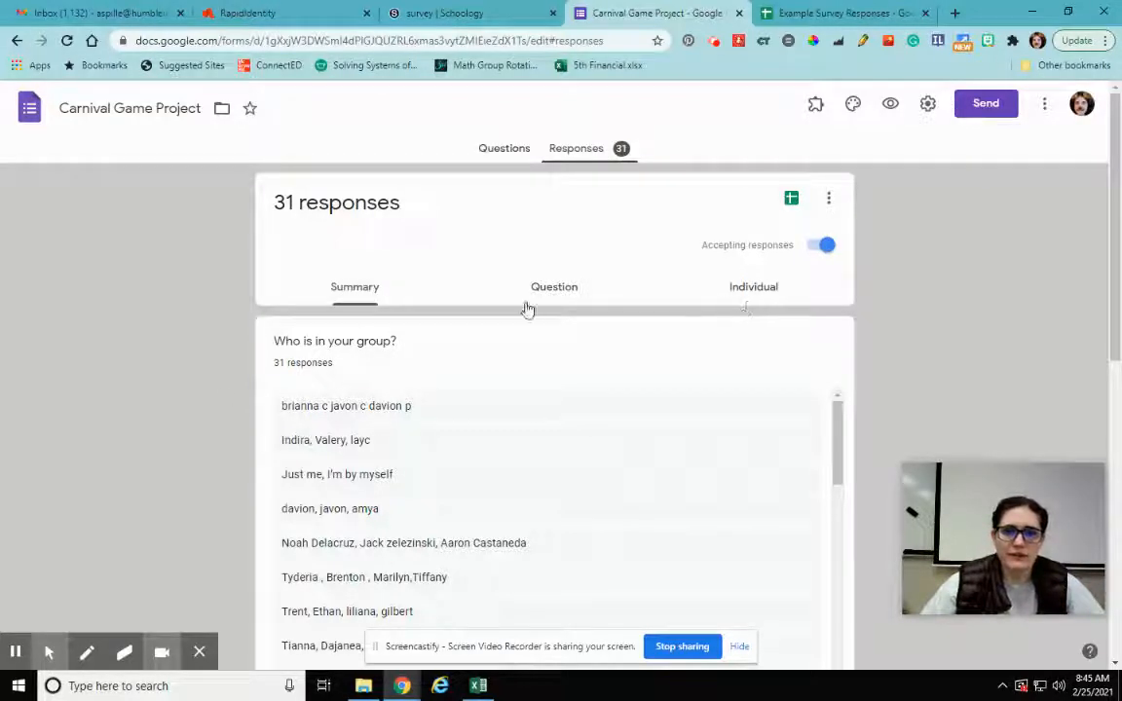
{"action": "mouse_move", "coordinate": [748, 214]}
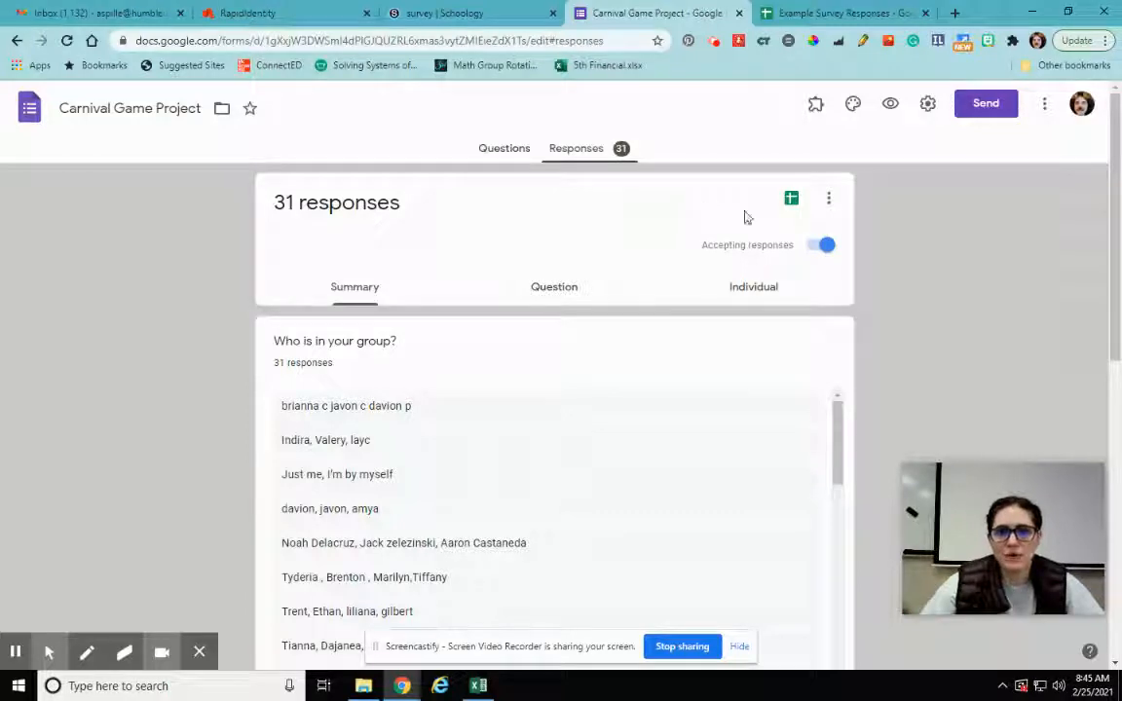
{"action": "mouse_move", "coordinate": [791, 199]}
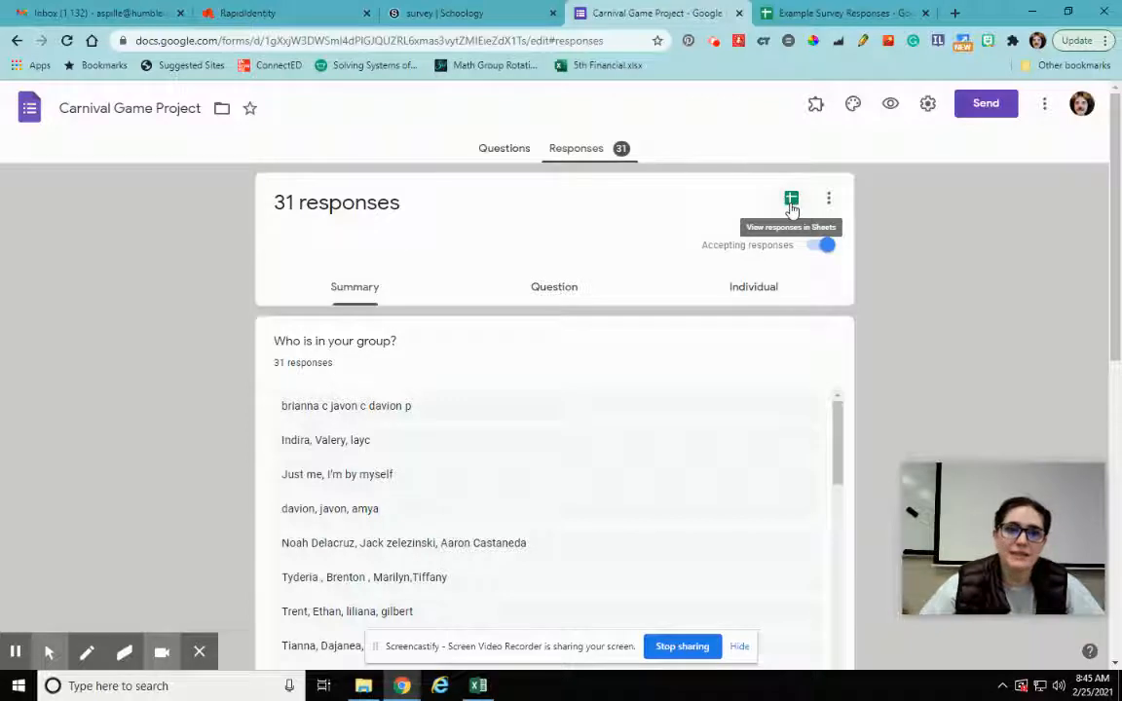
View the Carnival Game Project responses in a Sheets spreadsheet.
{"action": "left_click", "coordinate": [791, 198]}
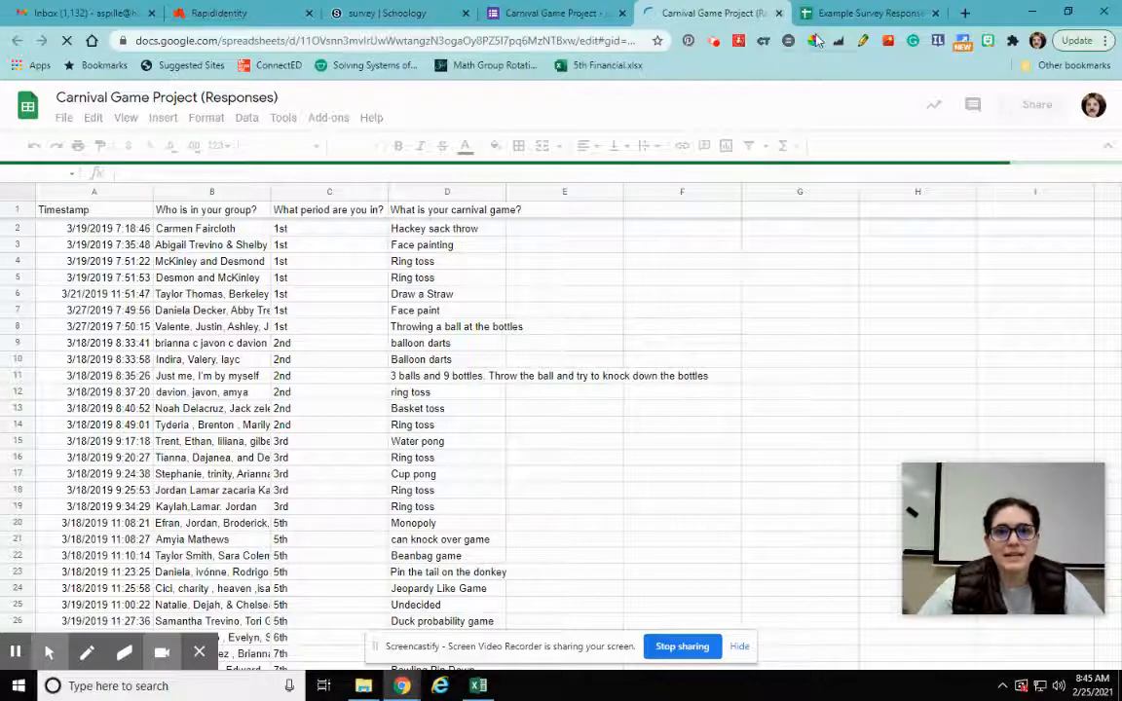
Bring the Example Survey Responses spreadsheet forward in the browser.
{"action": "left_click", "coordinate": [857, 11]}
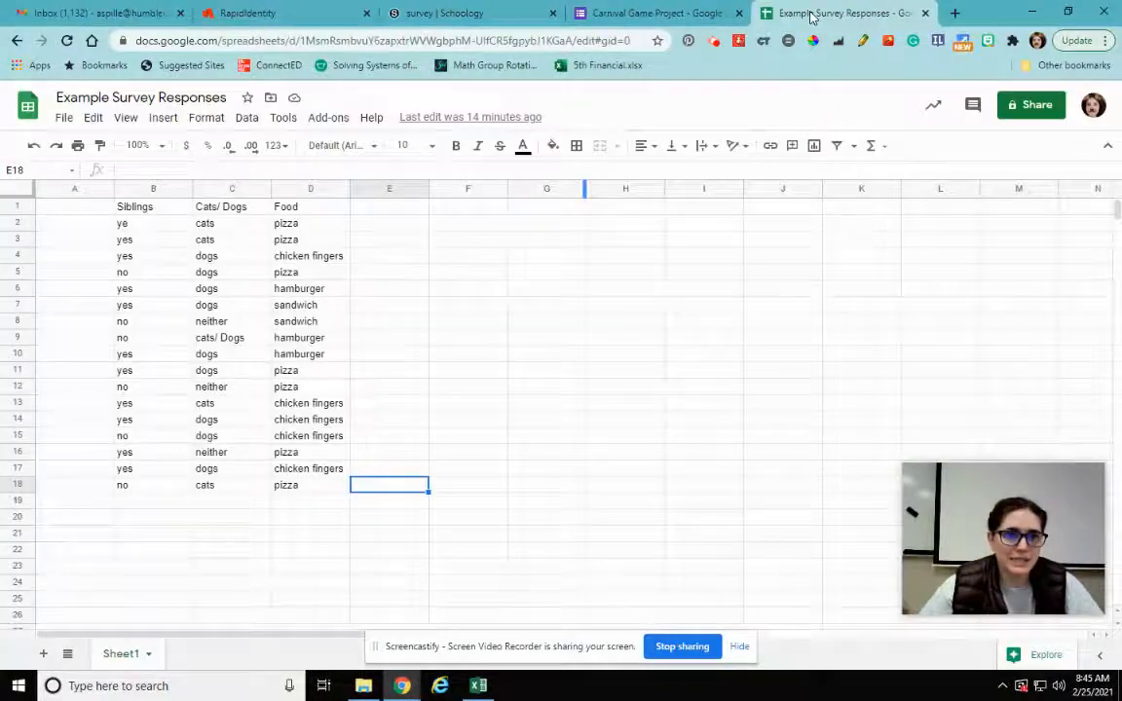
{"action": "mouse_move", "coordinate": [670, 499]}
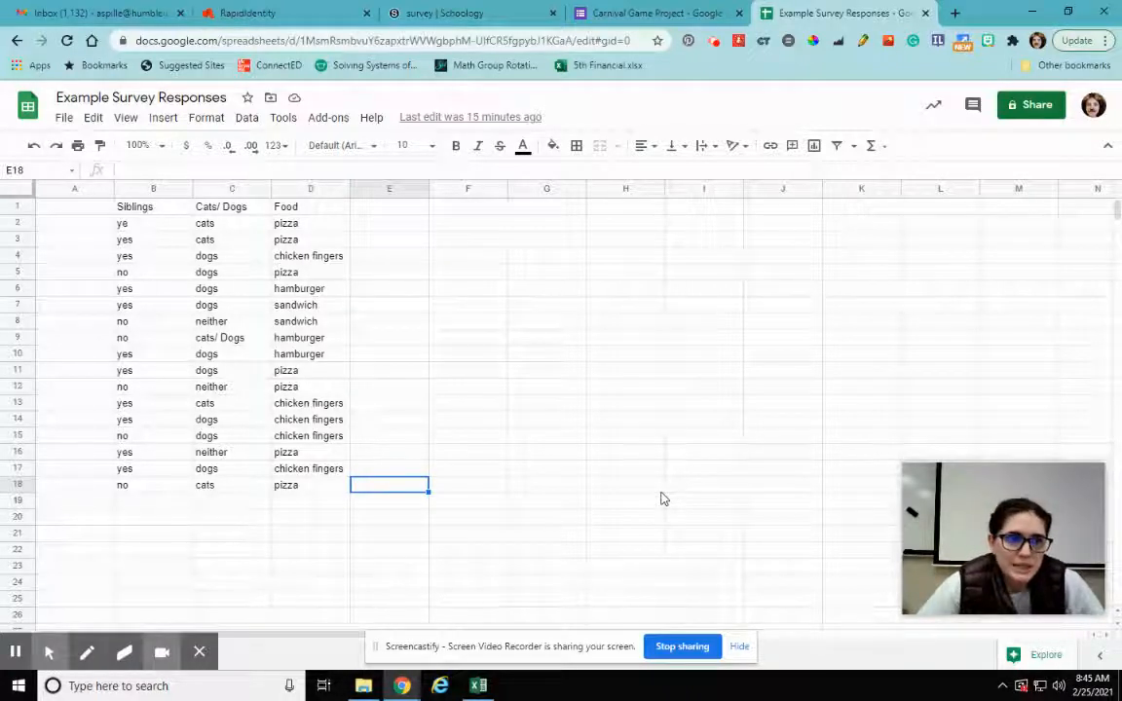
{"action": "mouse_move", "coordinate": [133, 273]}
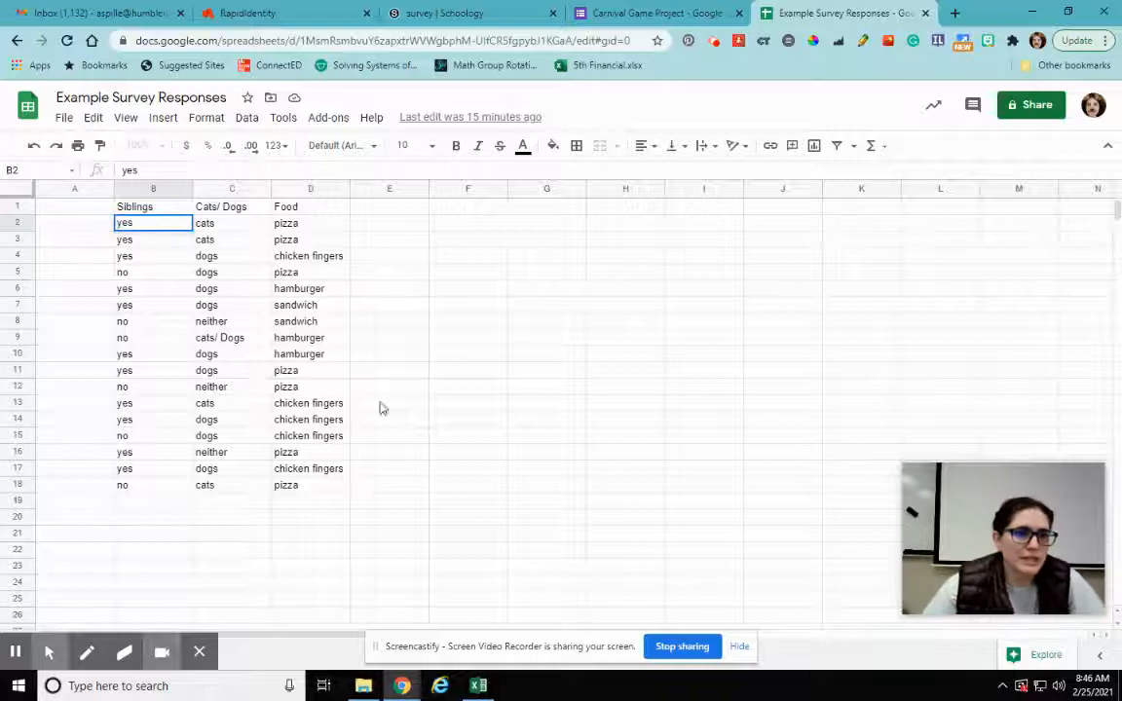
{"action": "left_click", "coordinate": [624, 468]}
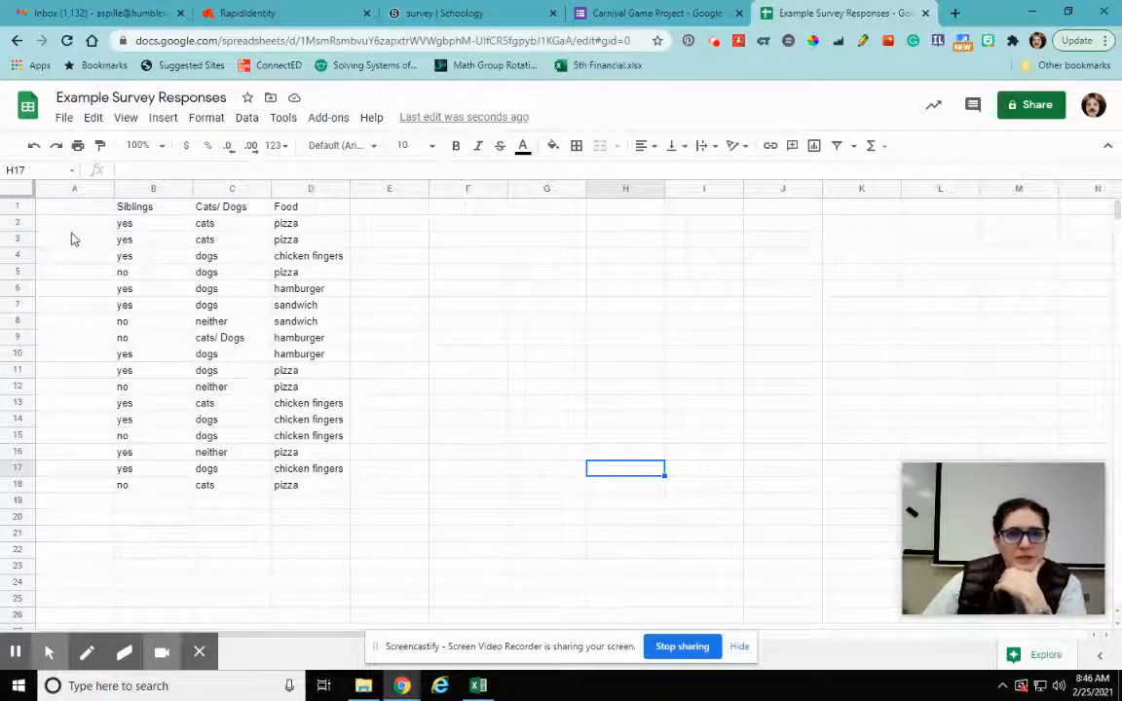
{"action": "mouse_move", "coordinate": [84, 265]}
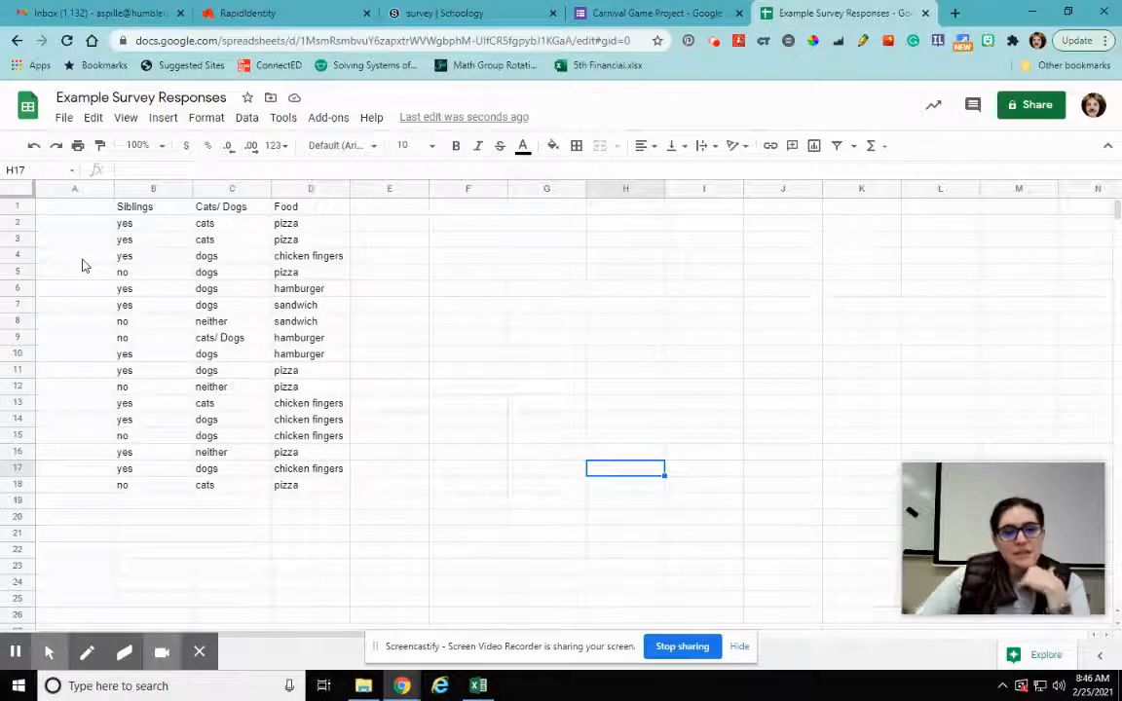
{"action": "mouse_move", "coordinate": [168, 216]}
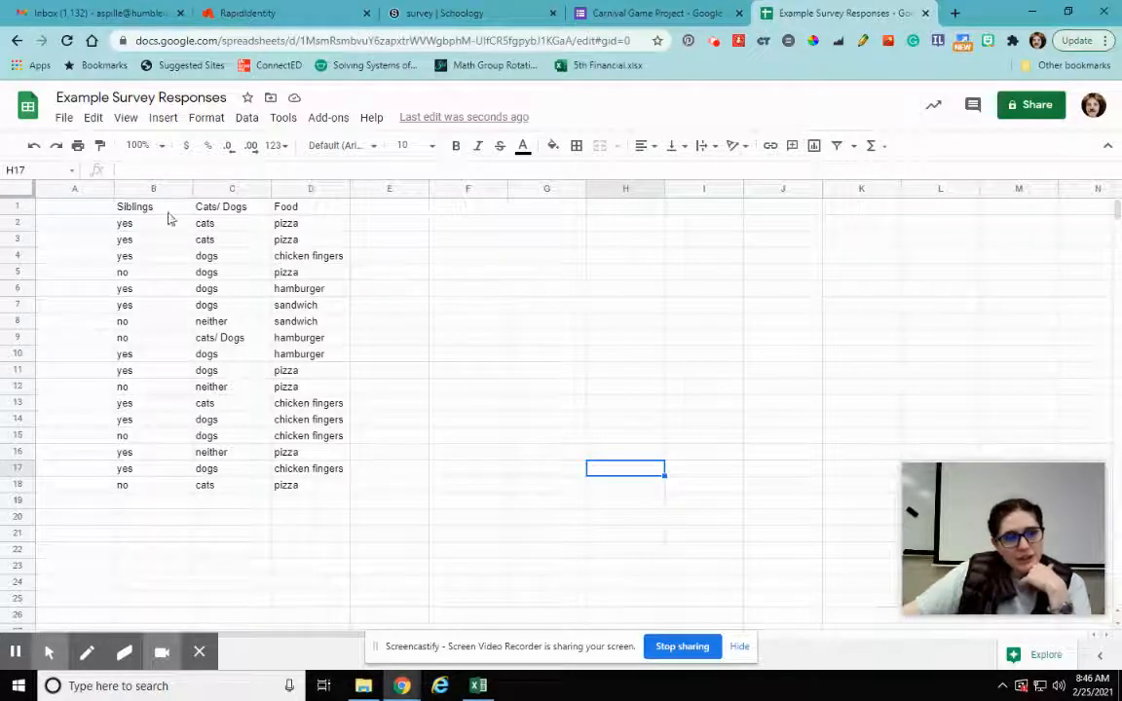
{"action": "mouse_move", "coordinate": [206, 419]}
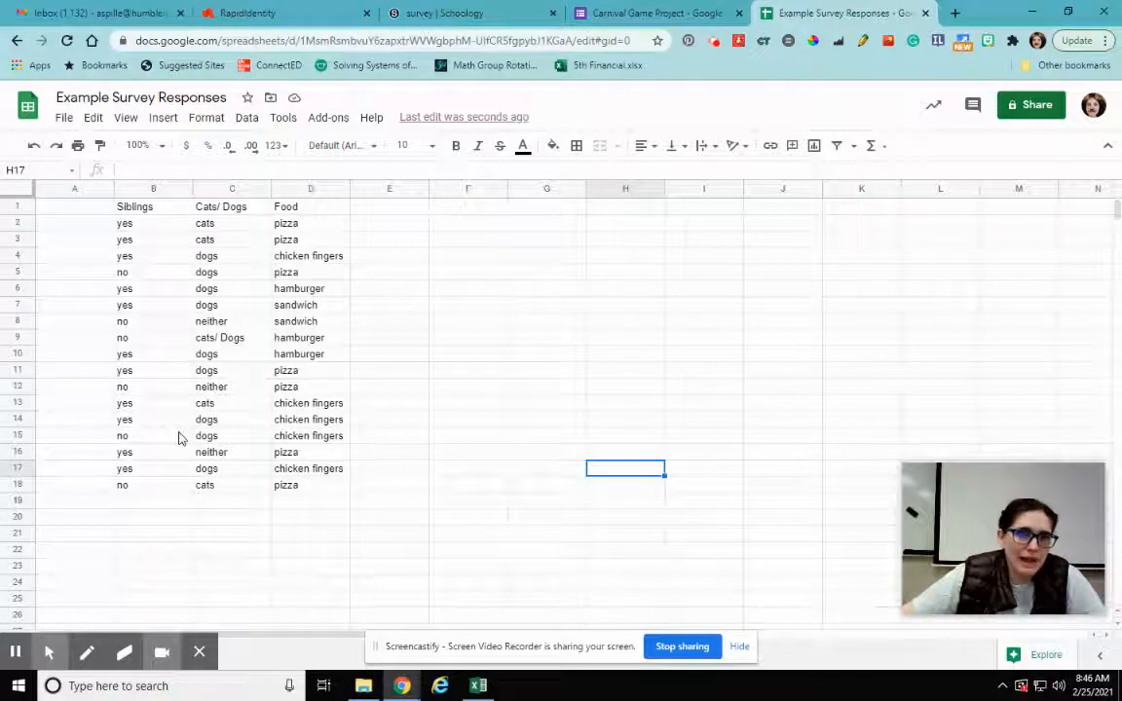
{"action": "mouse_move", "coordinate": [561, 625]}
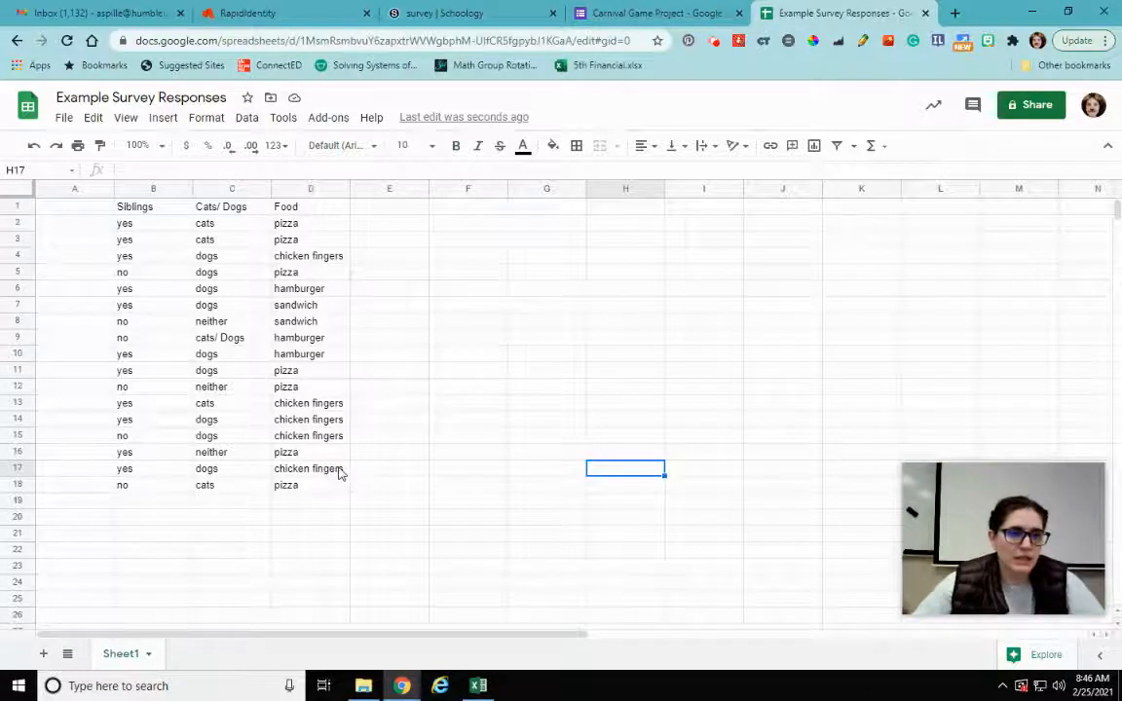
{"action": "mouse_move", "coordinate": [158, 263]}
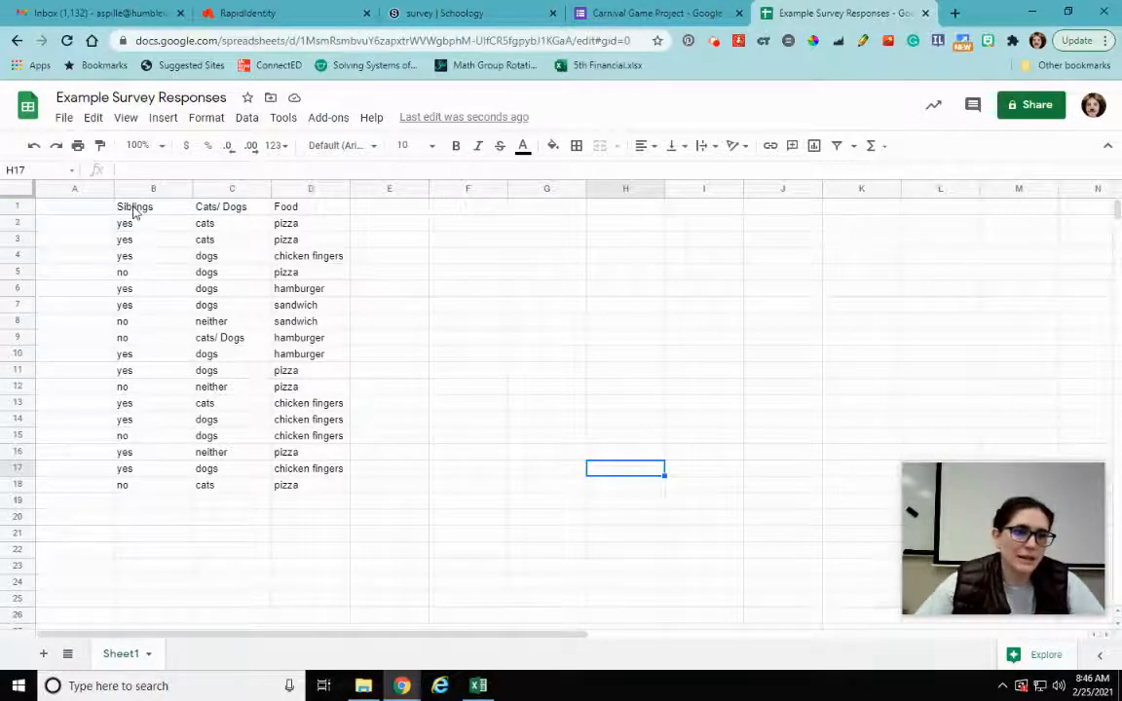
Select the Siblings, Cats/Dogs and Food table, then add a new sheet renamed 'work'.
{"action": "left_click_drag", "start_coordinate": [134, 206], "coordinate": [284, 485]}
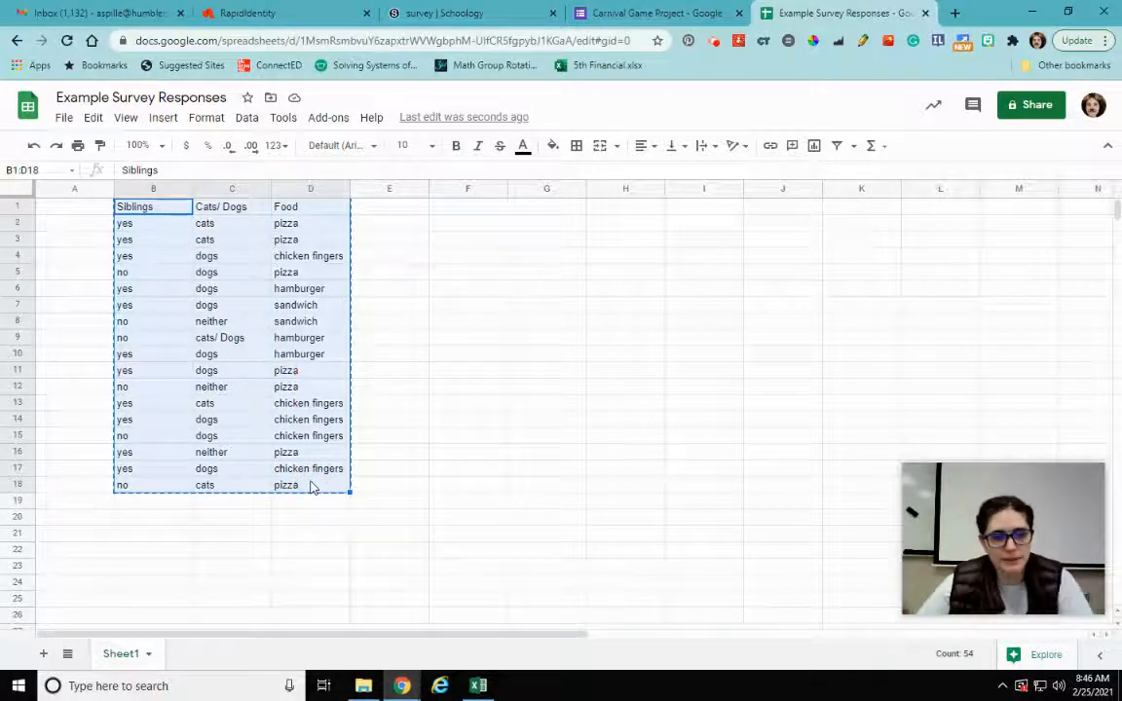
{"action": "mouse_move", "coordinate": [43, 655]}
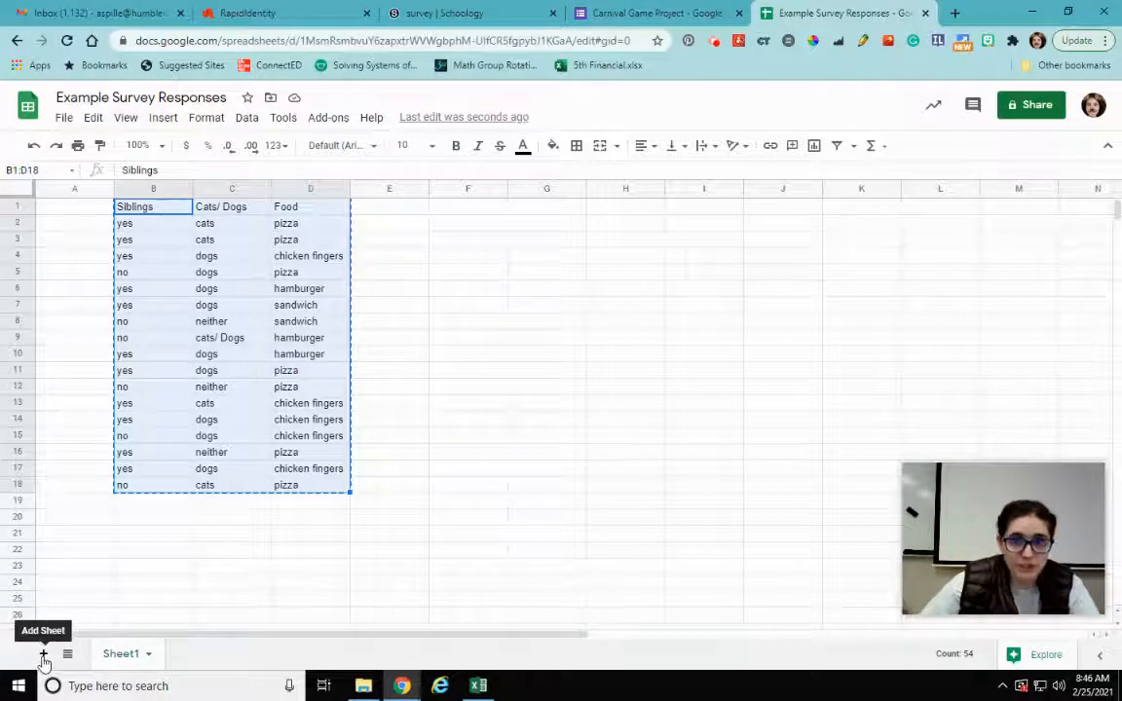
{"action": "left_click", "coordinate": [43, 655]}
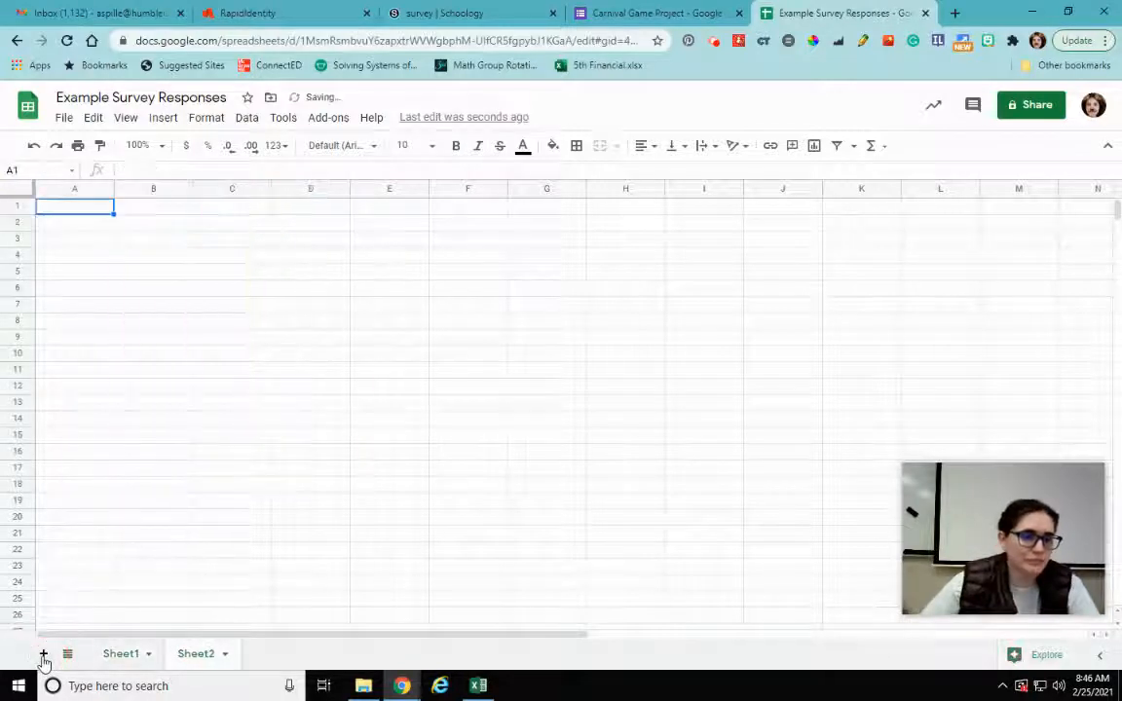
{"action": "right_click", "coordinate": [195, 654]}
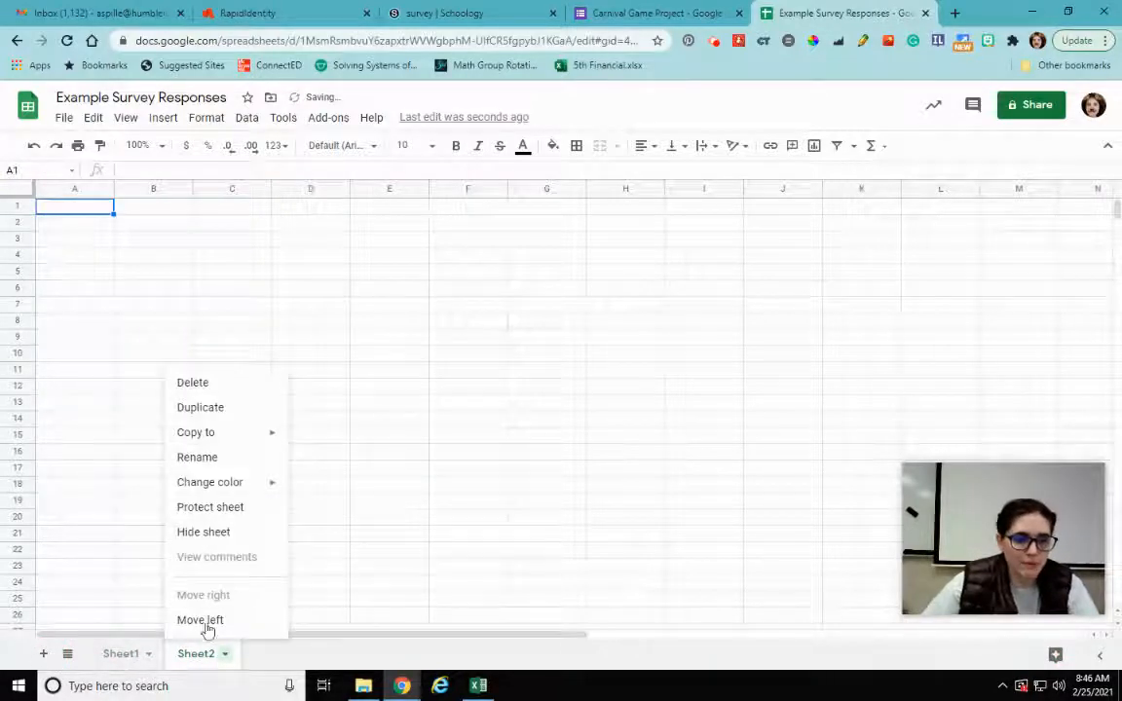
{"action": "left_click", "coordinate": [196, 456]}
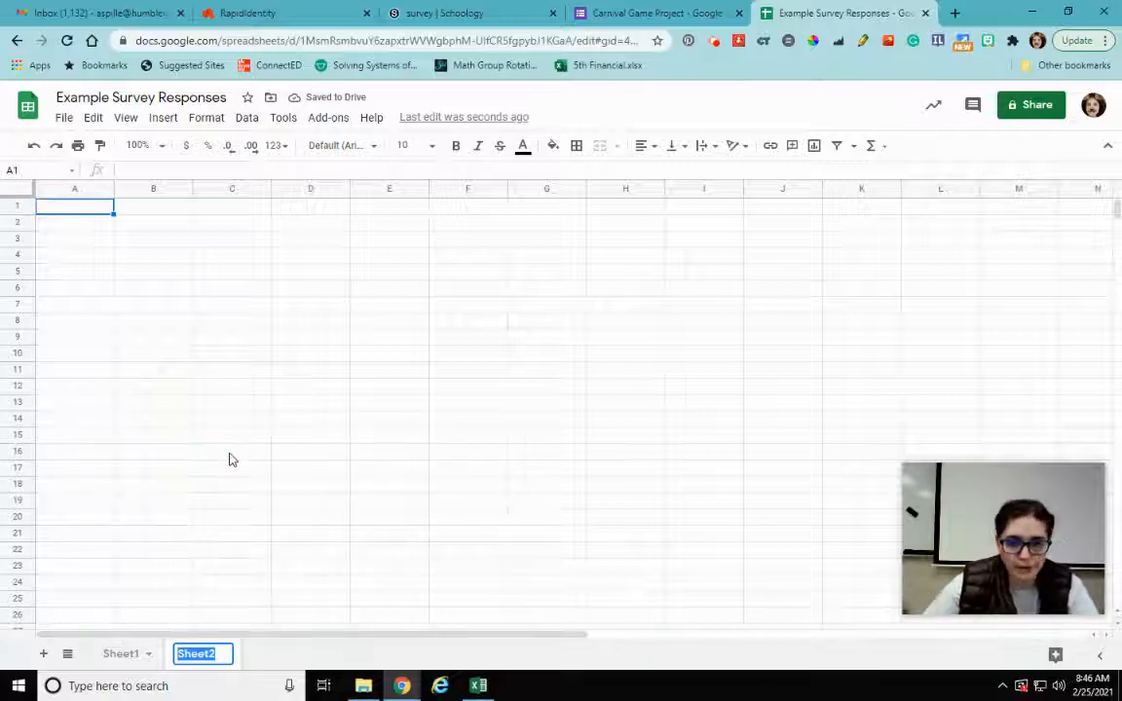
{"action": "type", "text": "work"}
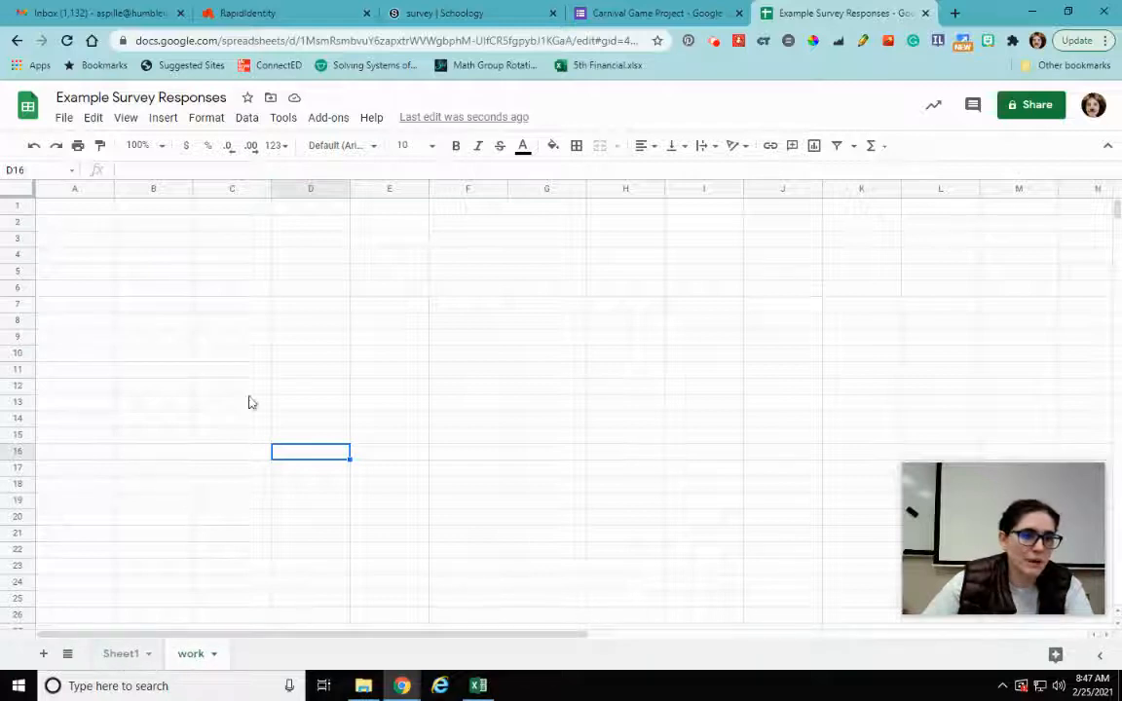
Paste the survey responses at B2 and move the Cats/Dogs and Food columns to H–I.
{"action": "left_click", "coordinate": [152, 222]}
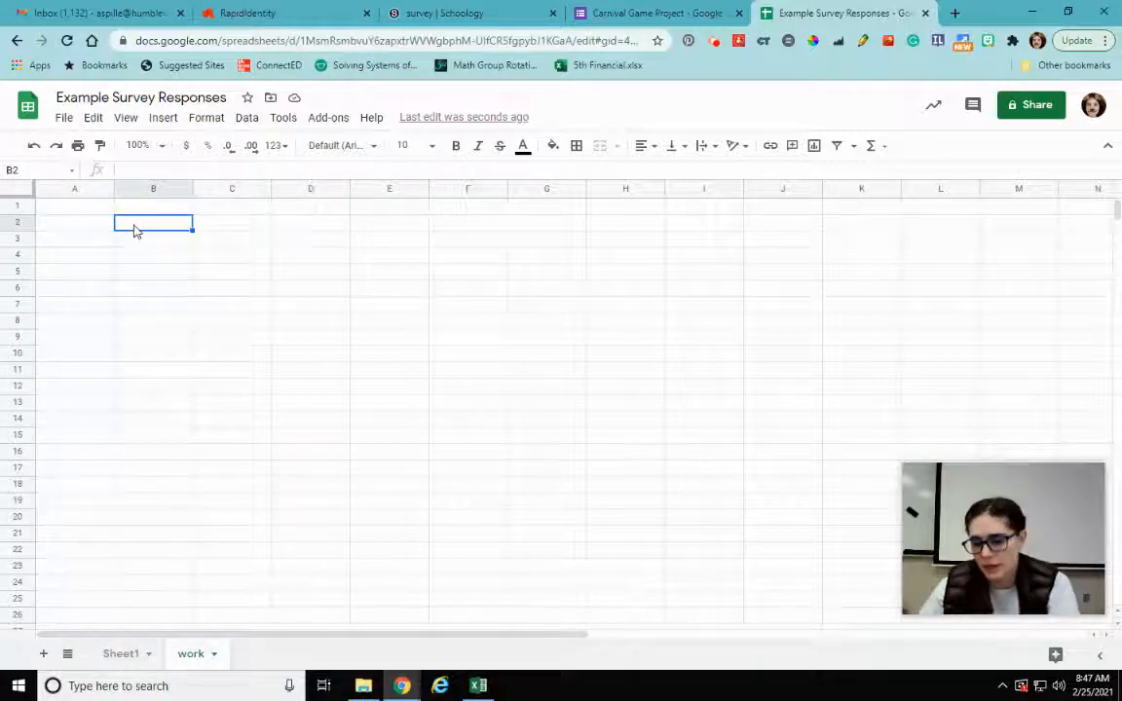
{"action": "key", "text": "ctrl+v"}
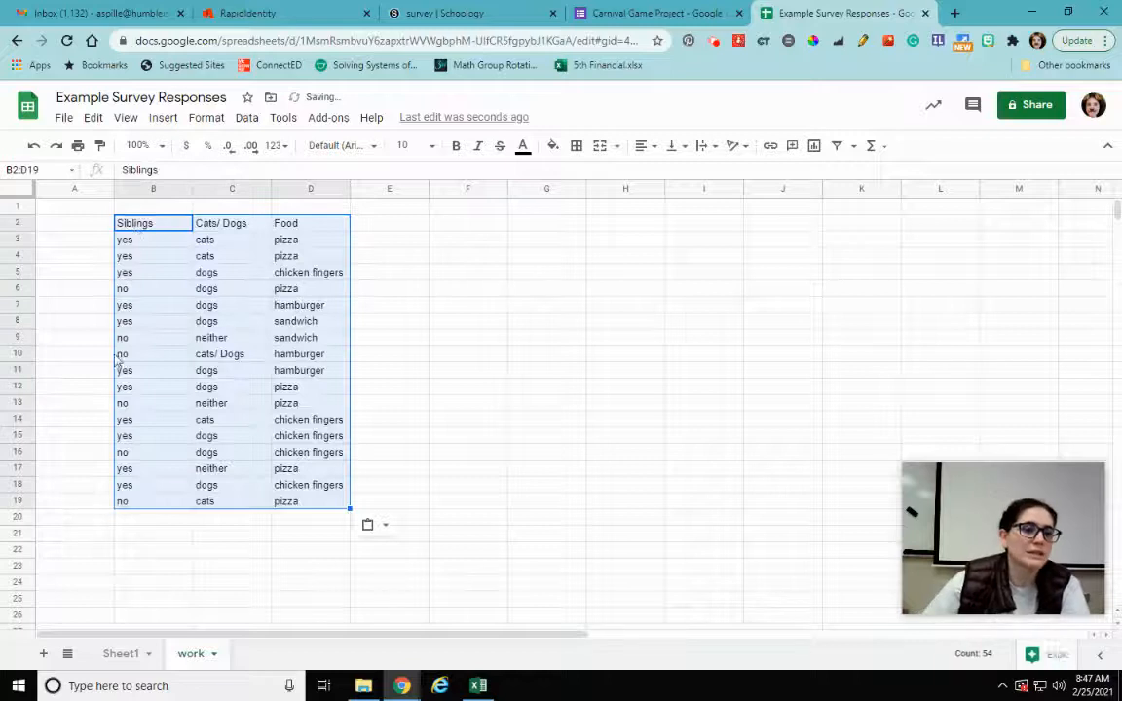
{"action": "left_click", "coordinate": [625, 402]}
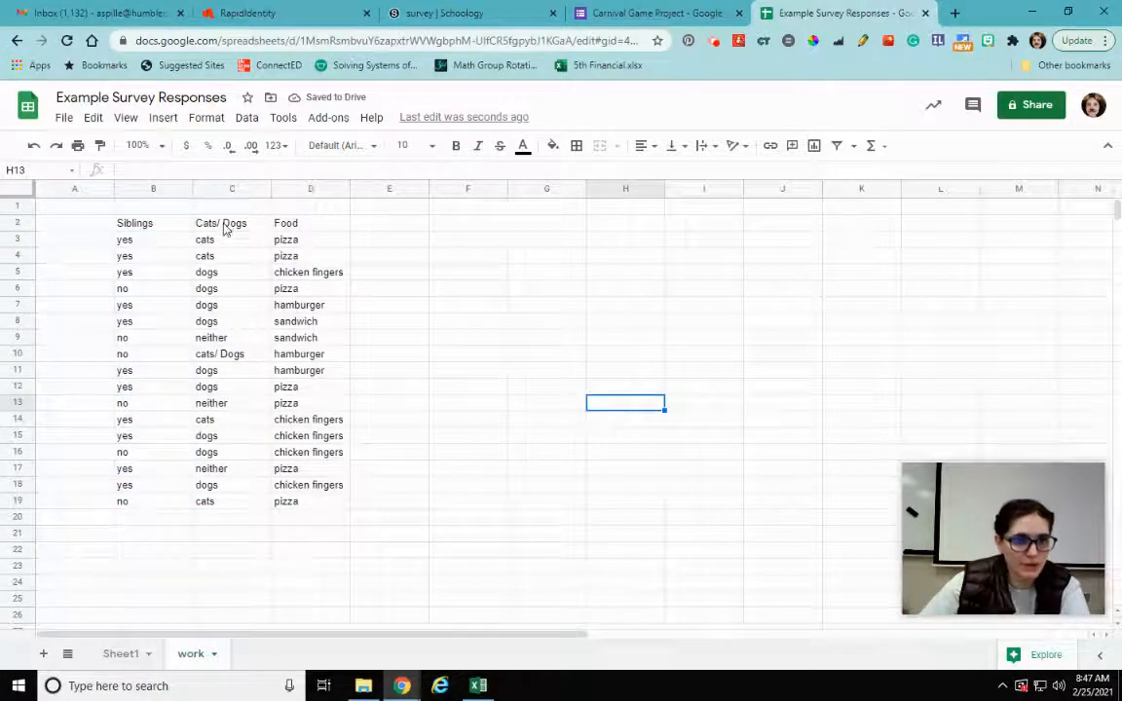
{"action": "left_click_drag", "start_coordinate": [221, 222], "coordinate": [284, 501]}
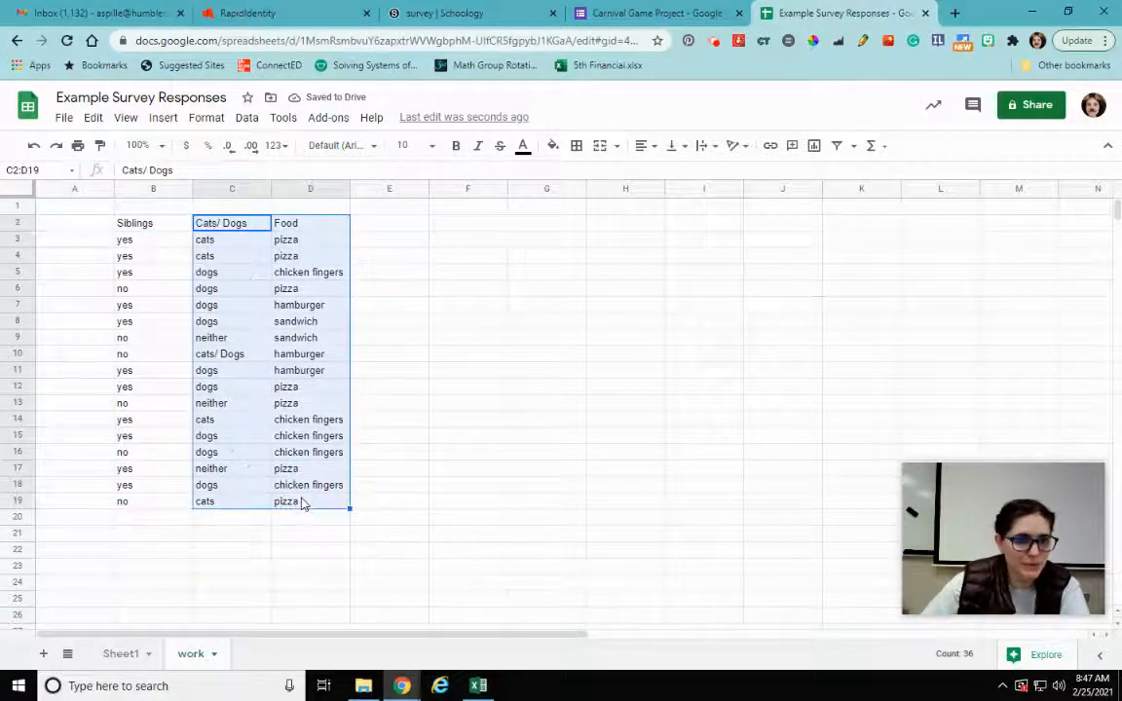
{"action": "mouse_move", "coordinate": [351, 378]}
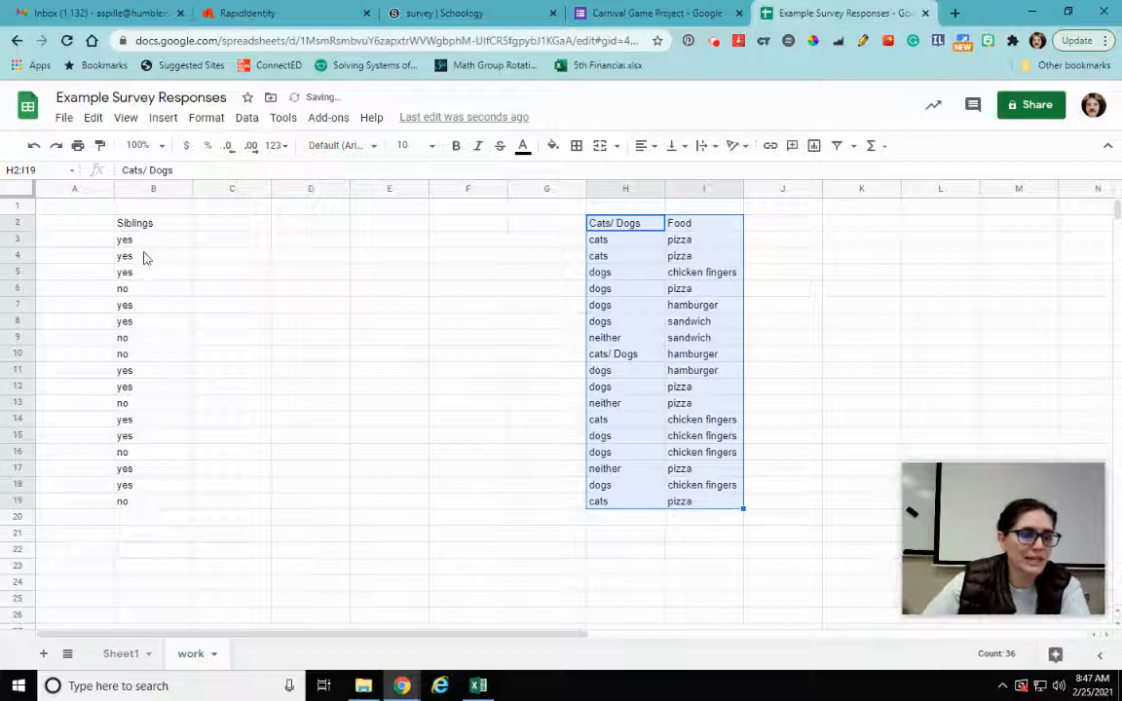
{"action": "left_click", "coordinate": [232, 240]}
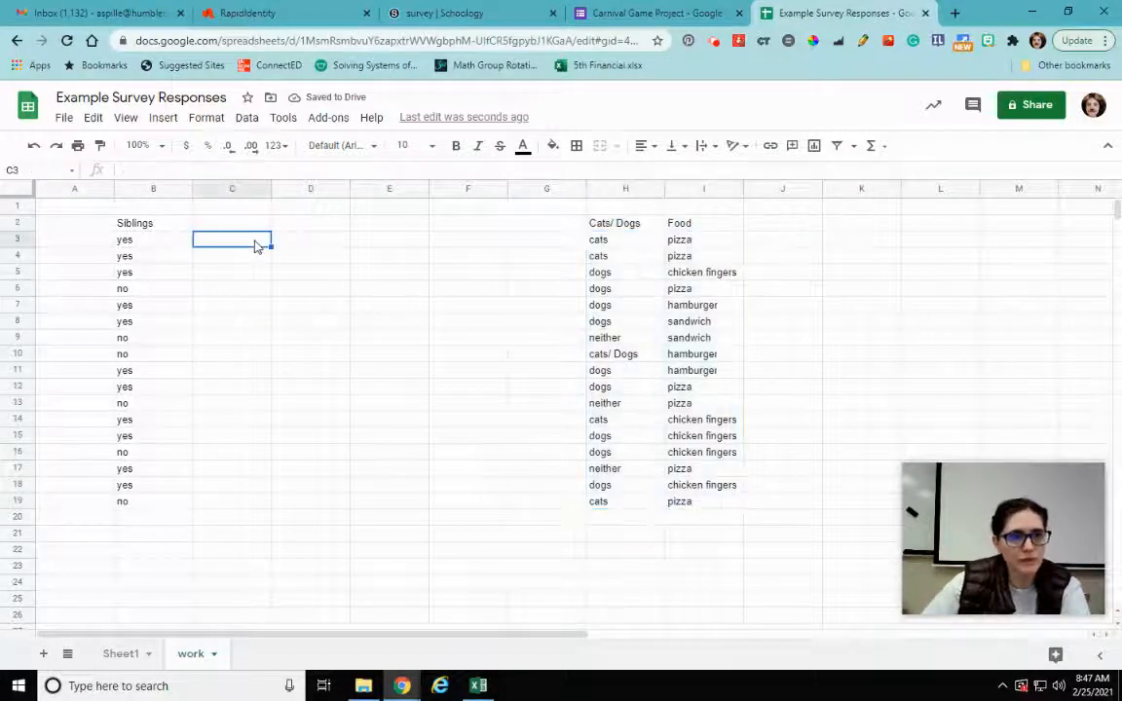
{"action": "left_click", "coordinate": [152, 222]}
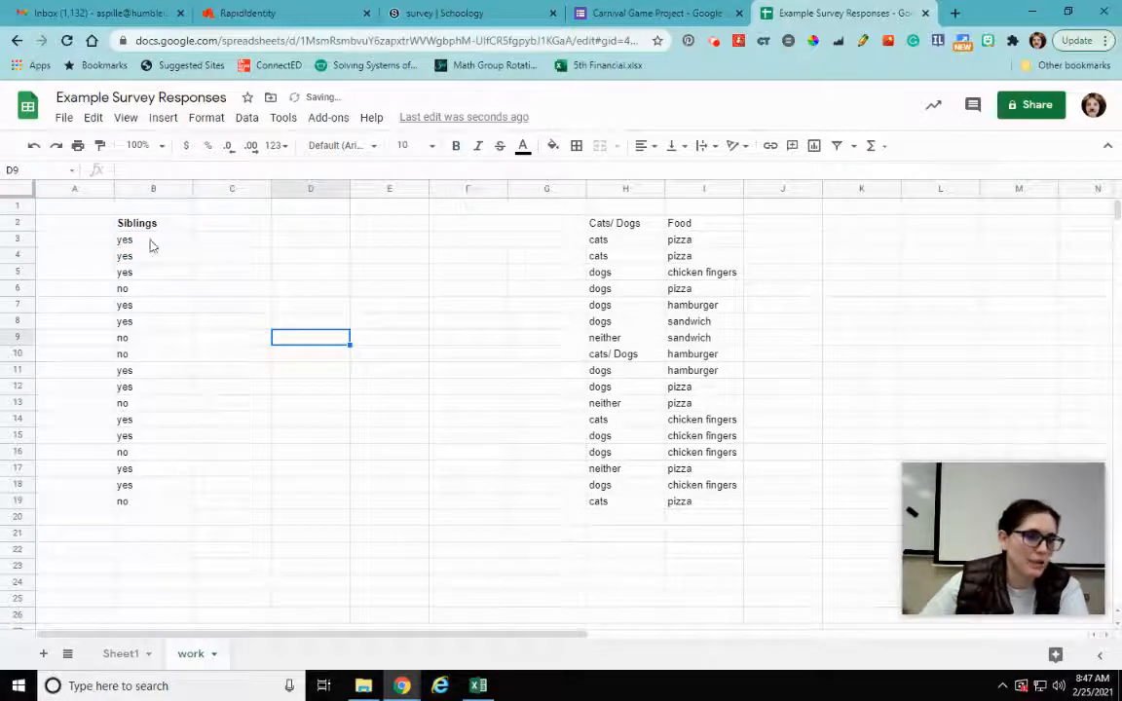
{"action": "mouse_move", "coordinate": [141, 497]}
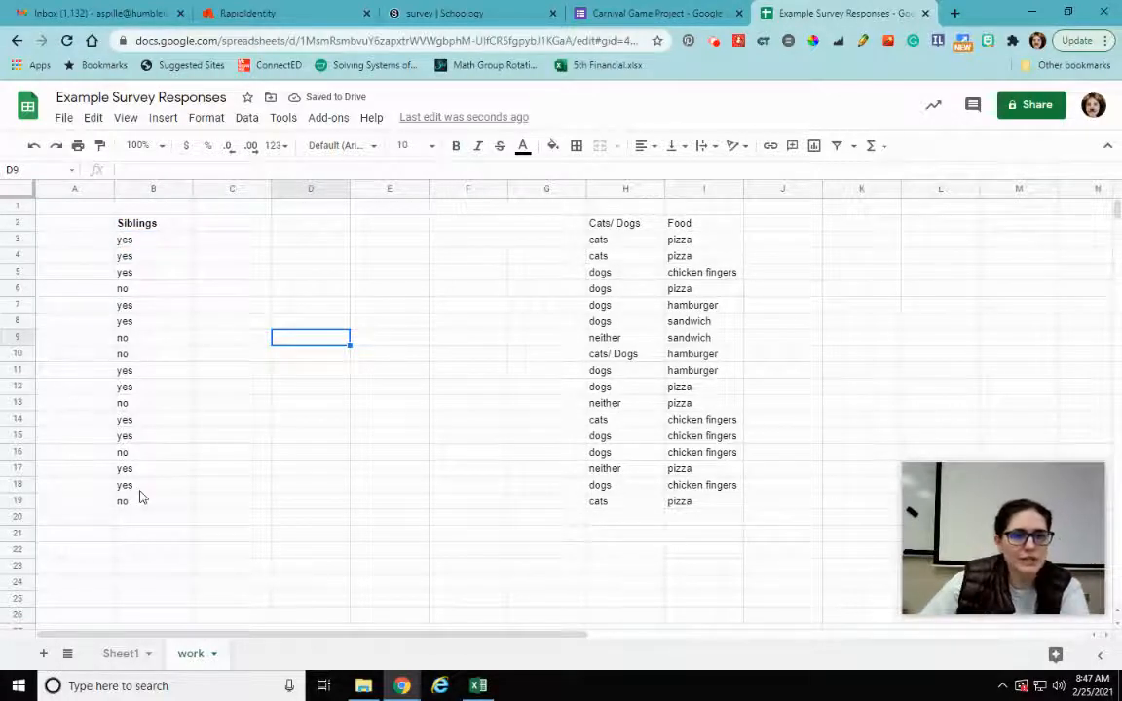
{"action": "mouse_move", "coordinate": [140, 245]}
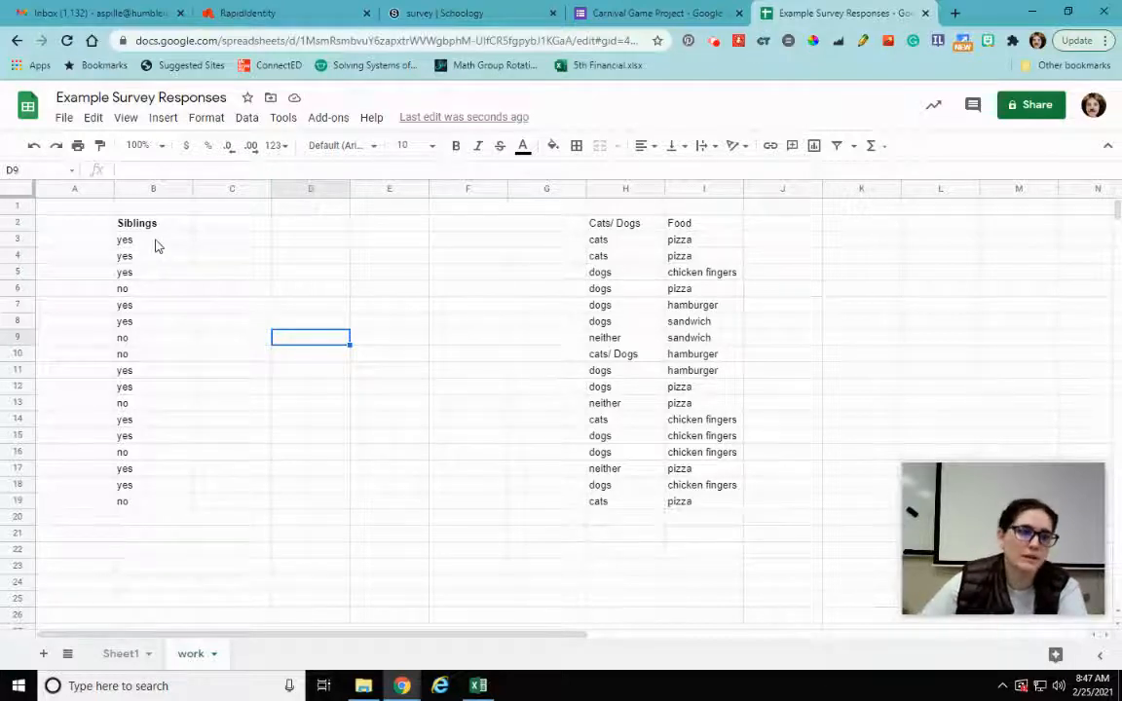
Sort the Siblings answers B3:B19 A to Z so 'no' comes before 'yes'.
{"action": "left_click_drag", "start_coordinate": [152, 240], "coordinate": [152, 386]}
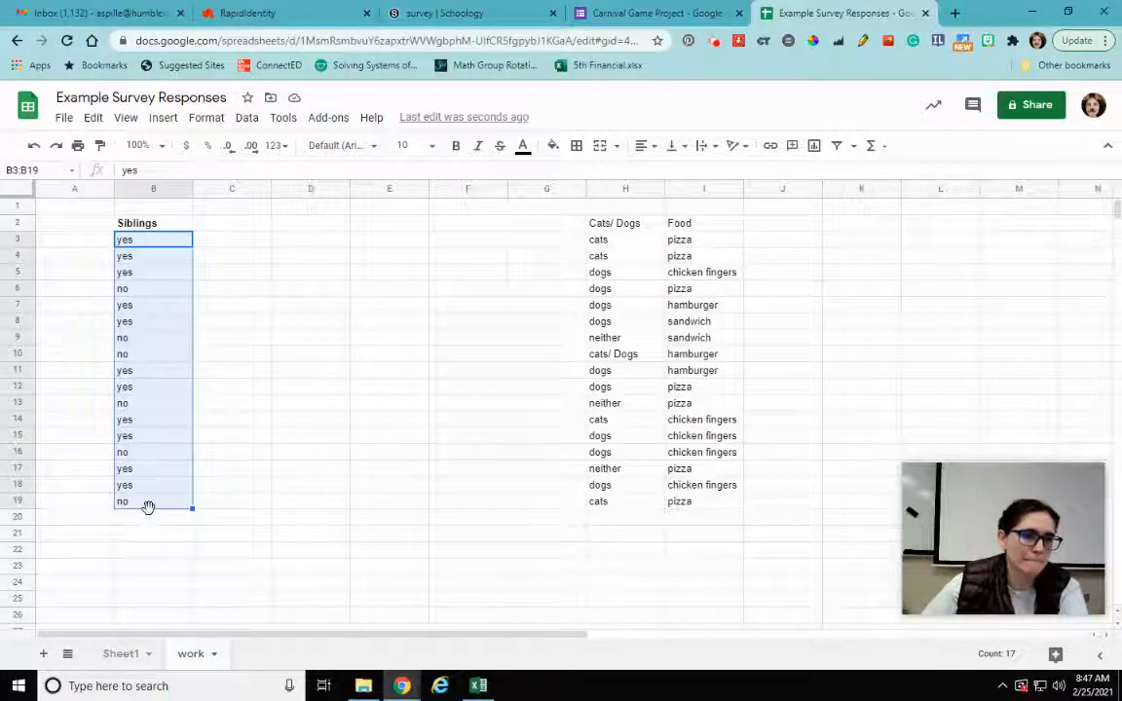
{"action": "left_click", "coordinate": [245, 117]}
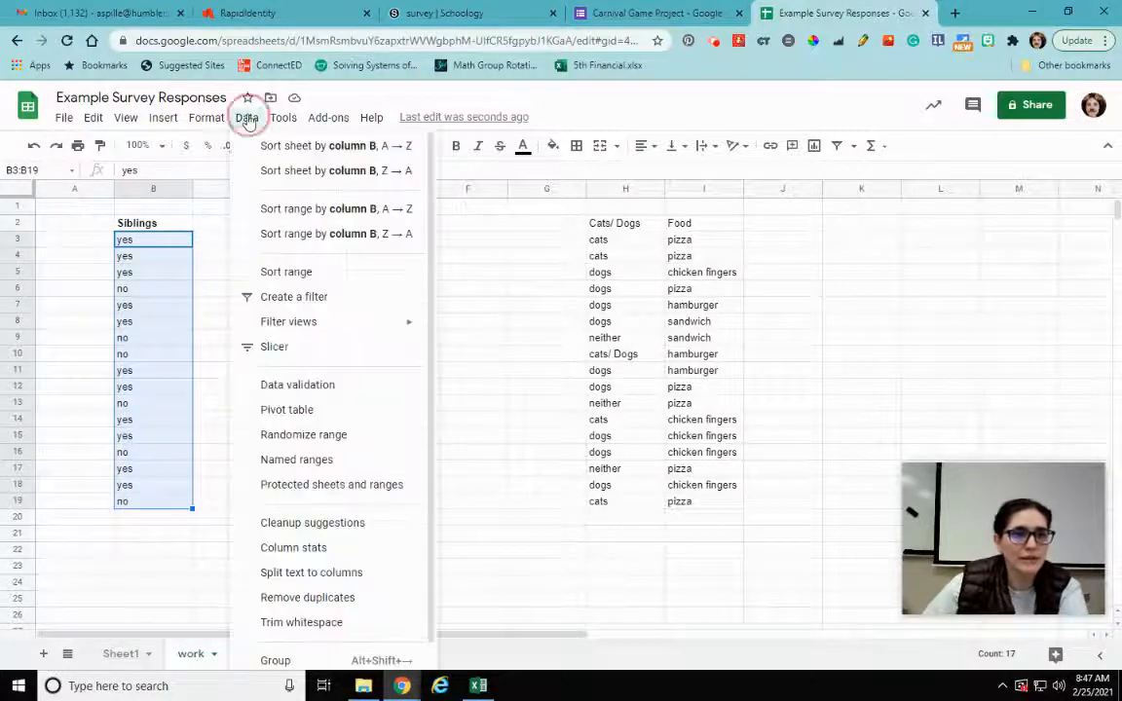
{"action": "mouse_move", "coordinate": [296, 281]}
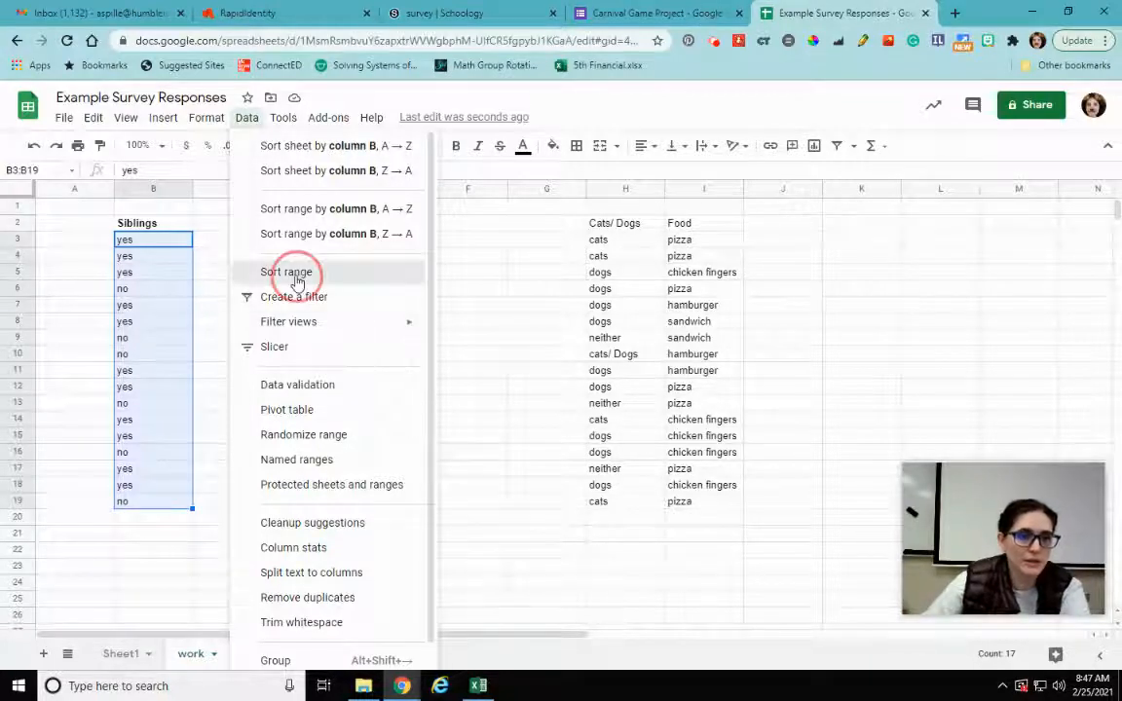
{"action": "left_click", "coordinate": [287, 272]}
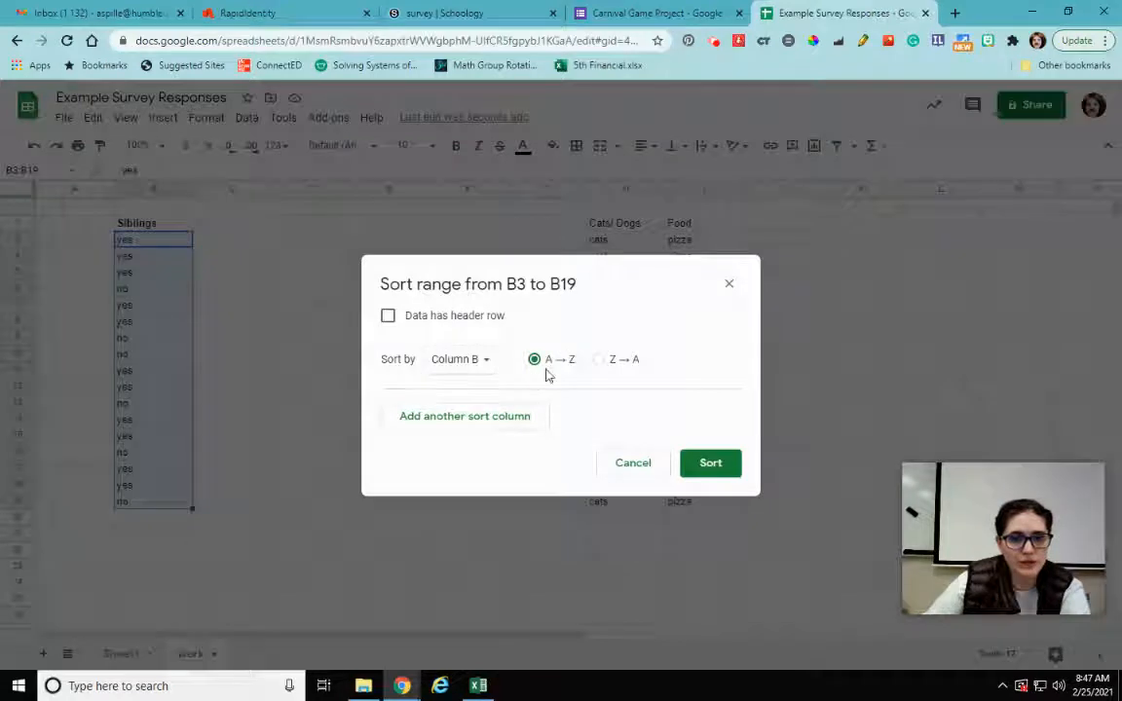
{"action": "left_click", "coordinate": [709, 463]}
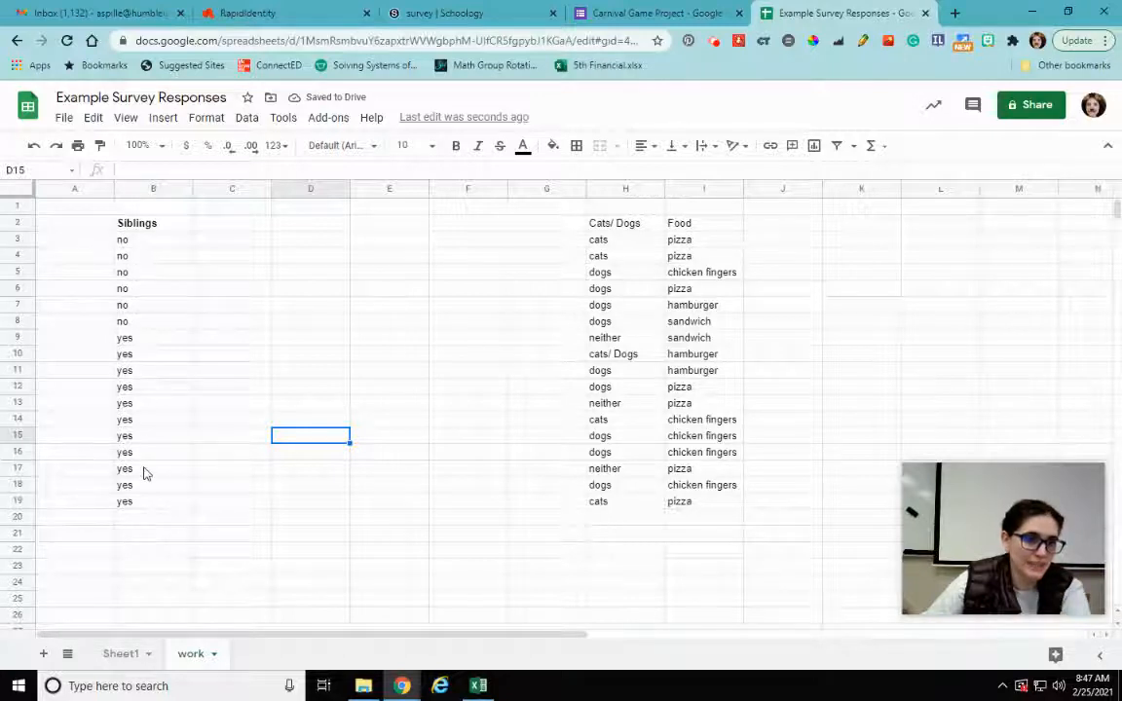
{"action": "left_click", "coordinate": [232, 222]}
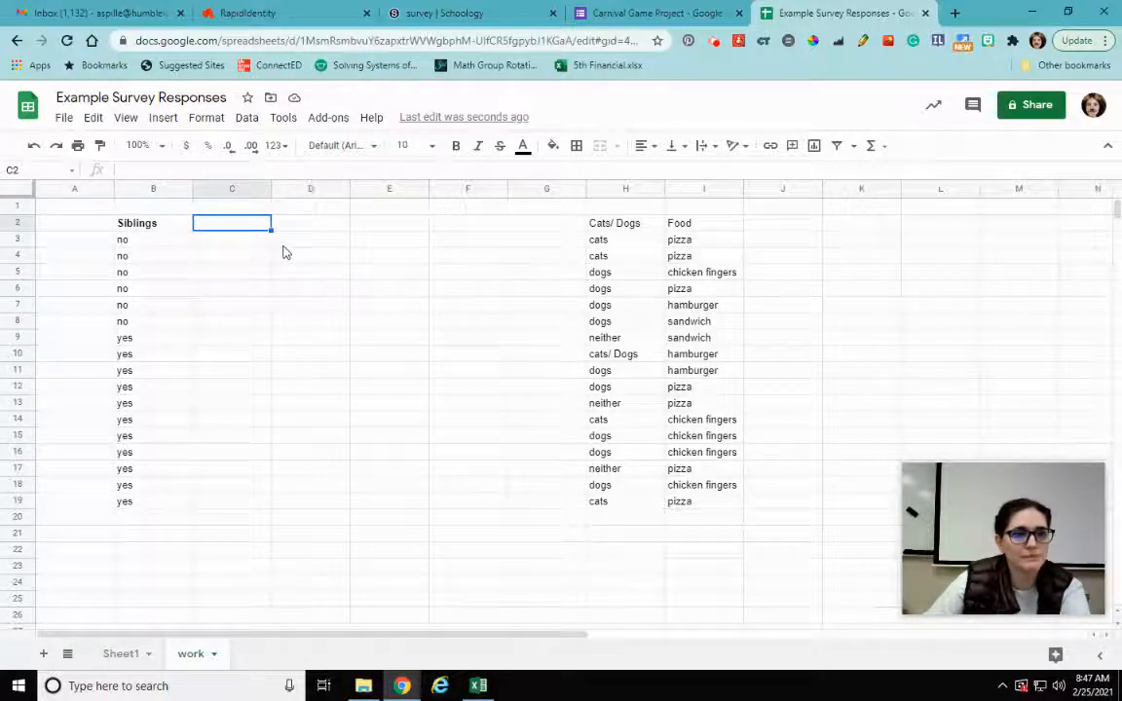
Enter headings 'answer', 'number', 'weight' beside Siblings and a 'total' label below.
{"action": "type", "text": "answer"}
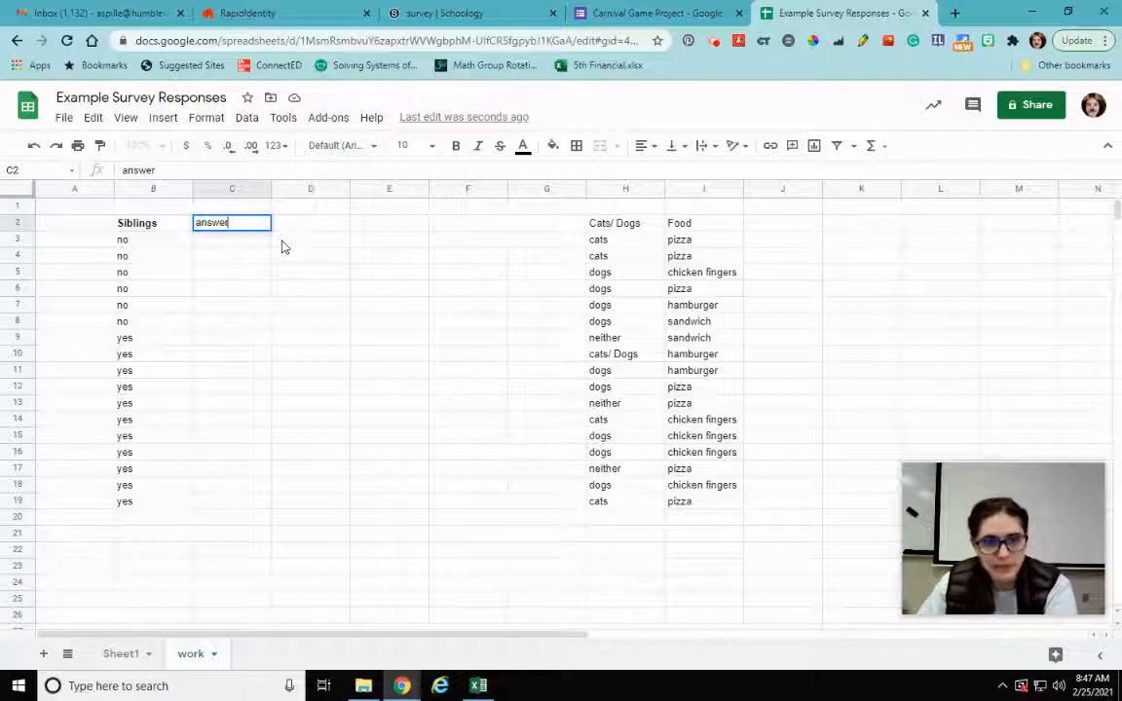
{"action": "type", "text": "number"}
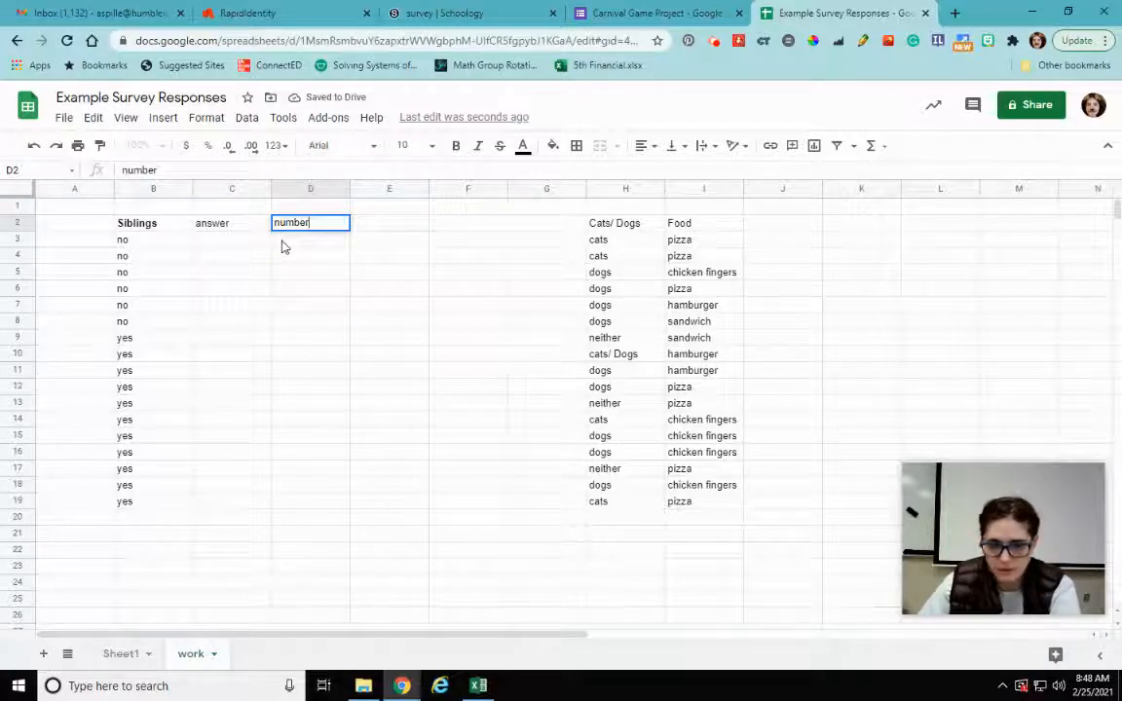
{"action": "type", "text": "weigh"}
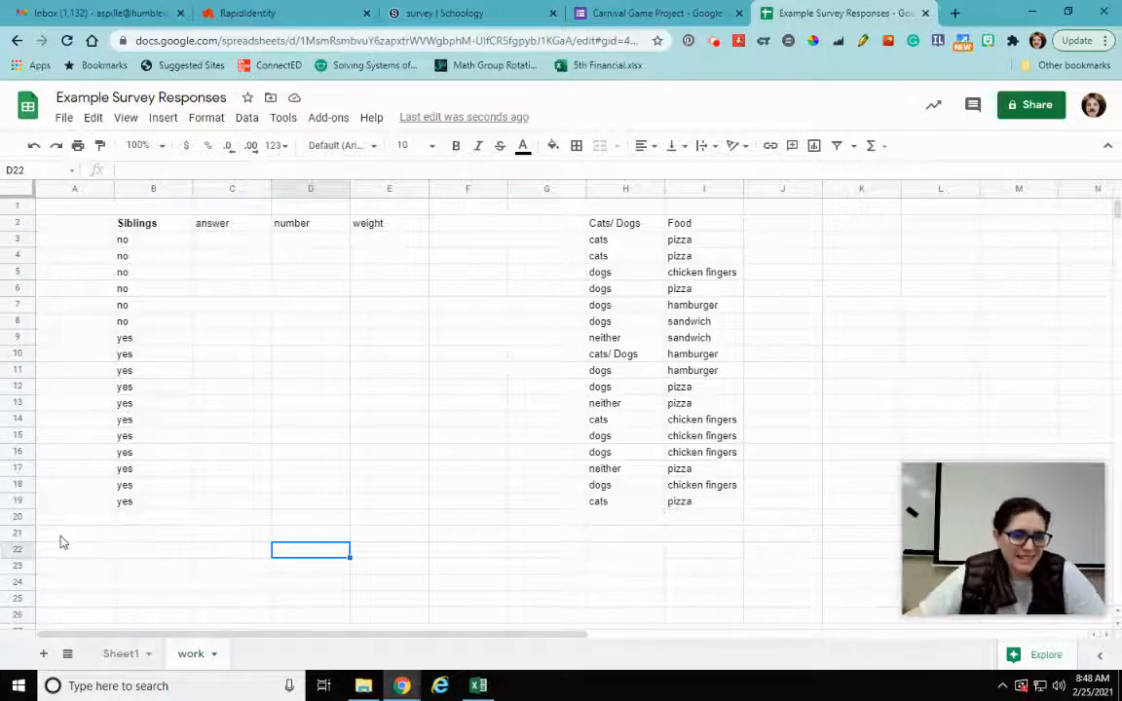
{"action": "type", "text": "total"}
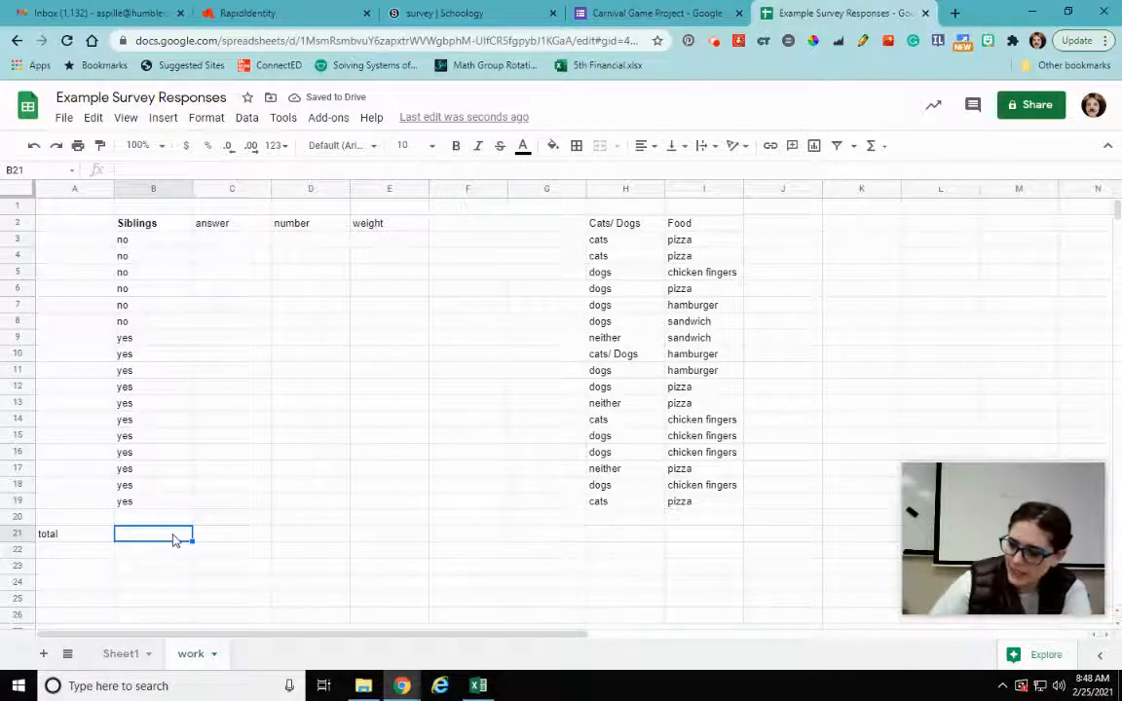
Enter a first count formula over the Siblings answers in the total row.
{"action": "type", "text": "=coun"}
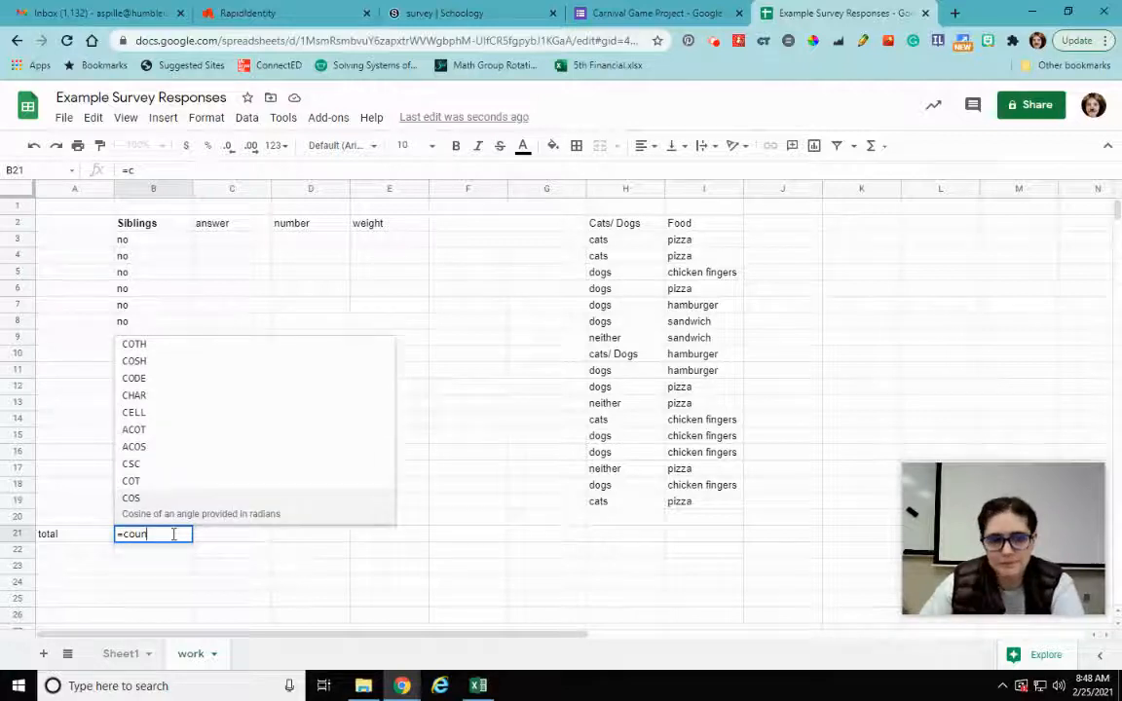
{"action": "type", "text": "ount("}
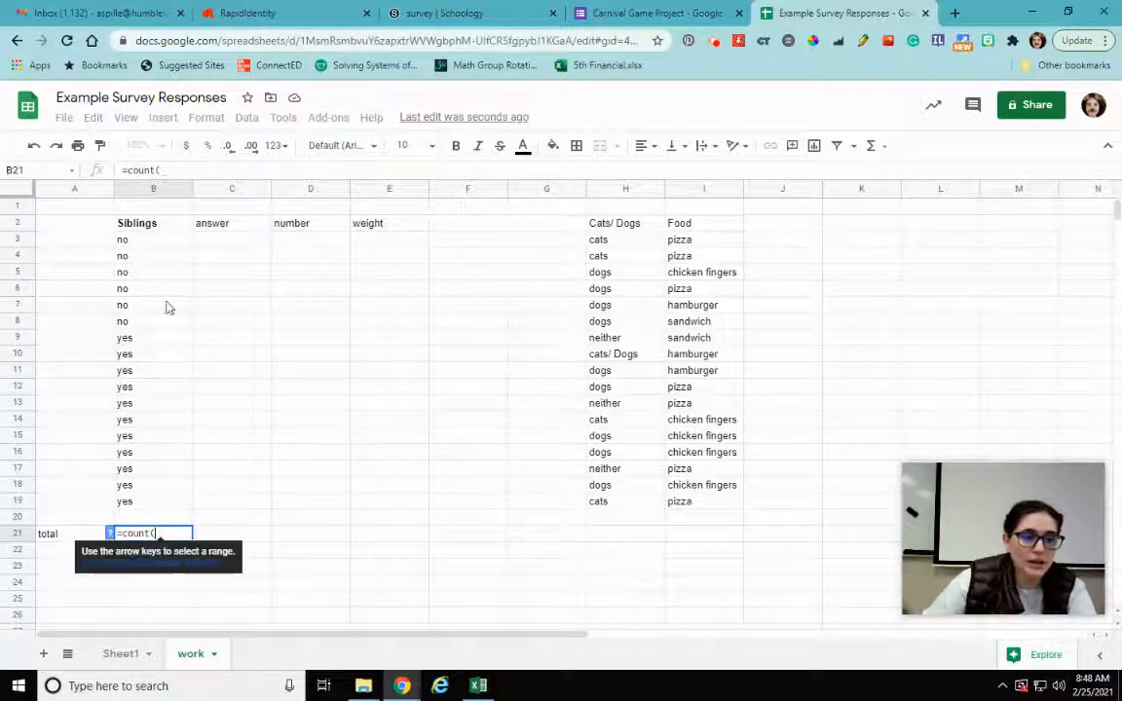
{"action": "left_click_drag", "start_coordinate": [120, 240], "coordinate": [125, 503]}
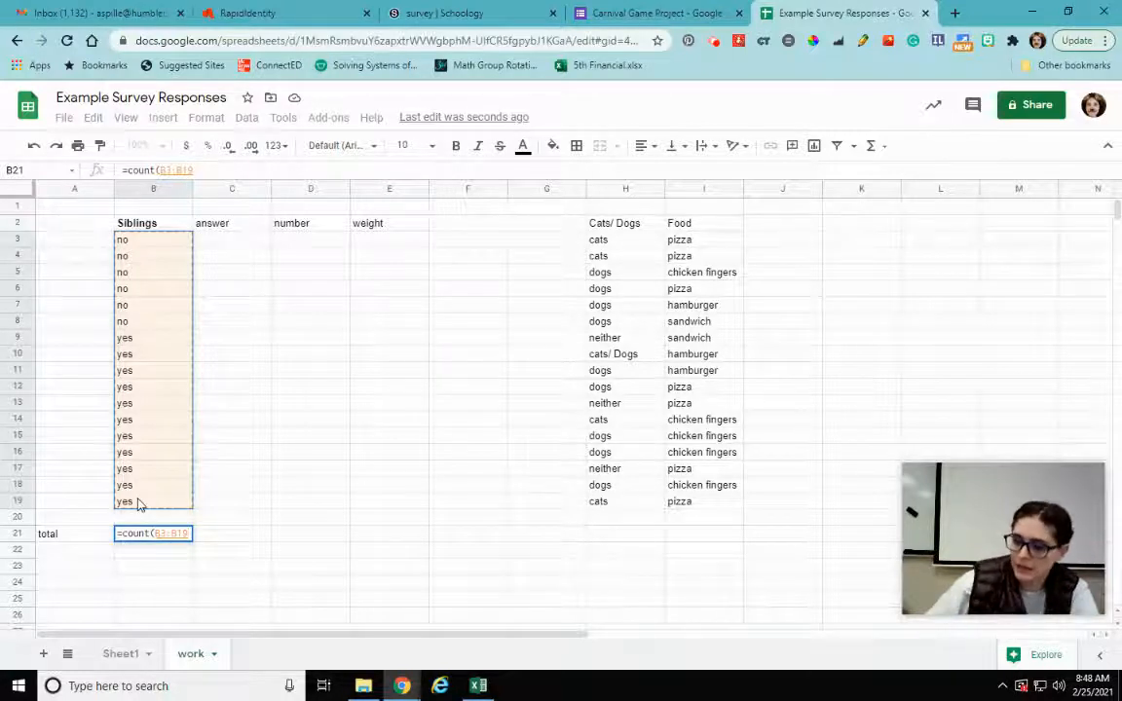
{"action": "key", "text": "Enter"}
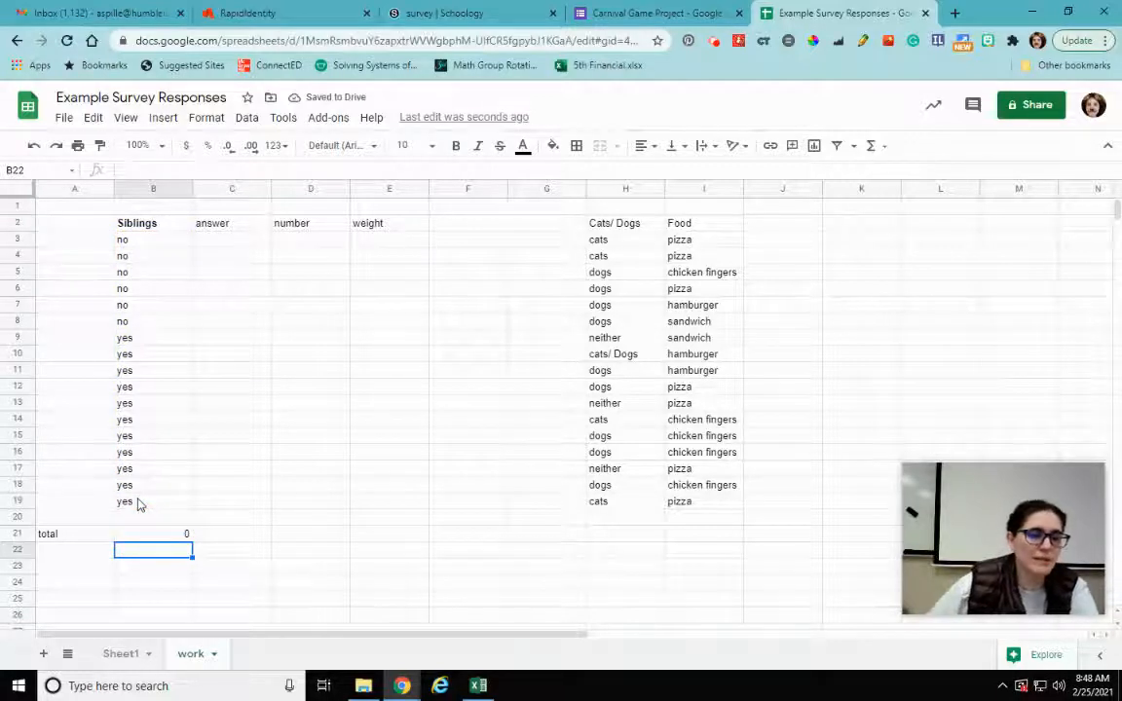
Fix the total formula to =COUNTA(B3:B19), giving 17.
{"action": "left_click", "coordinate": [152, 534]}
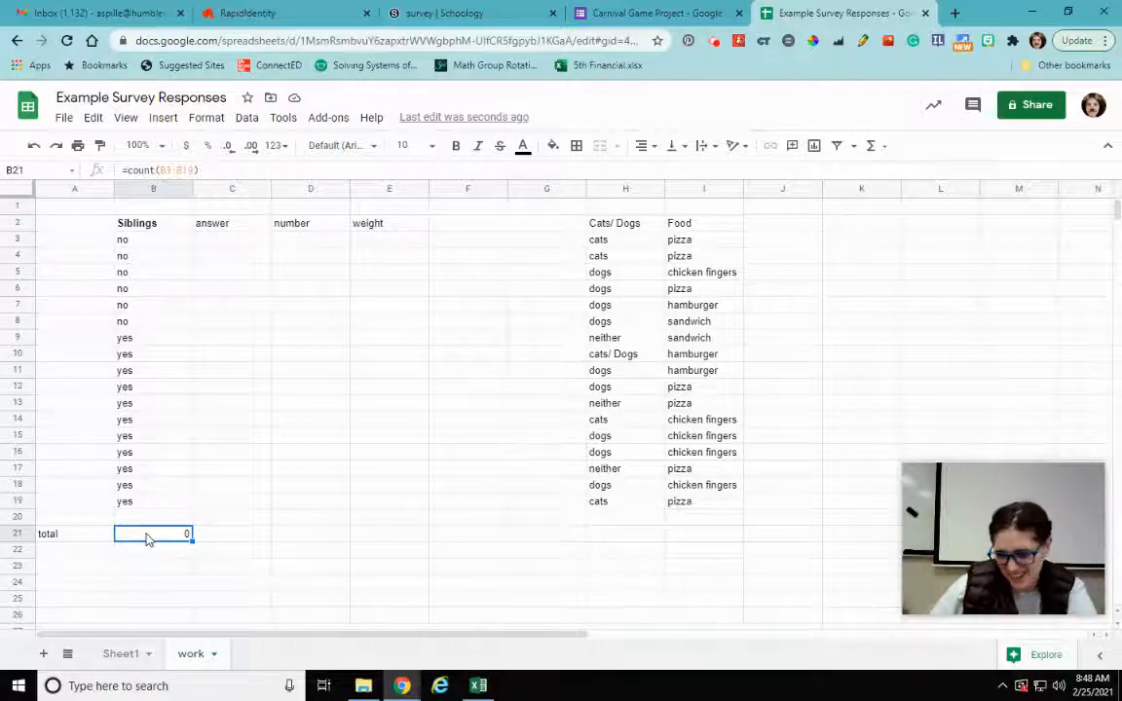
{"action": "type", "text": "=count"}
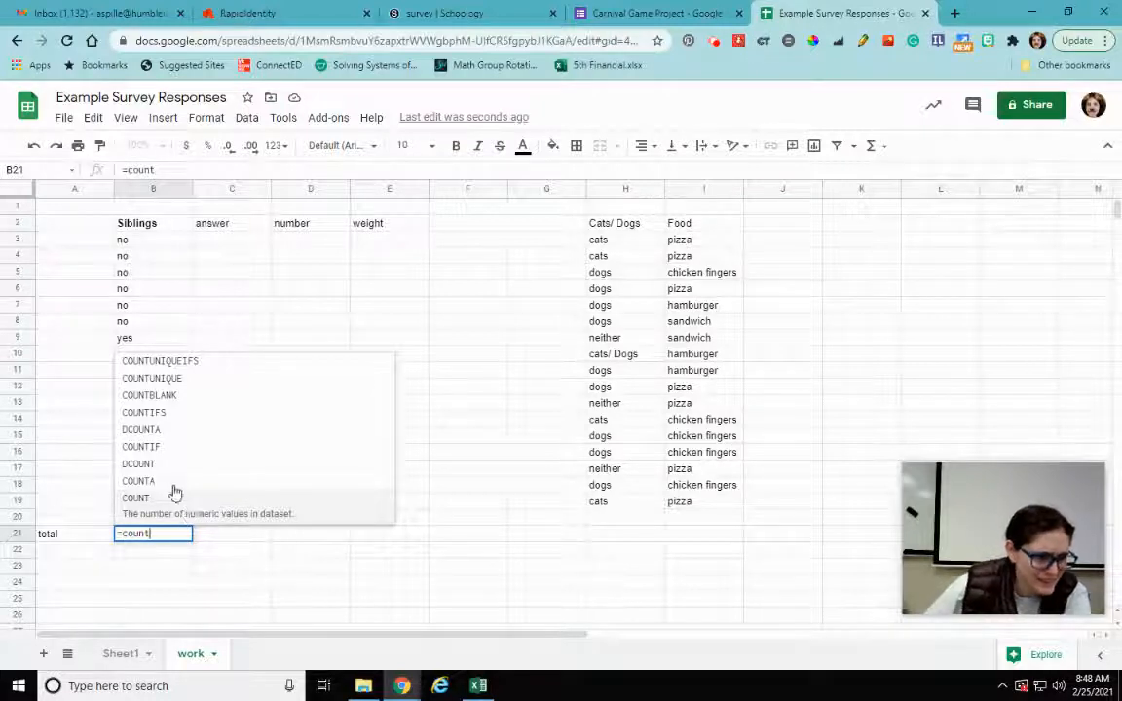
{"action": "mouse_move", "coordinate": [140, 481]}
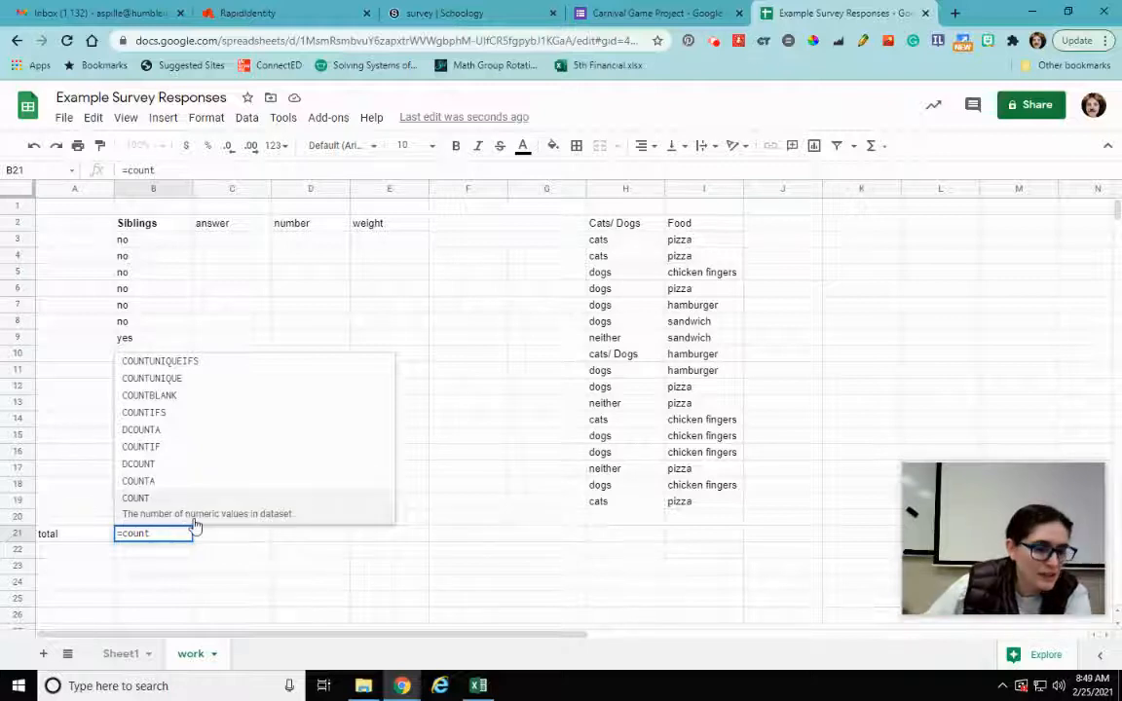
{"action": "mouse_move", "coordinate": [152, 518]}
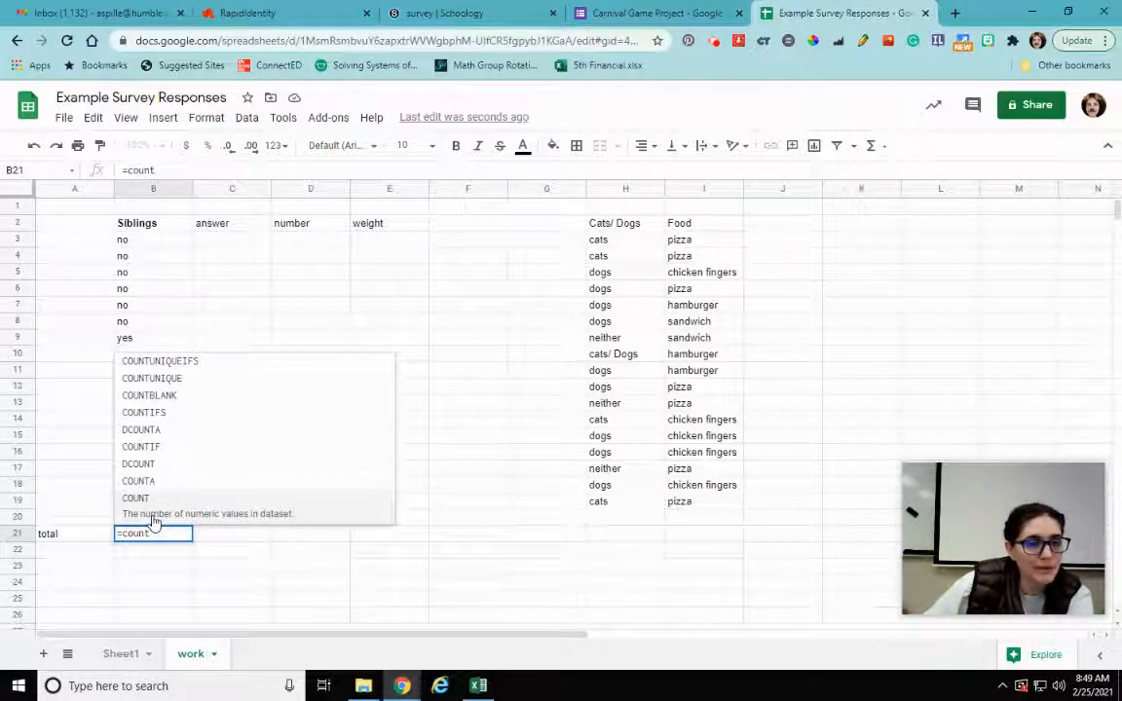
{"action": "mouse_move", "coordinate": [199, 487]}
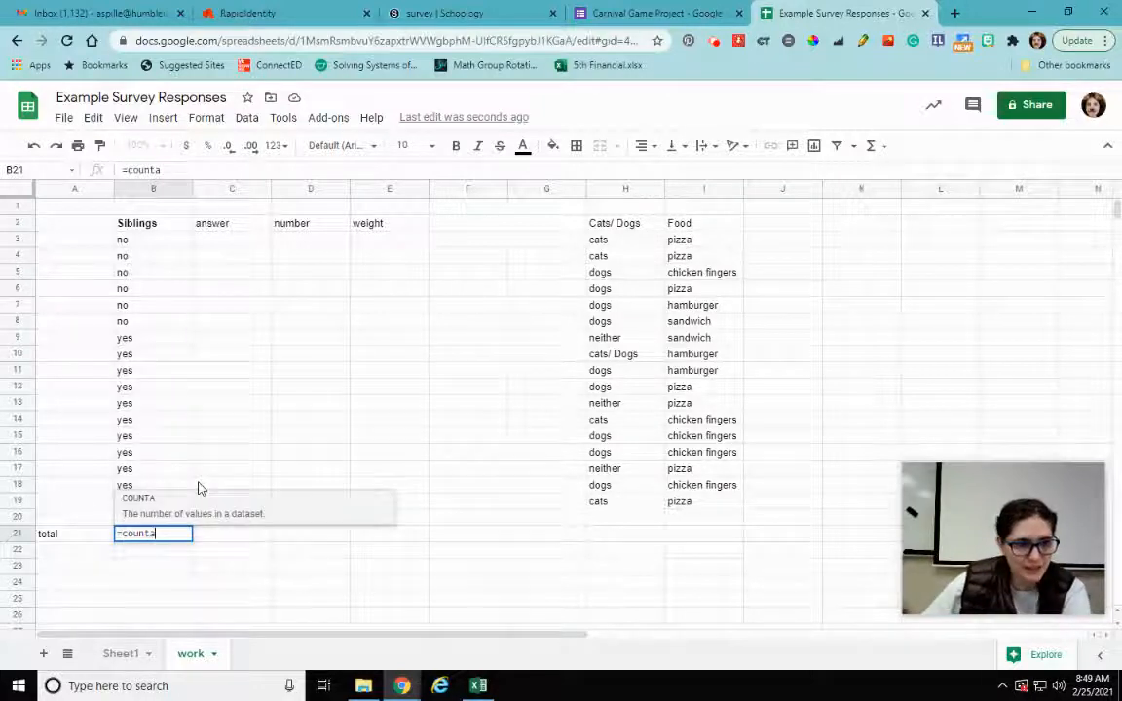
{"action": "type", "text": "("}
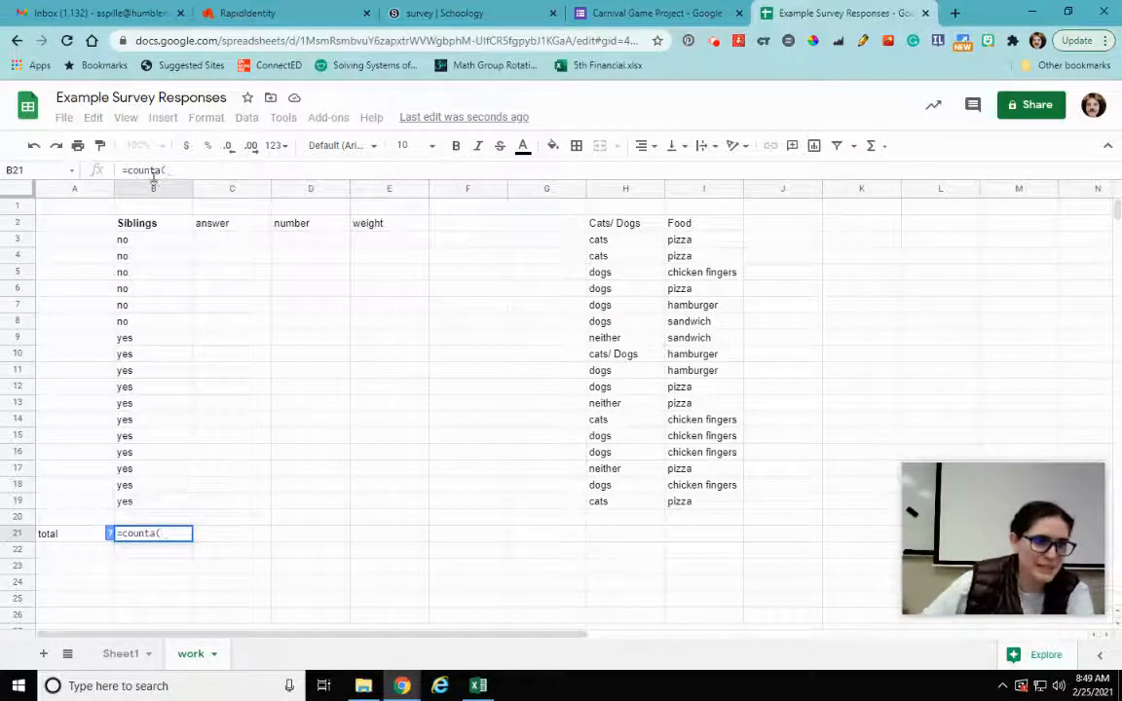
{"action": "left_click_drag", "start_coordinate": [121, 240], "coordinate": [125, 501]}
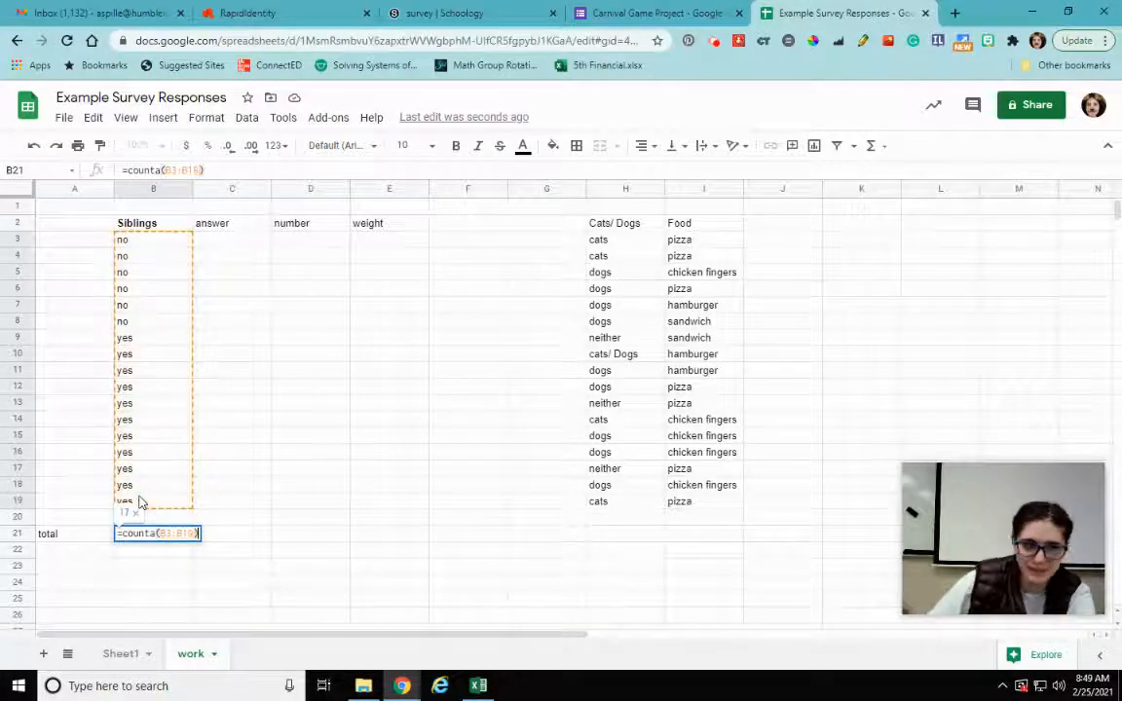
{"action": "key", "text": "Enter"}
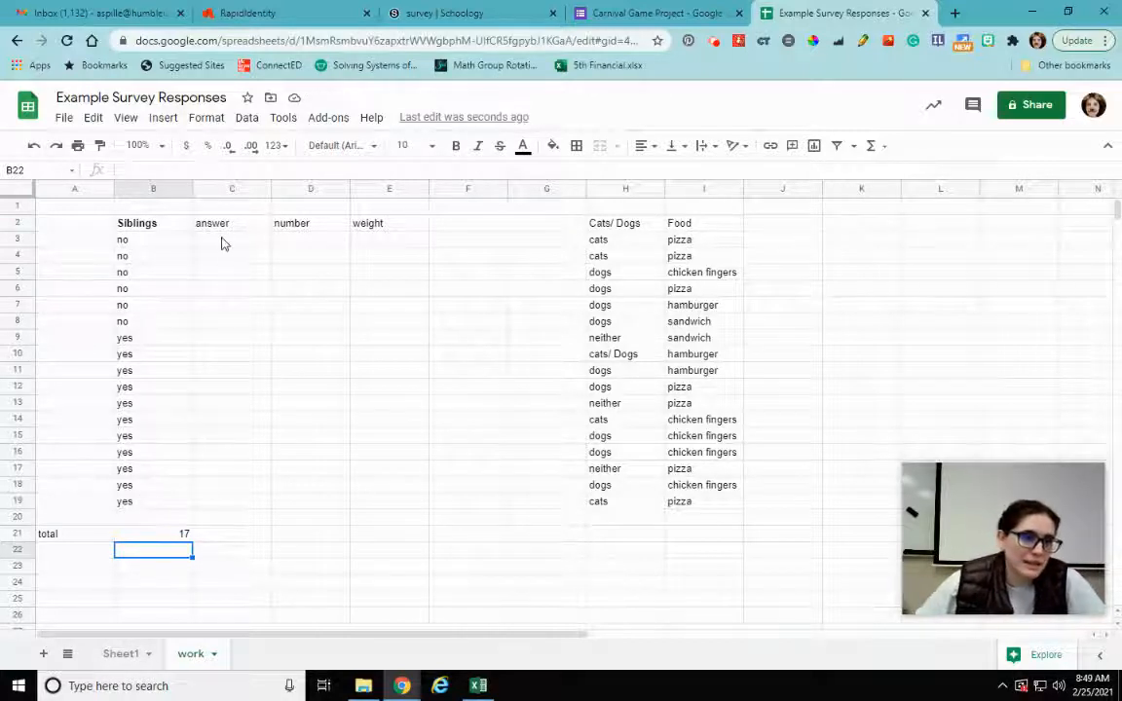
List 'no' as an answer and count its responses with =COUNTA(B3:B8), giving 6.
{"action": "left_click", "coordinate": [232, 238]}
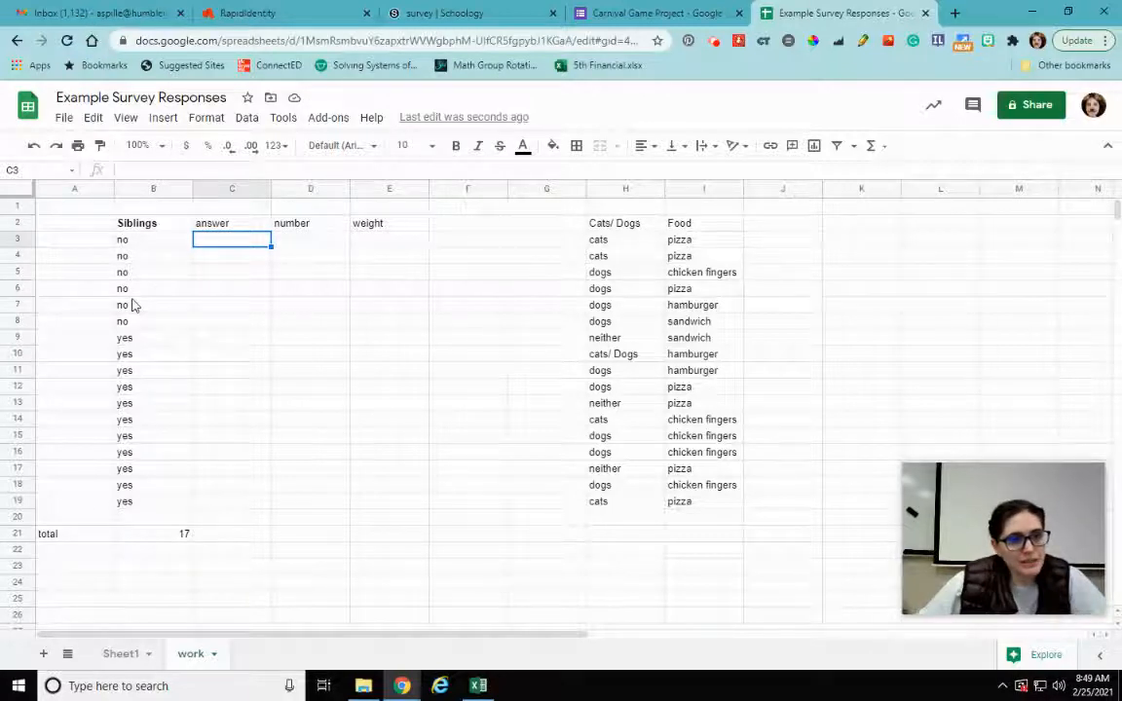
{"action": "type", "text": "no"}
{"action": "left_click", "coordinate": [232, 255]}
{"action": "type", "text": "yes"}
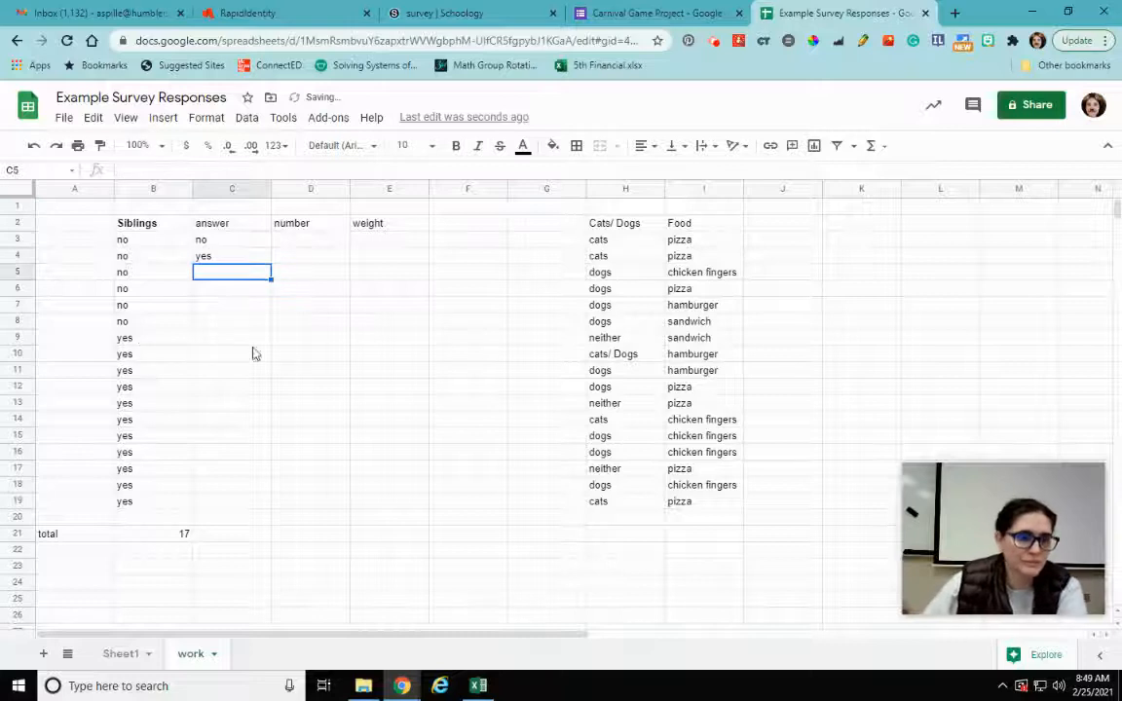
{"action": "left_click", "coordinate": [310, 238]}
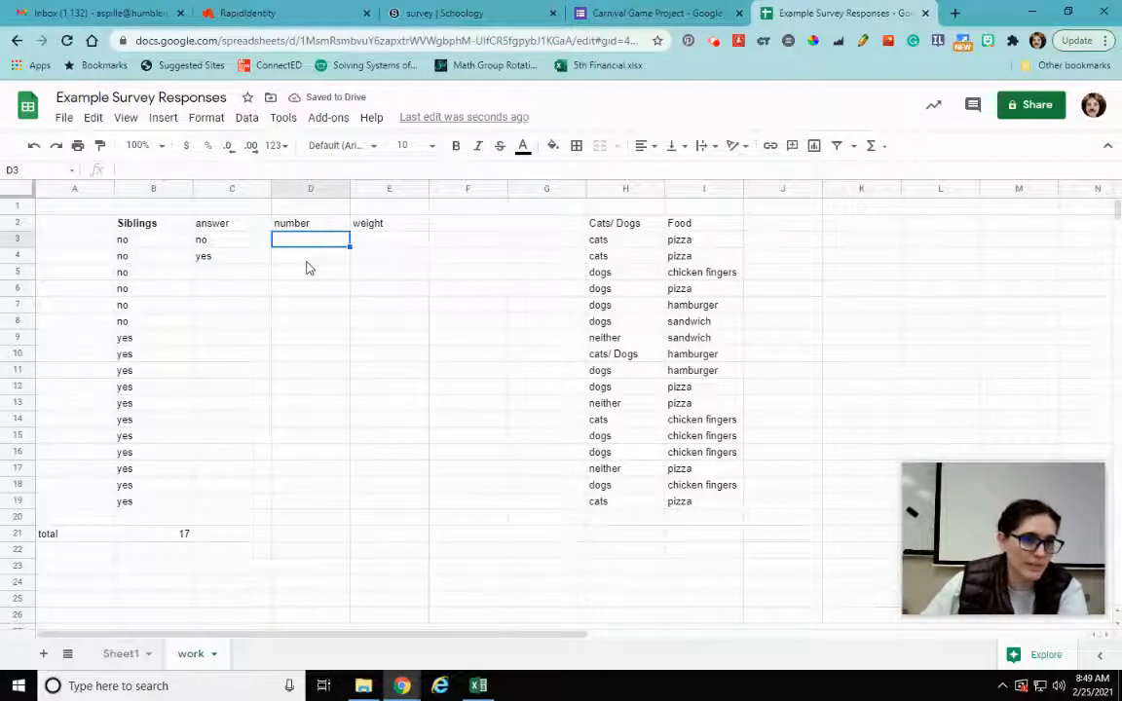
{"action": "mouse_move", "coordinate": [137, 245]}
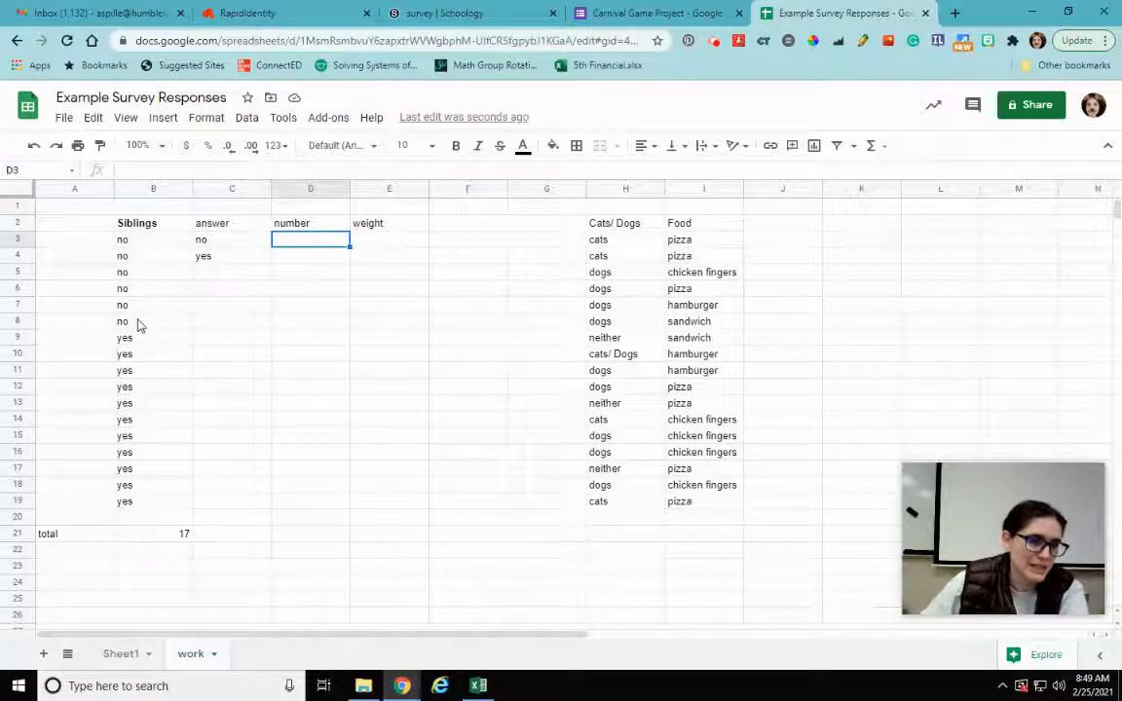
{"action": "mouse_move", "coordinate": [144, 475]}
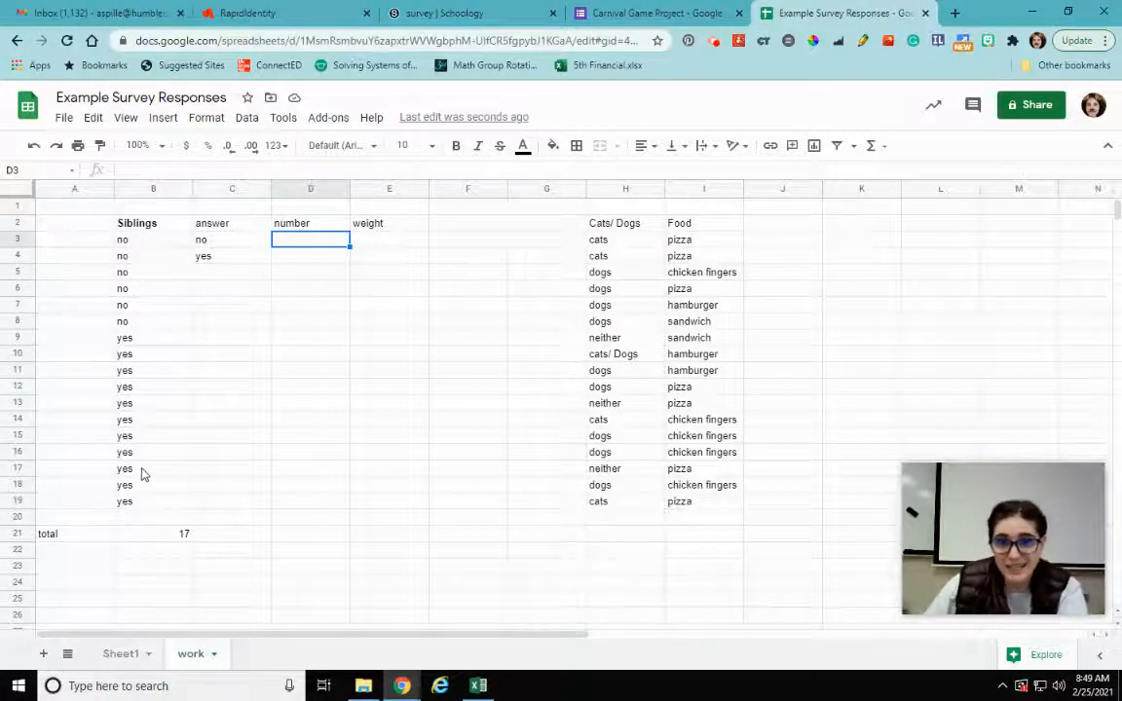
{"action": "type", "text": "="}
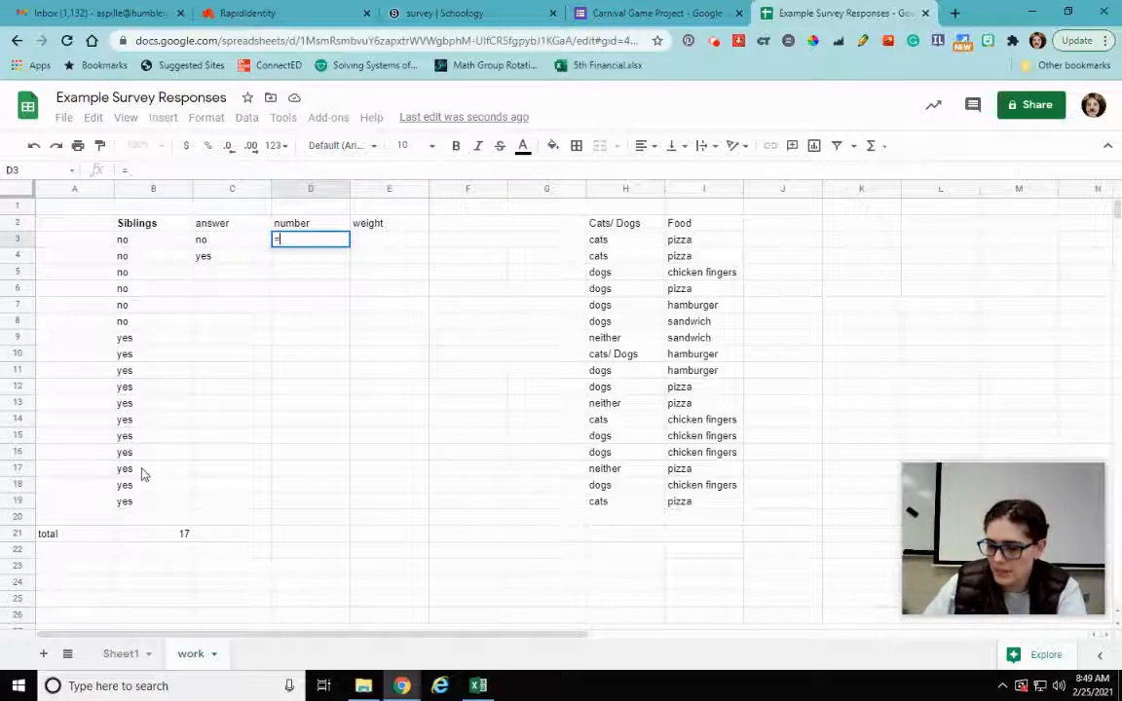
{"action": "type", "text": "=counta"}
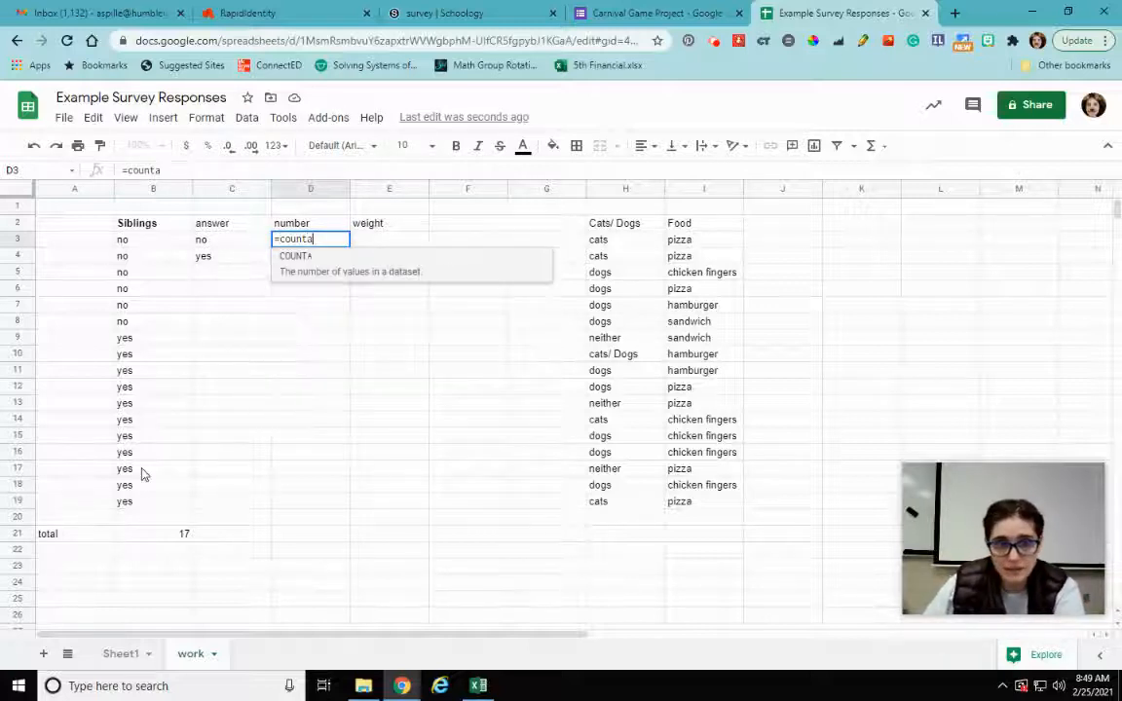
{"action": "type", "text": "(B3:B4"}
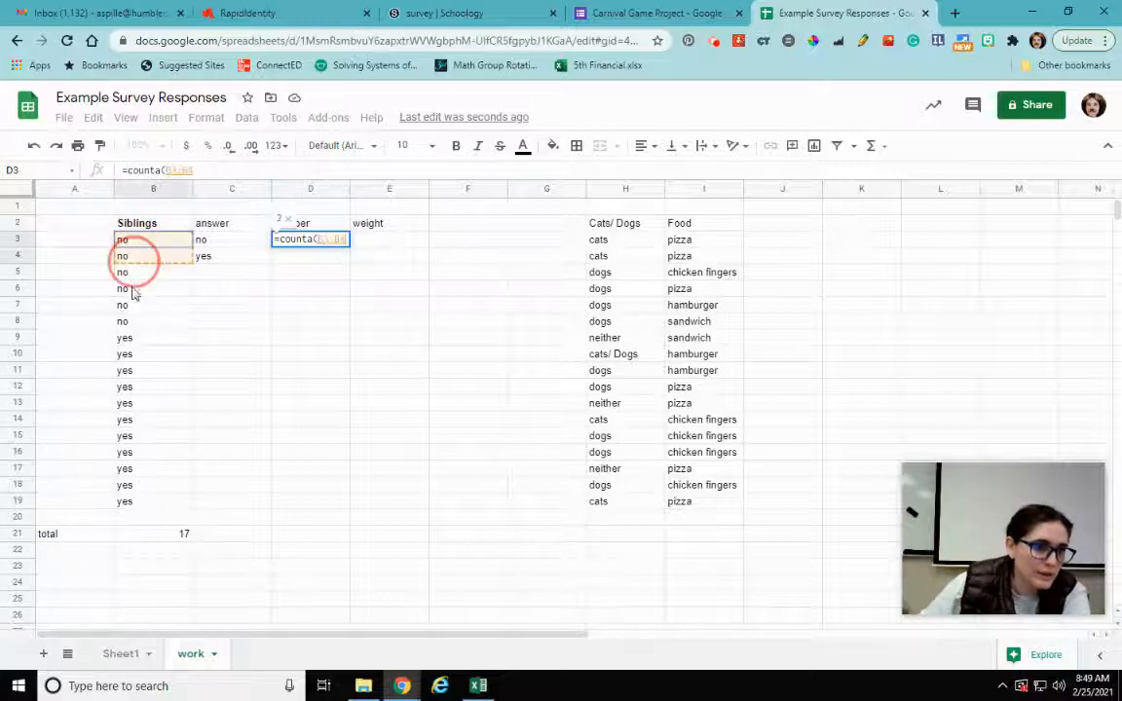
{"action": "left_click_drag", "start_coordinate": [152, 240], "coordinate": [152, 322]}
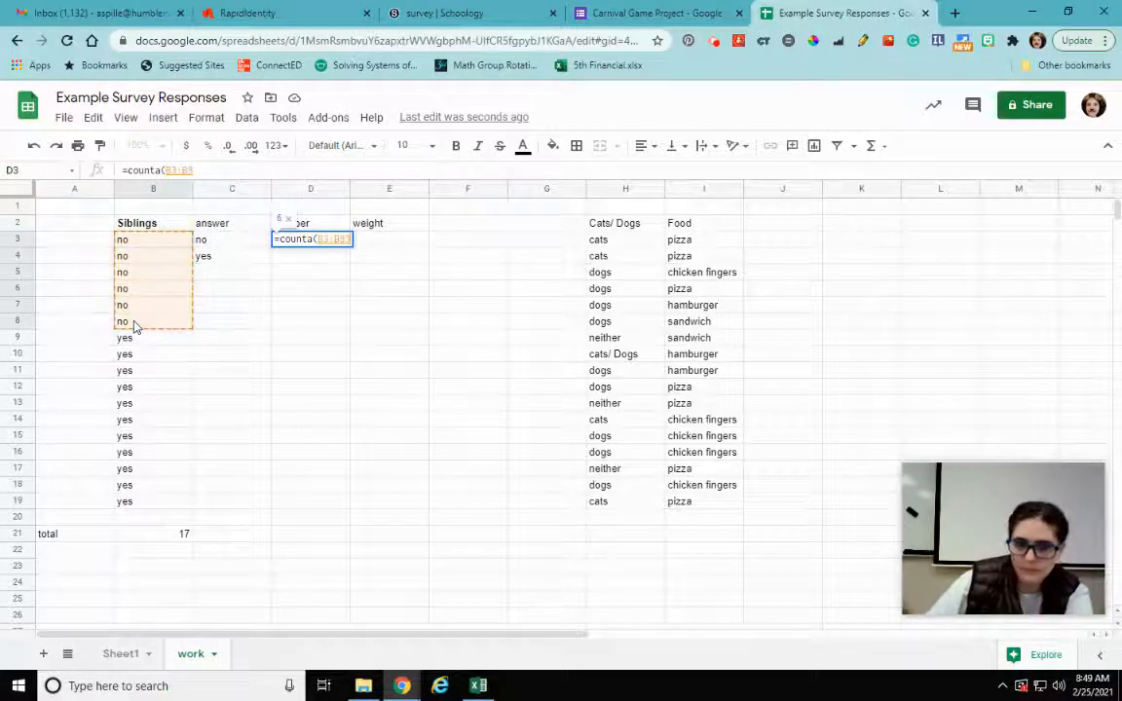
{"action": "key", "text": "Enter"}
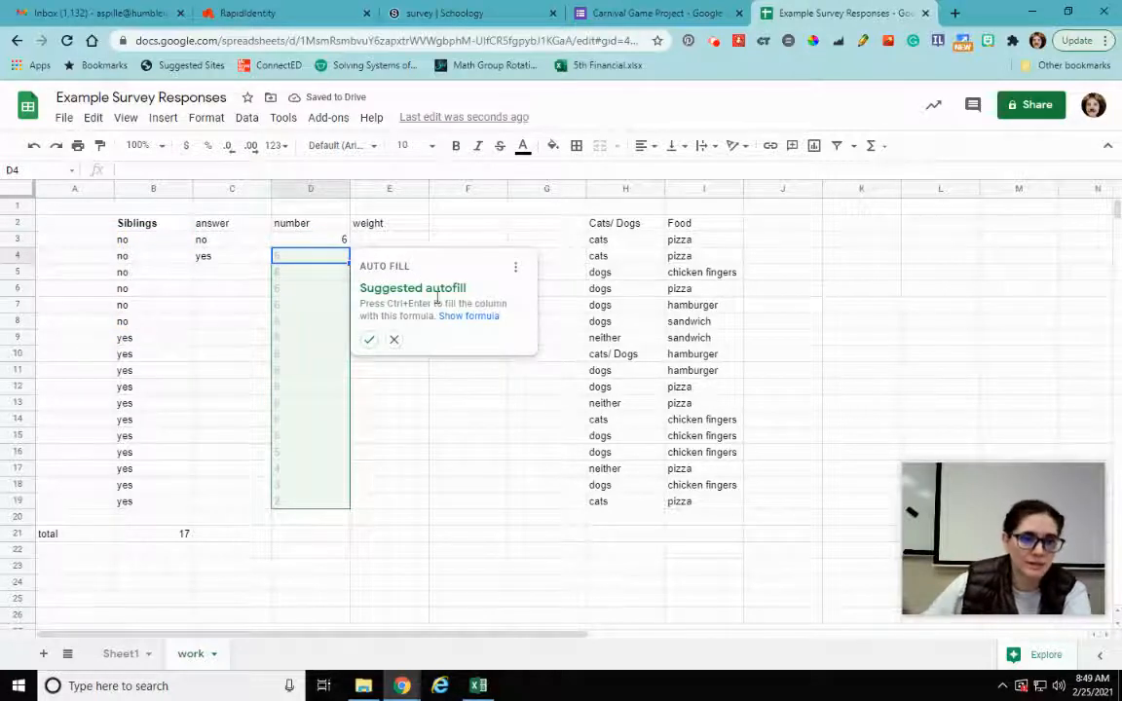
Decline the autofill and count the yes responses with =COUNTA(B9:B19), giving 11.
{"action": "left_click", "coordinate": [393, 339]}
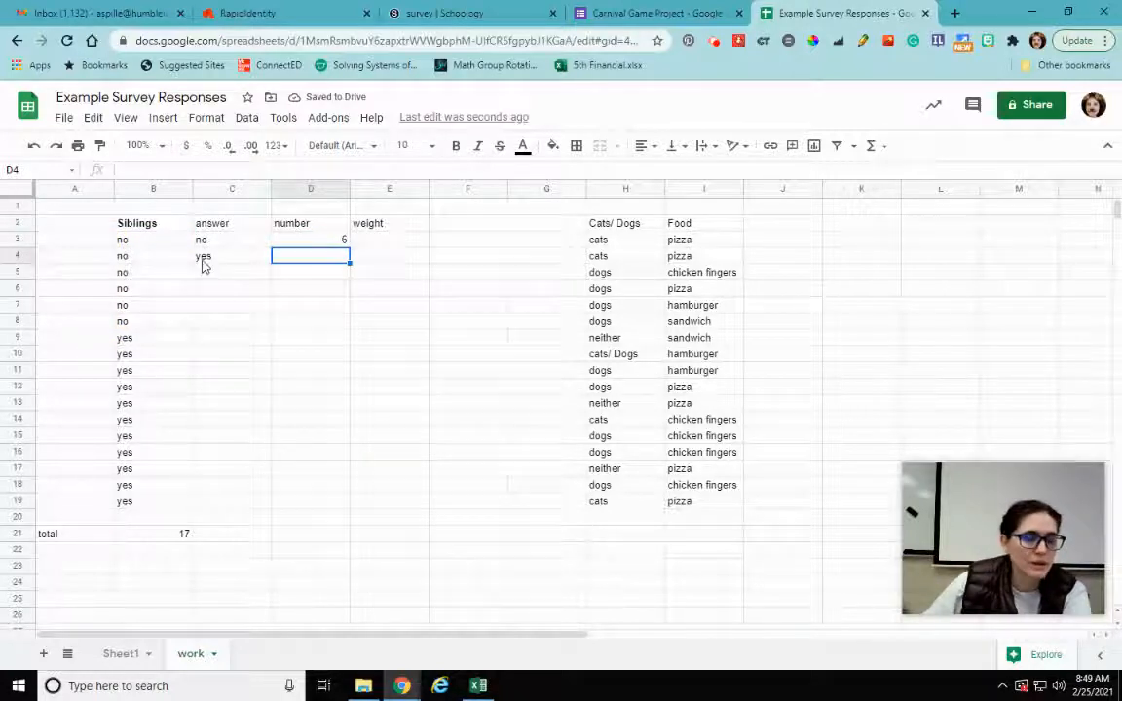
{"action": "type", "text": "="}
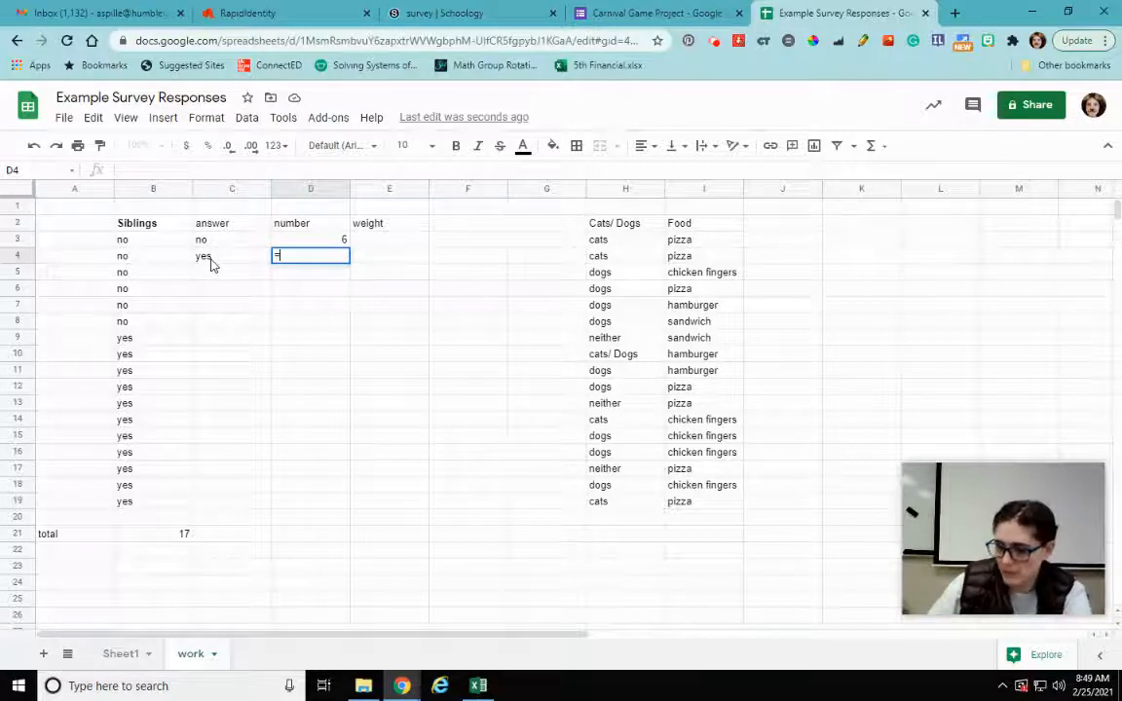
{"action": "type", "text": "=counta(B9:B18"}
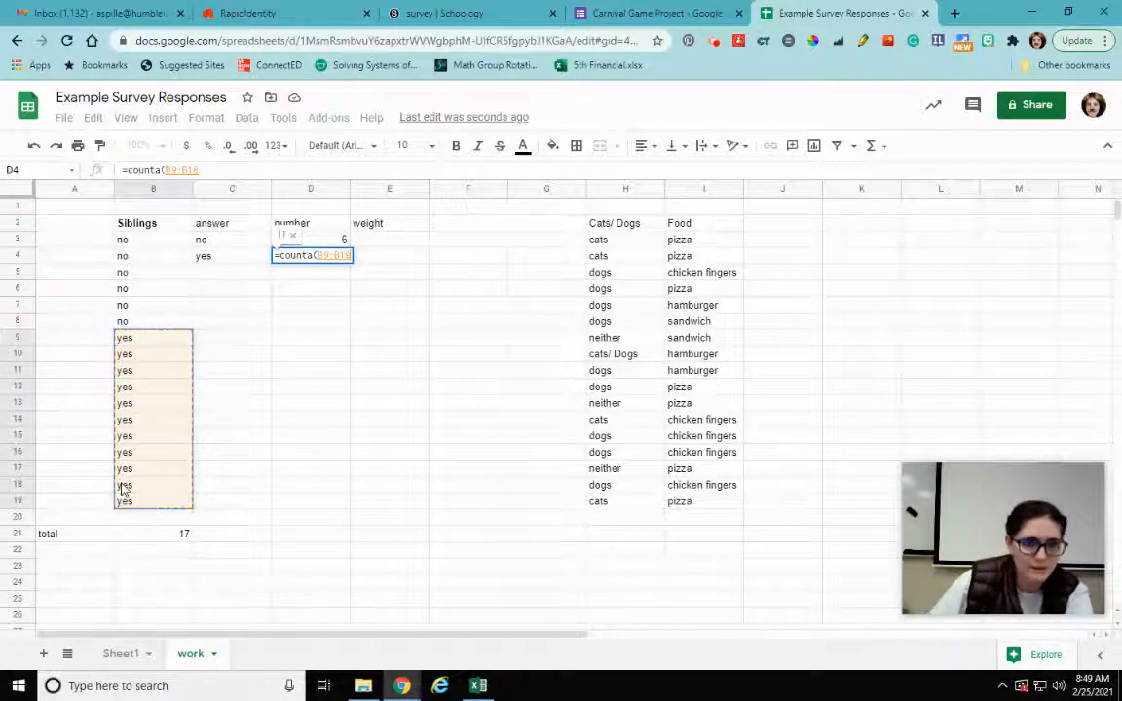
{"action": "key", "text": "Enter"}
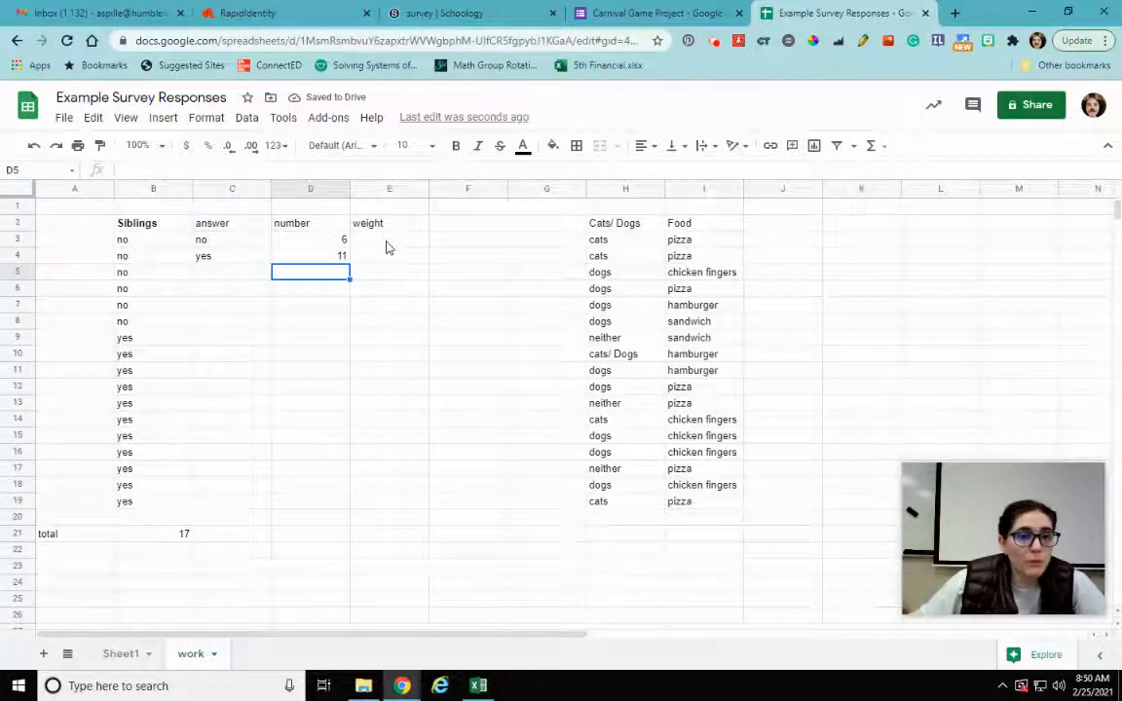
Compute no and yes weights as count over total, reducing decimals to 0.35 and 0.65.
{"action": "left_click", "coordinate": [390, 239]}
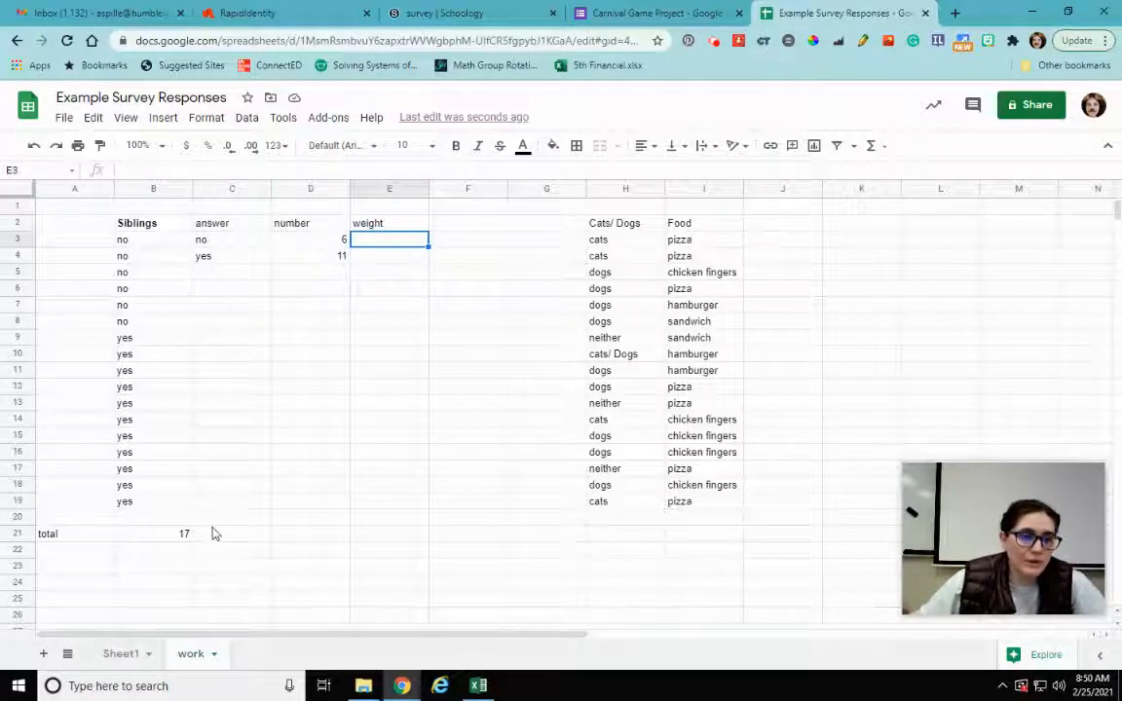
{"action": "type", "text": "=D3/"}
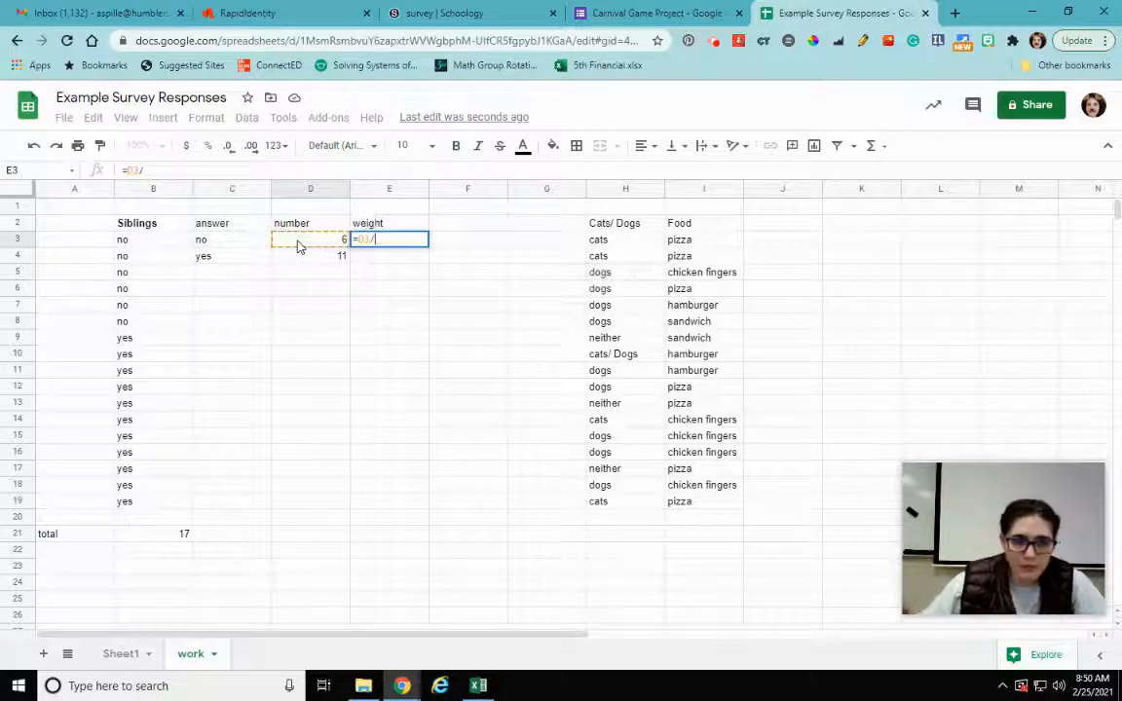
{"action": "left_click", "coordinate": [152, 534]}
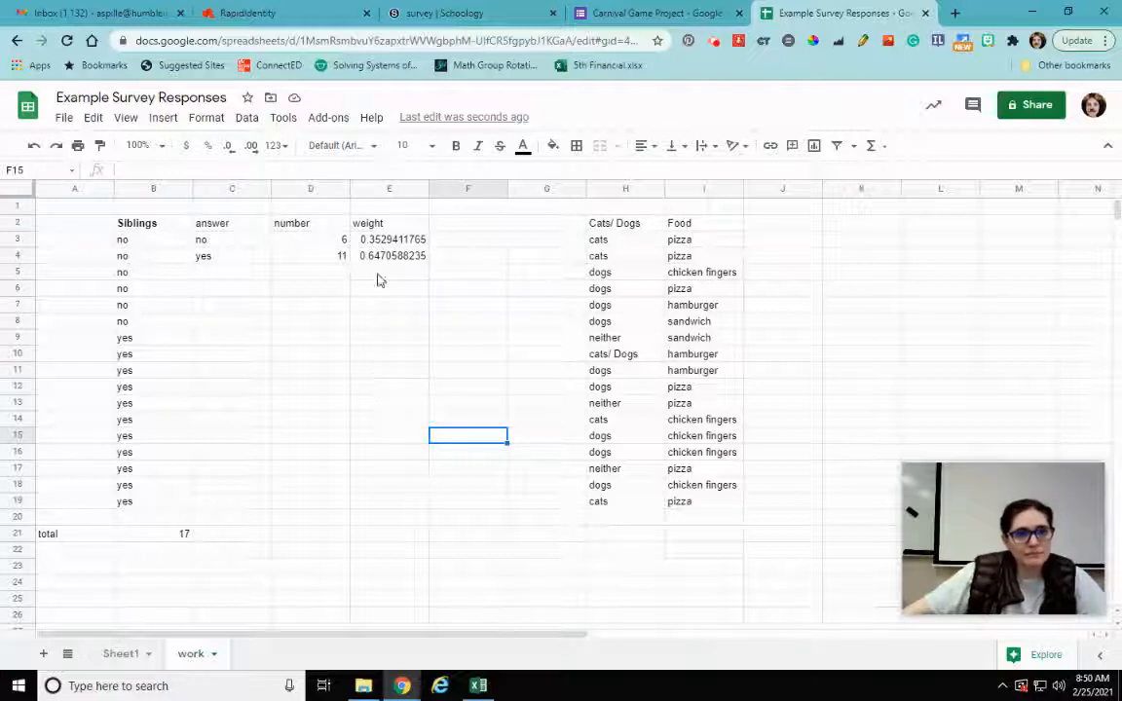
{"action": "mouse_move", "coordinate": [371, 269]}
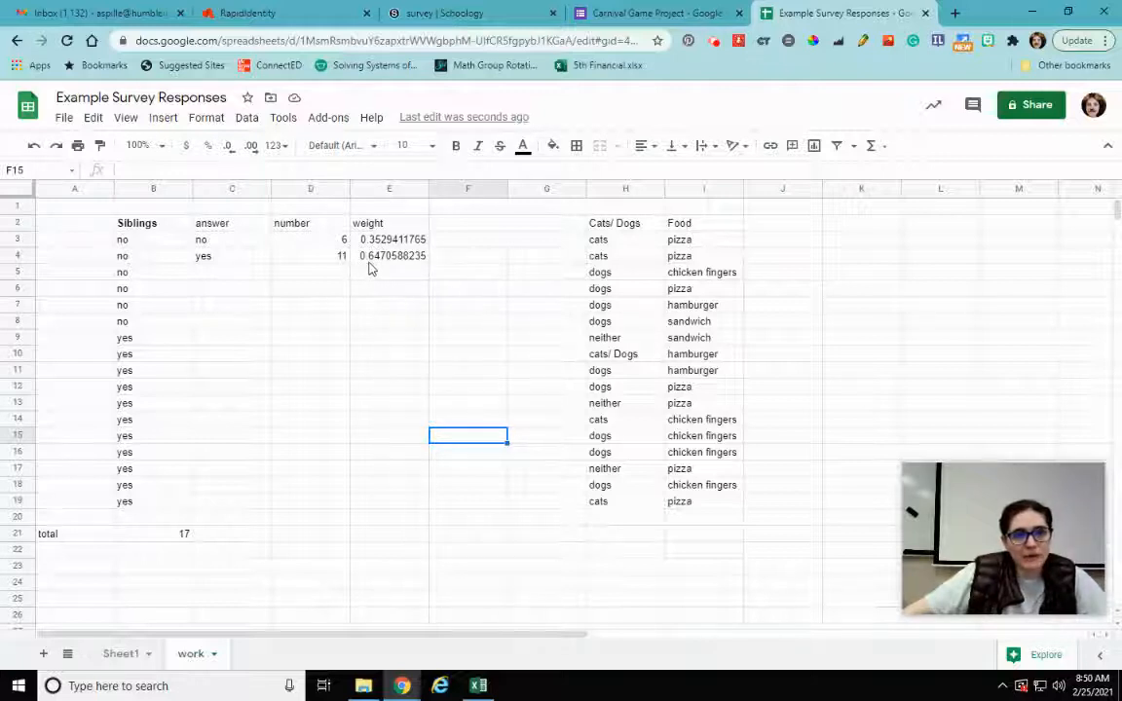
{"action": "mouse_move", "coordinate": [394, 249]}
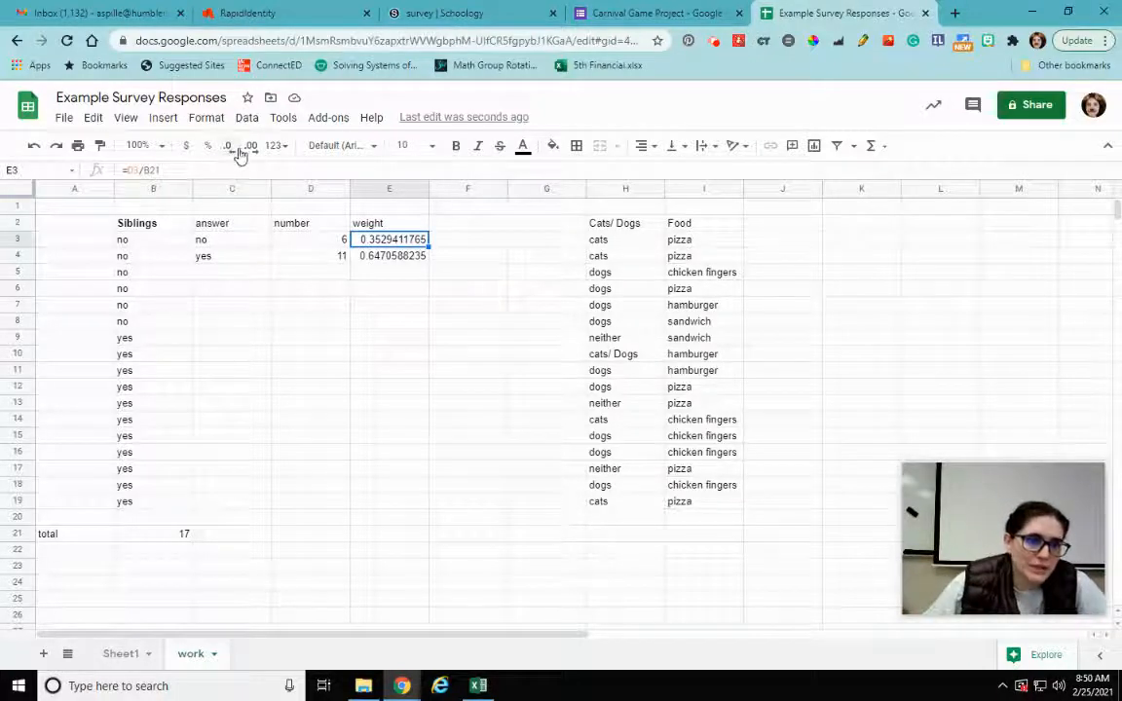
{"action": "left_click", "coordinate": [228, 144]}
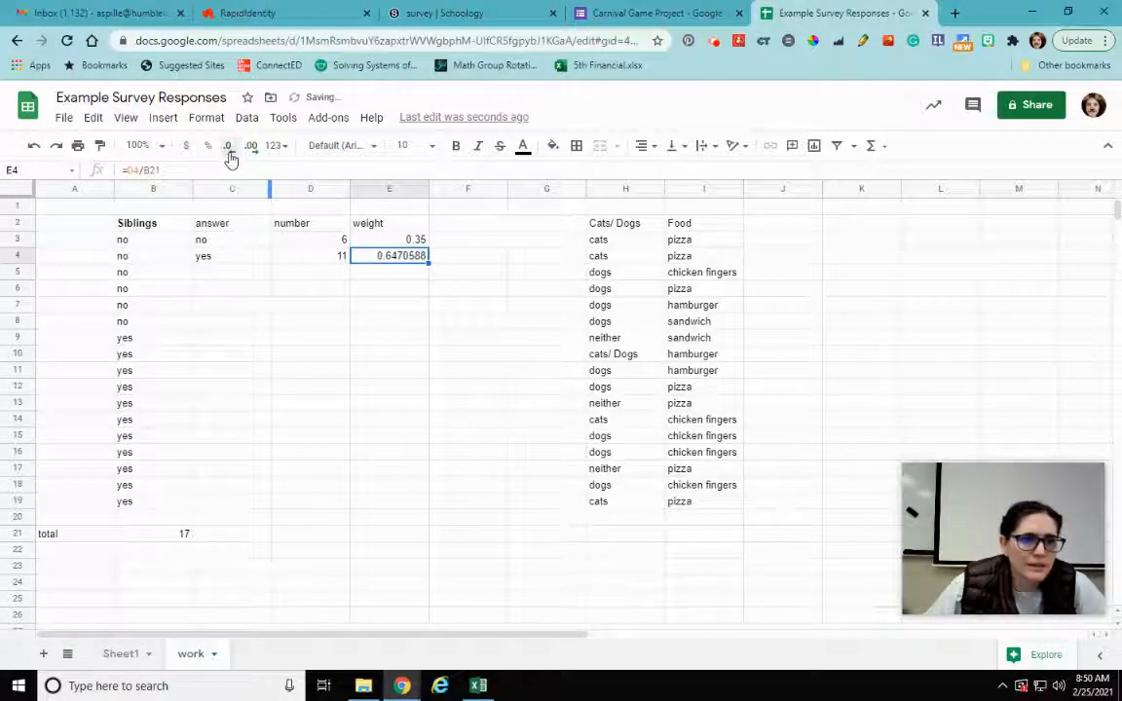
{"action": "left_click", "coordinate": [228, 144]}
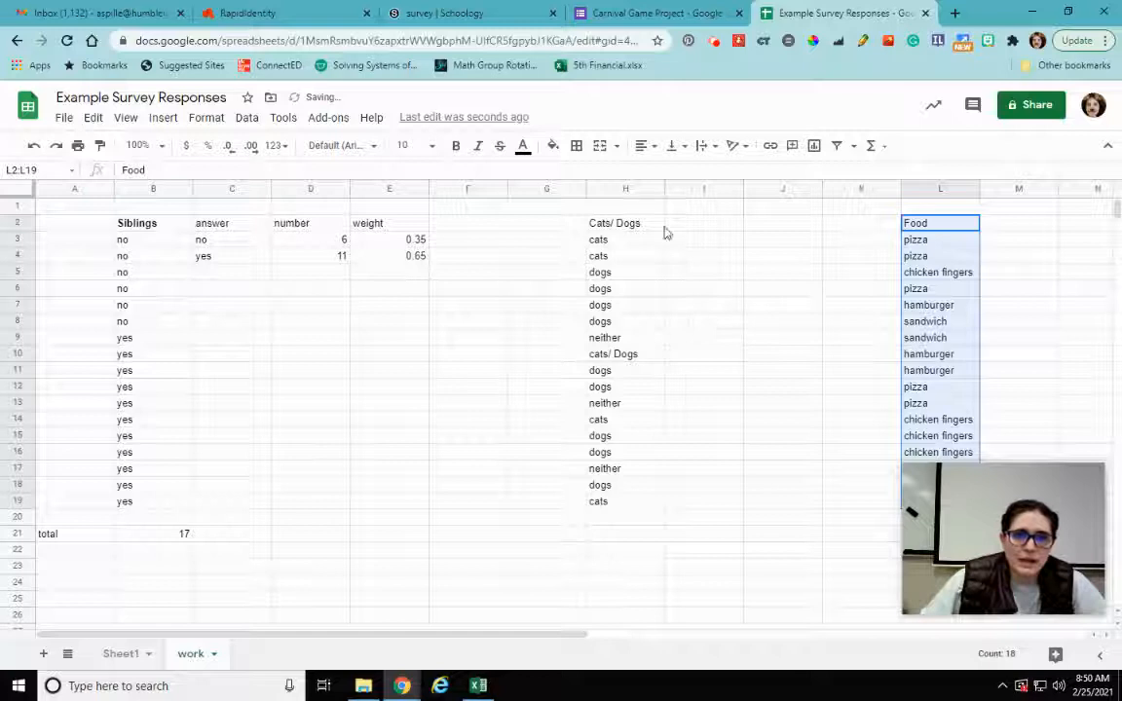
Copy the answer/number/weight headers beside Cats/ Dogs and list cats, dogs, neither.
{"action": "left_click", "coordinate": [626, 222]}
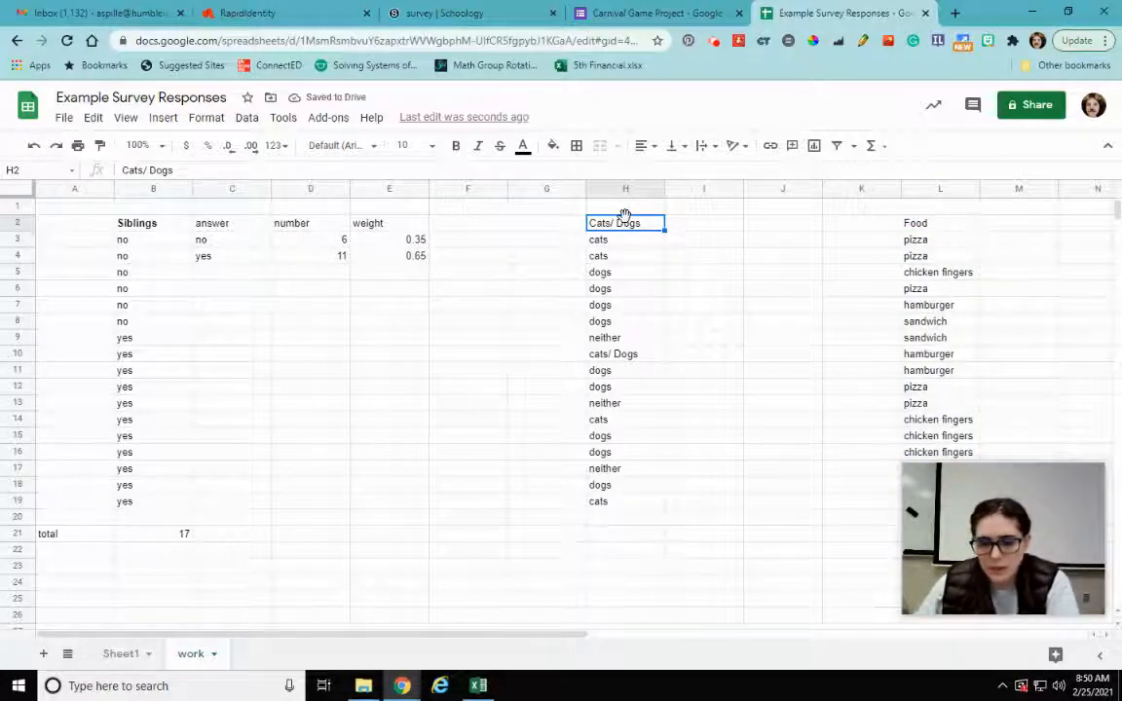
{"action": "left_click", "coordinate": [703, 222]}
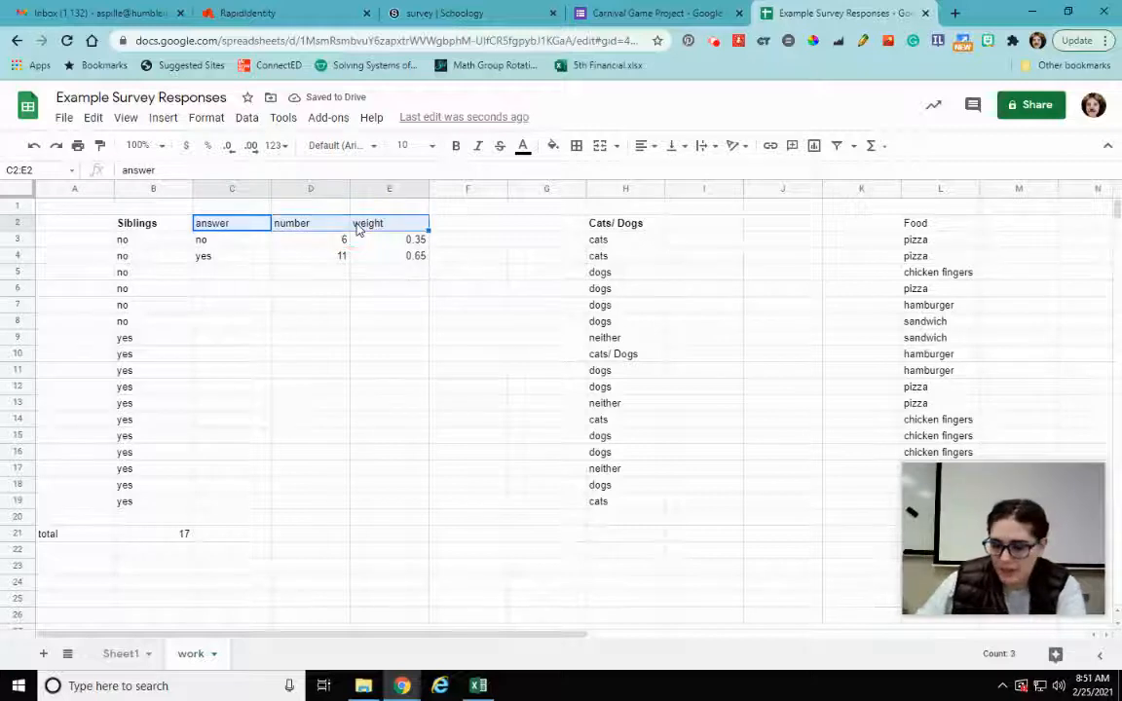
{"action": "left_click", "coordinate": [703, 222]}
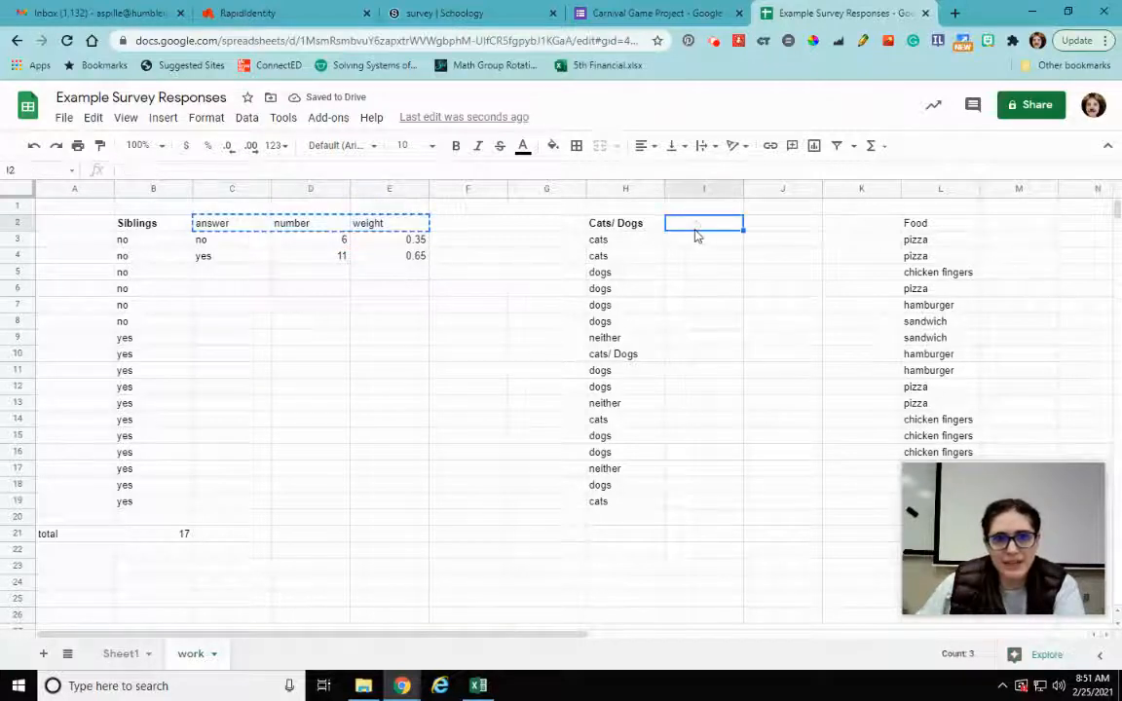
{"action": "left_click", "coordinate": [705, 239]}
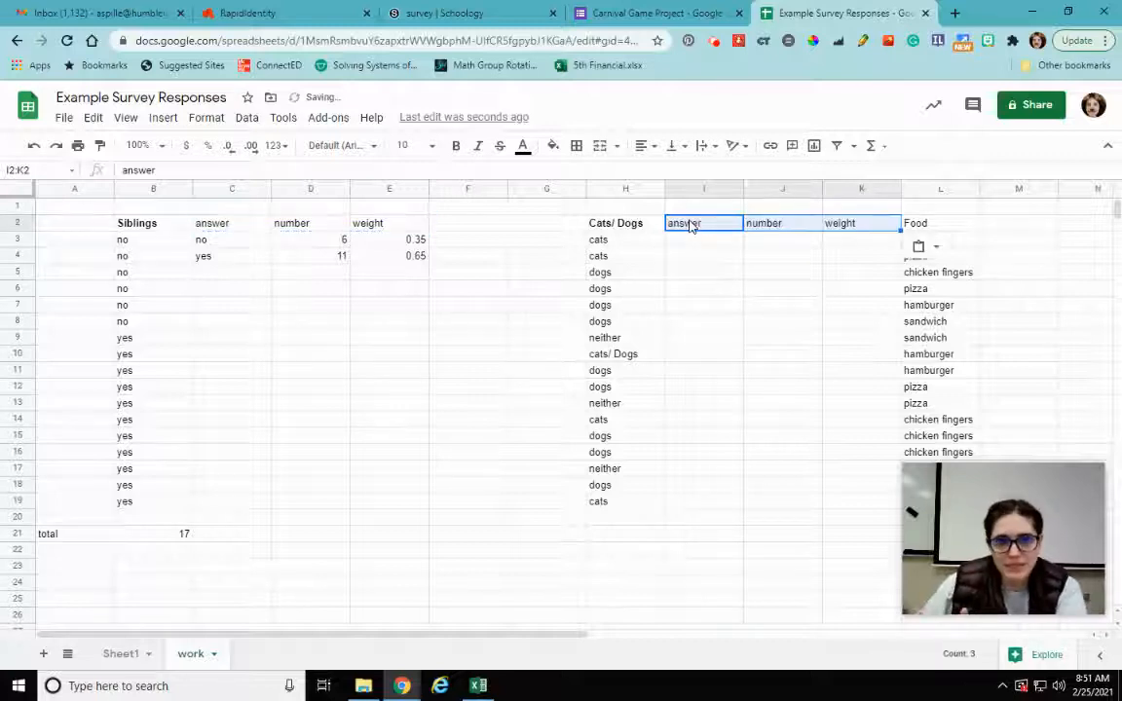
{"action": "left_click", "coordinate": [703, 237]}
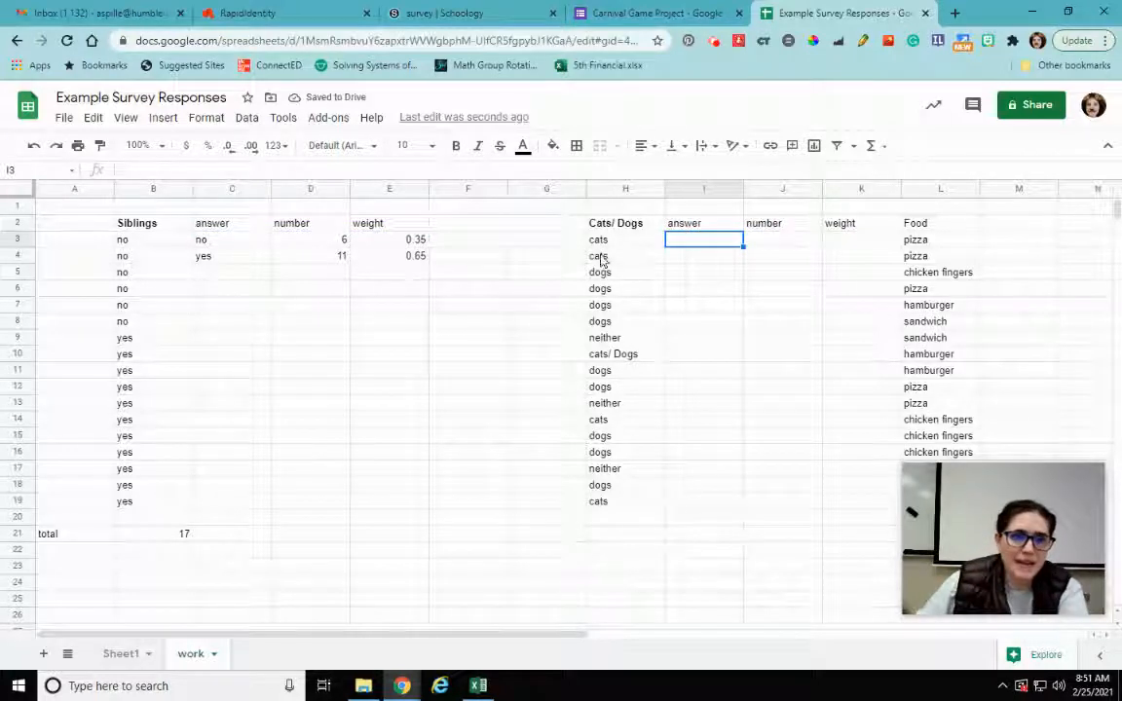
{"action": "mouse_move", "coordinate": [676, 331]}
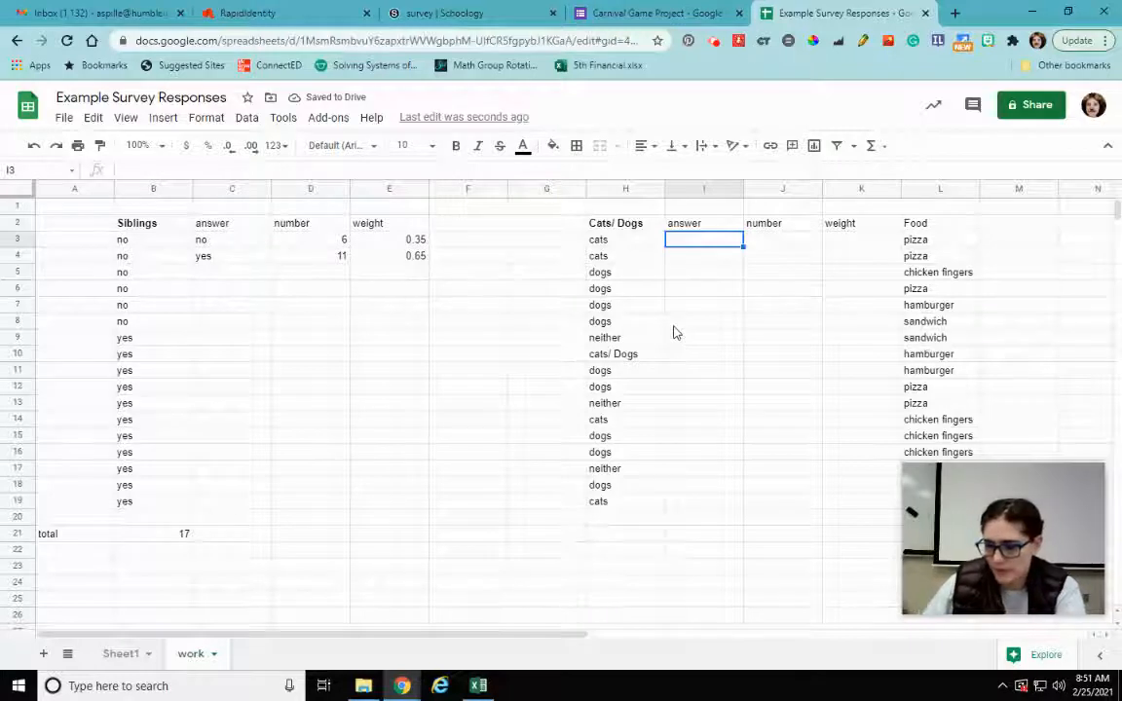
{"action": "type", "text": "cats"}
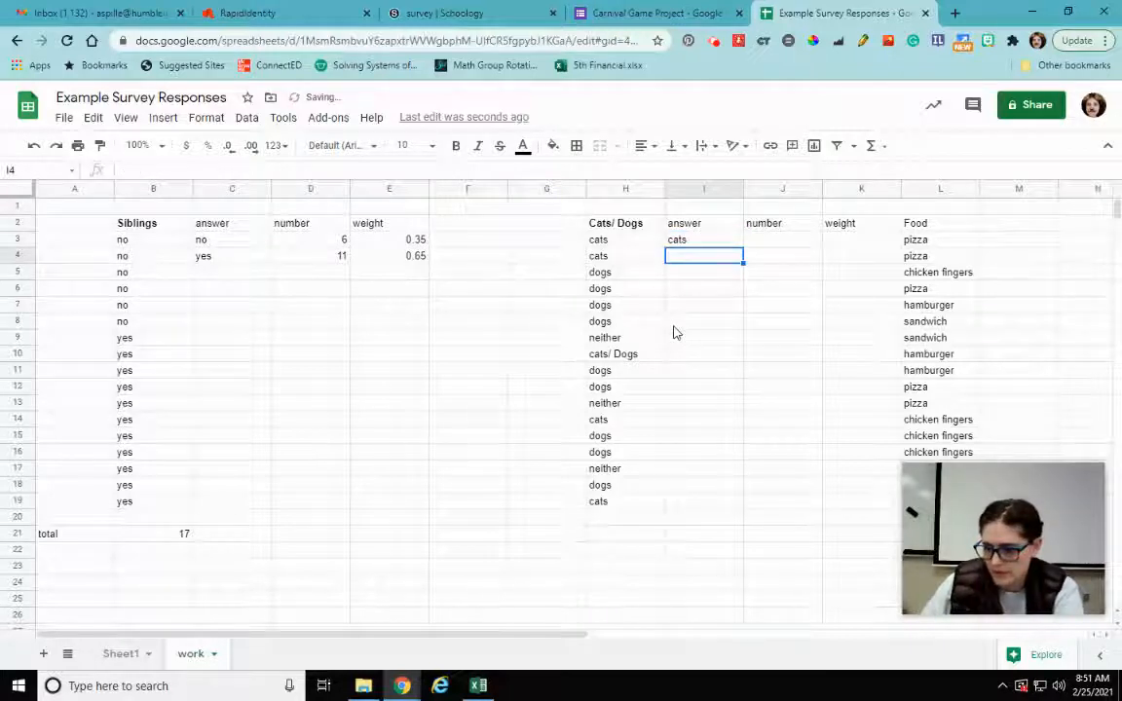
{"action": "type", "text": "neither"}
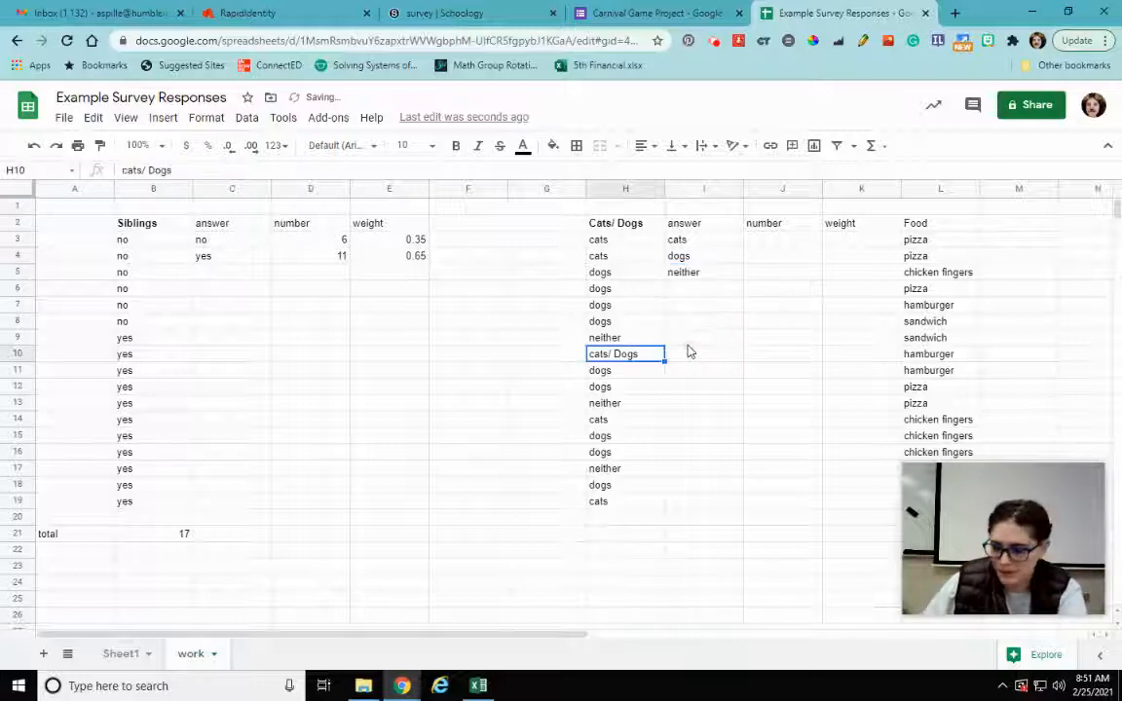
Sort the Cats/ Dogs responses alphabetically with Data > Sort range A→Z.
{"action": "left_click", "coordinate": [703, 437]}
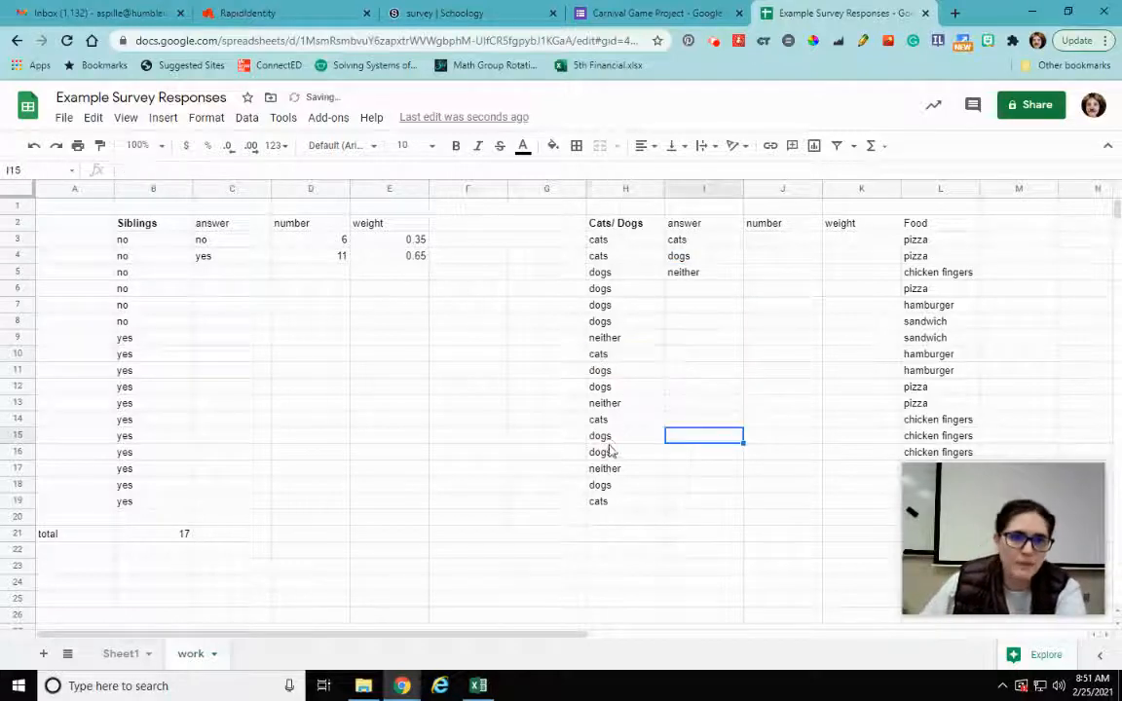
{"action": "left_click", "coordinate": [625, 240]}
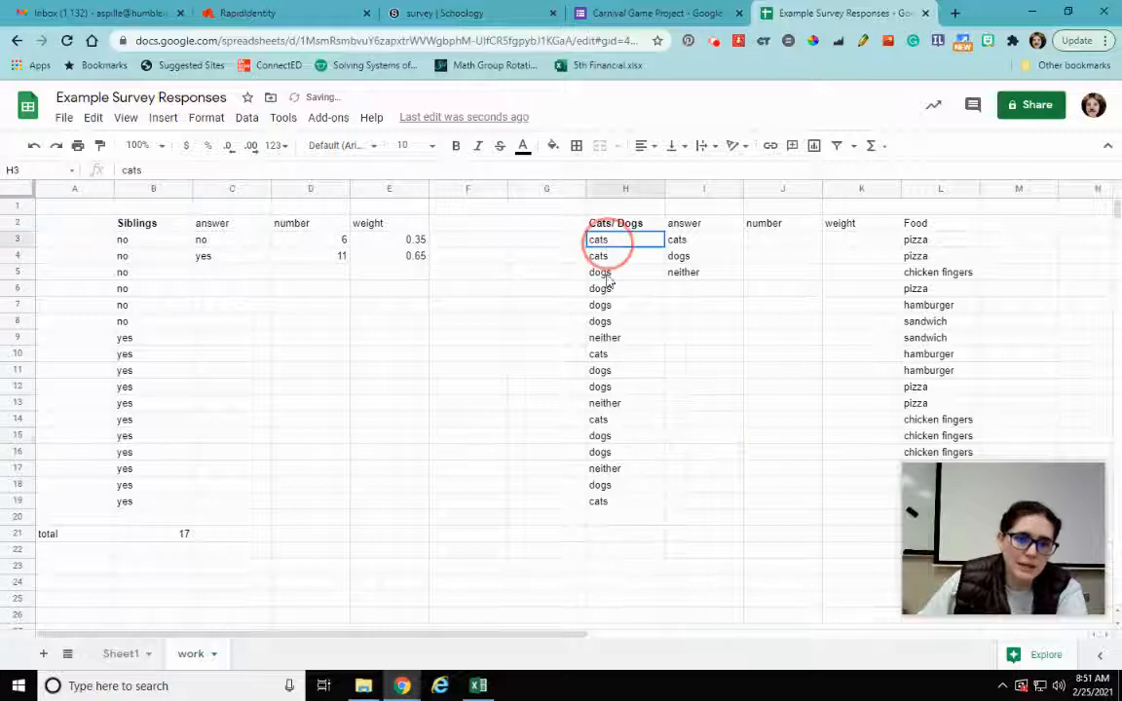
{"action": "left_click_drag", "start_coordinate": [598, 240], "coordinate": [598, 501]}
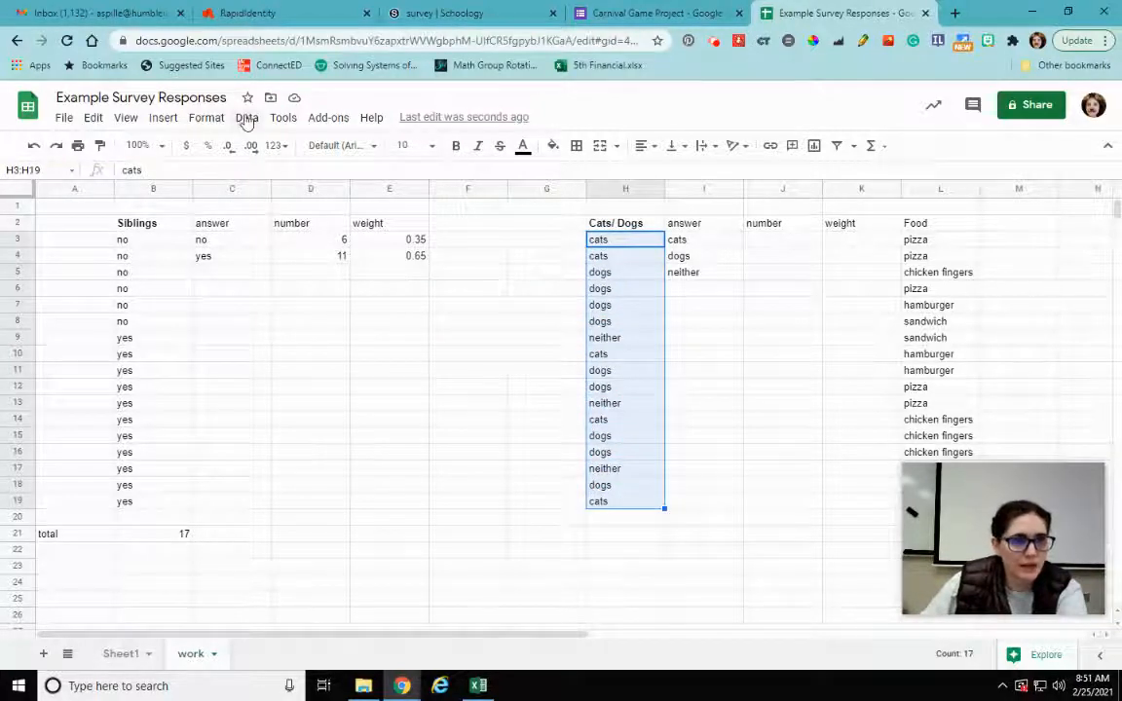
{"action": "left_click", "coordinate": [245, 117]}
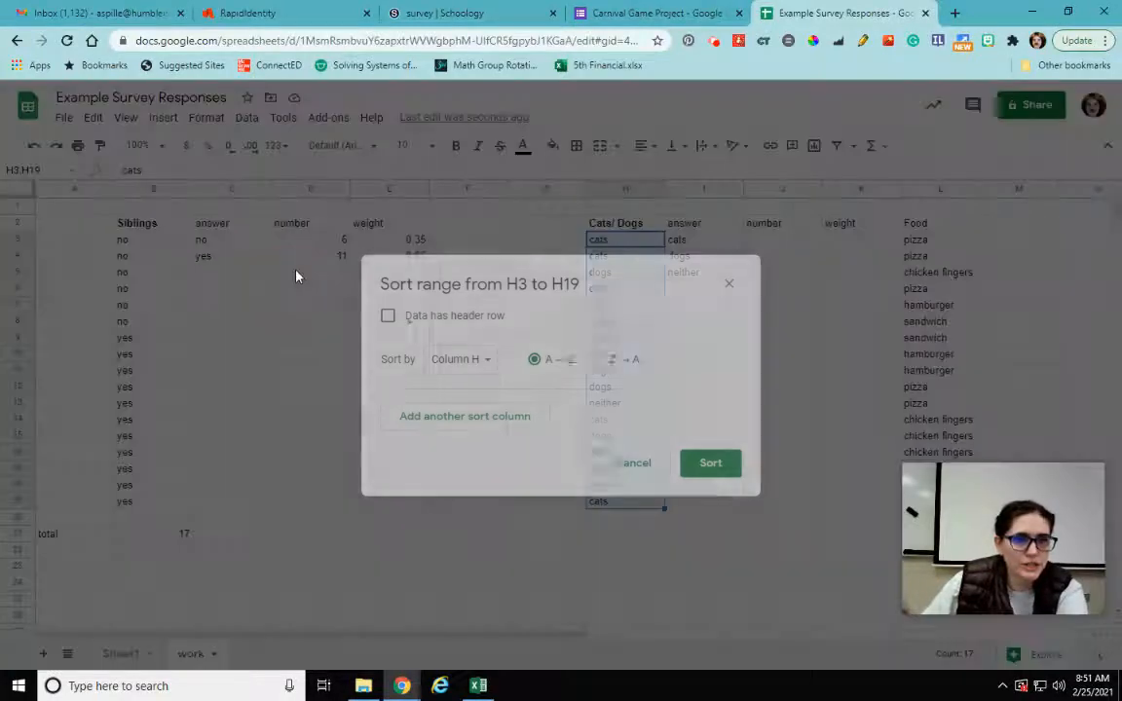
{"action": "left_click", "coordinate": [709, 464]}
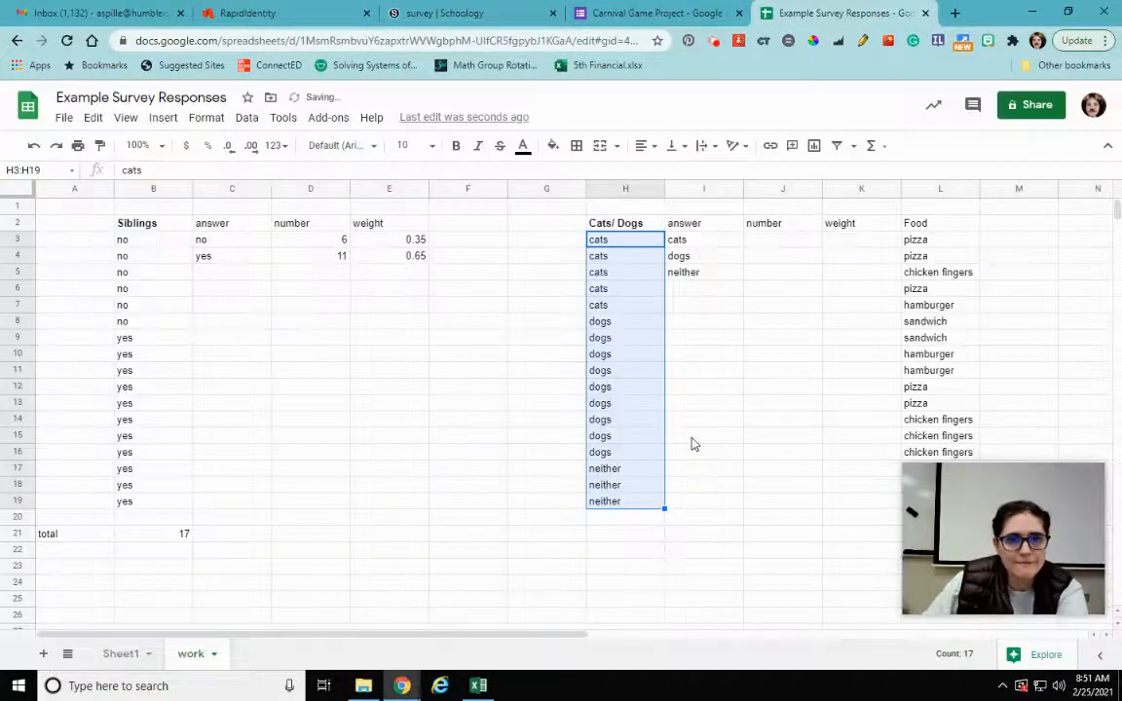
{"action": "left_click", "coordinate": [703, 437]}
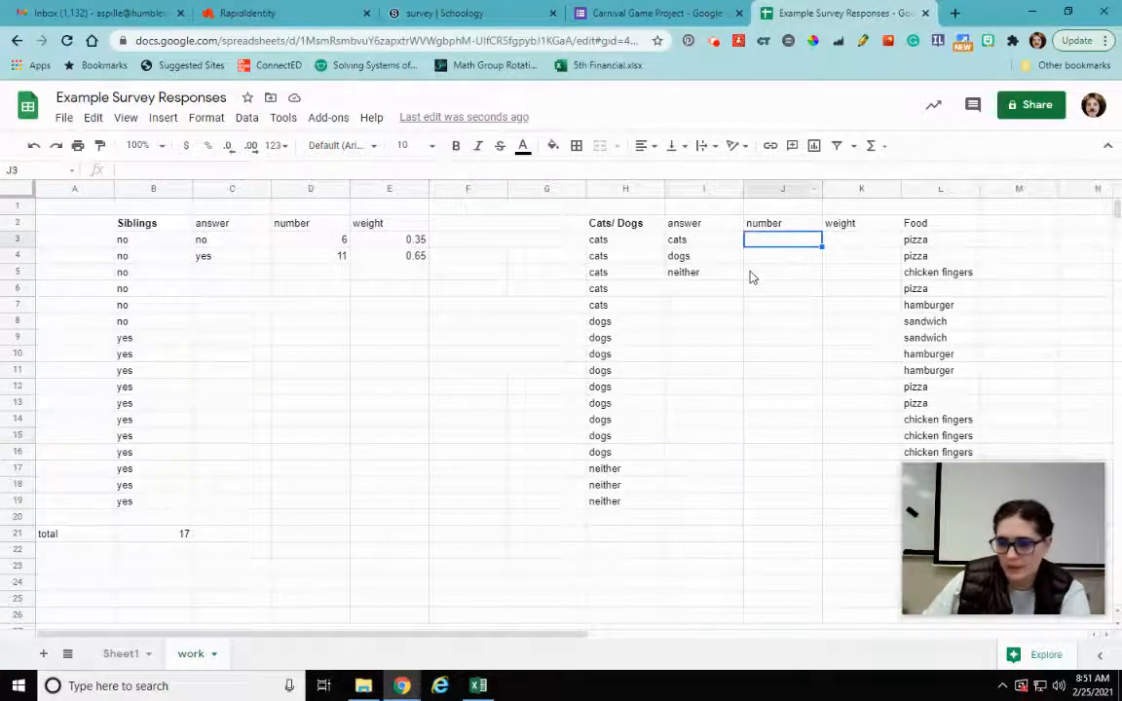
Count cats and dogs with COUNTA formulas (5 and 9), declining autofill, and enter 3 for neither.
{"action": "type", "text": "=counta(H3:H7"}
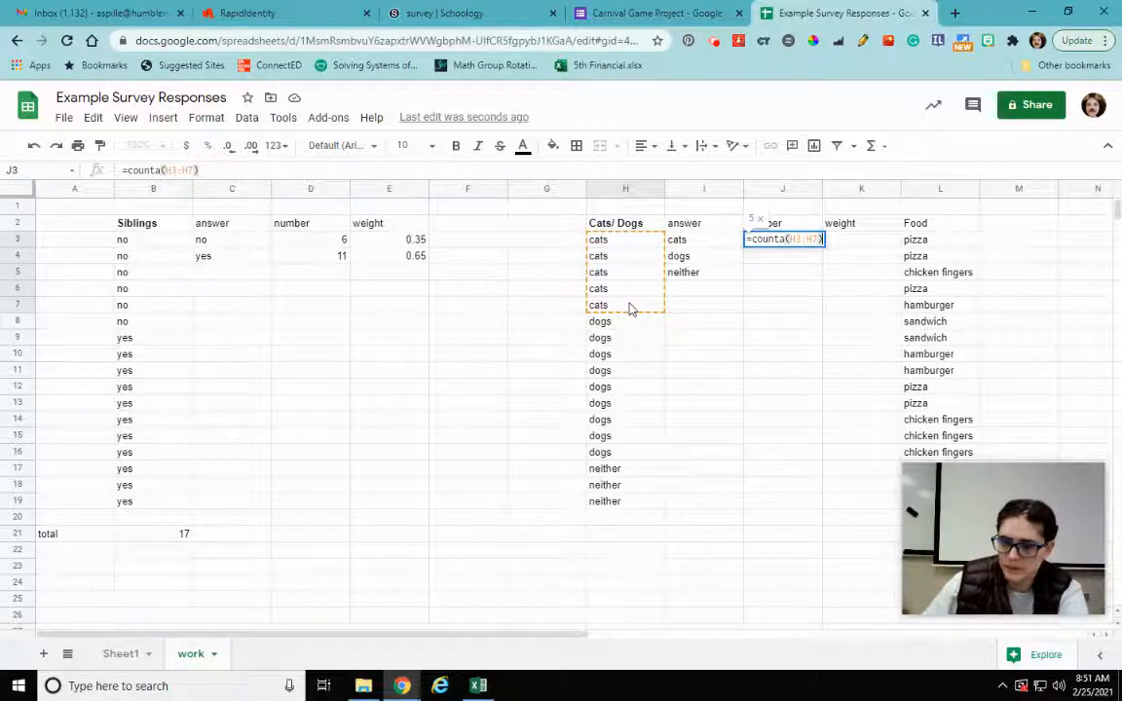
{"action": "key", "text": "Enter"}
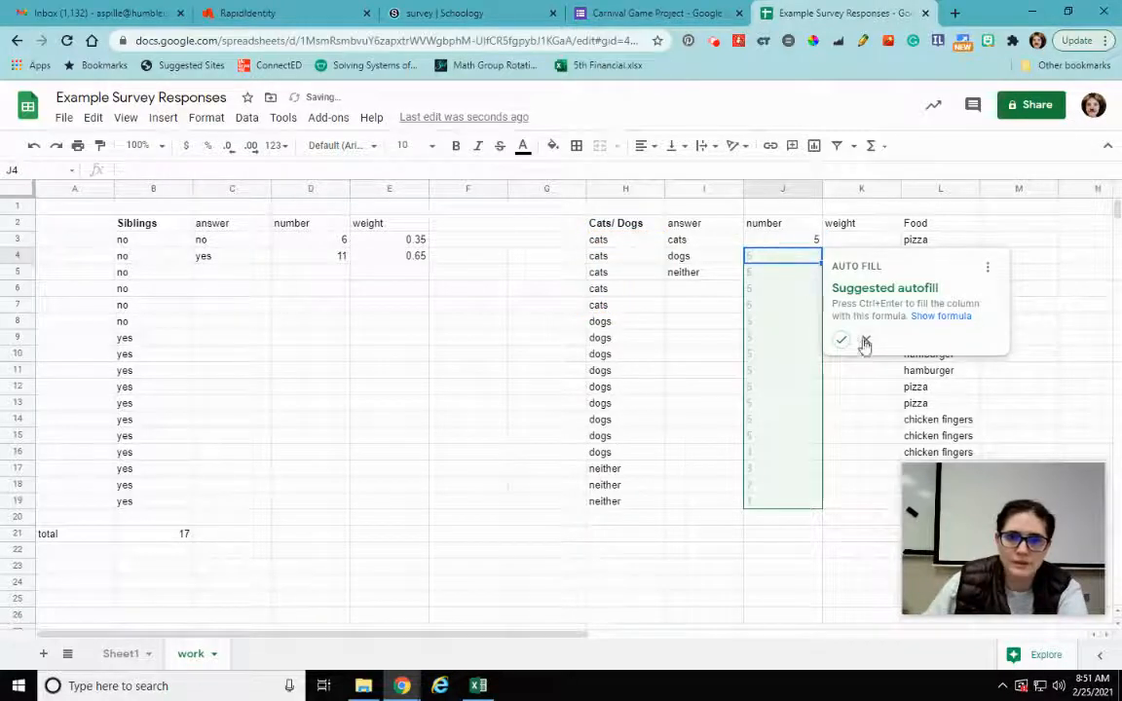
{"action": "left_click", "coordinate": [865, 339]}
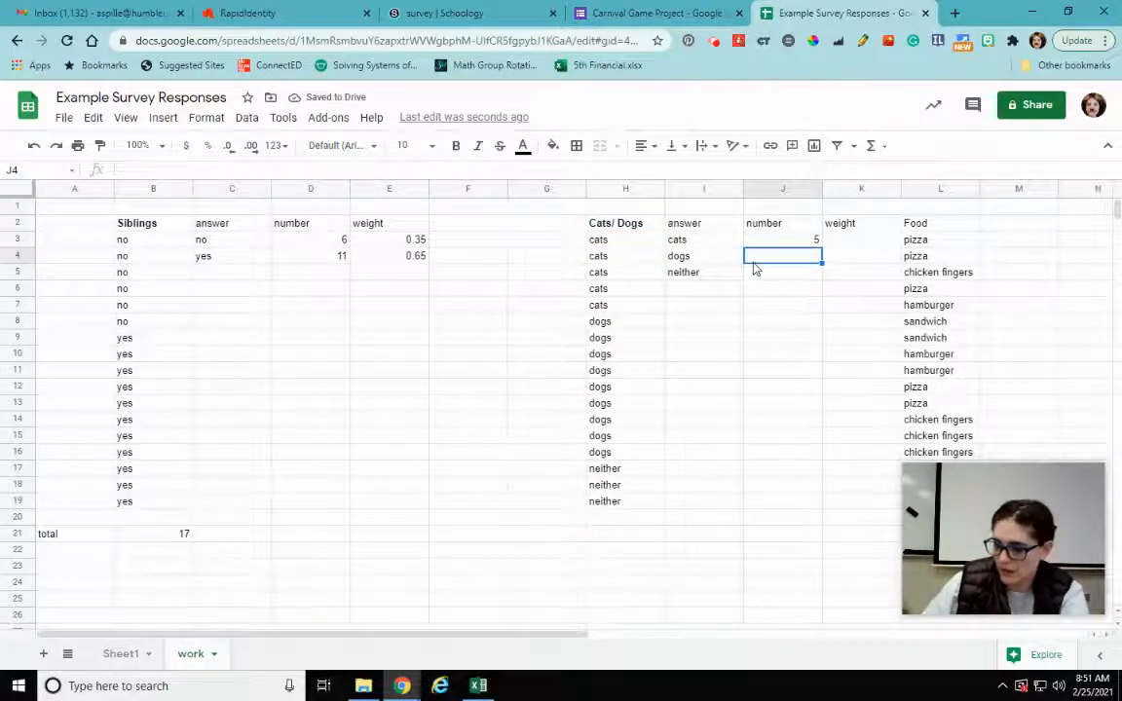
{"action": "type", "text": "=counta"}
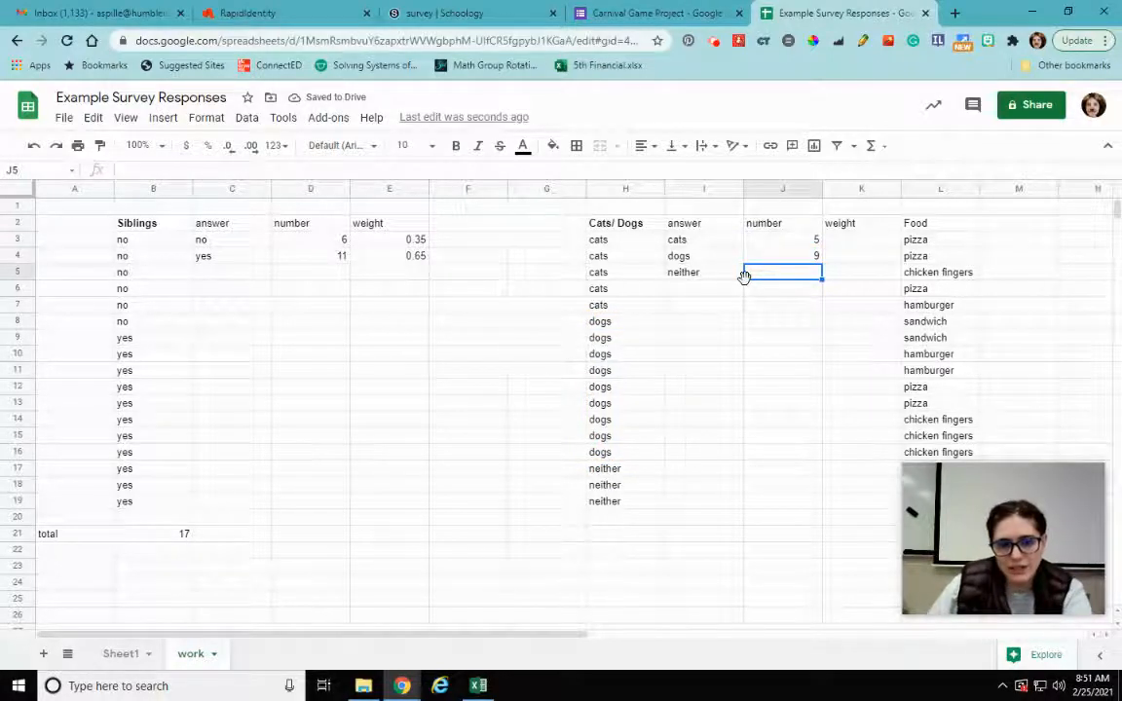
{"action": "type", "text": "3"}
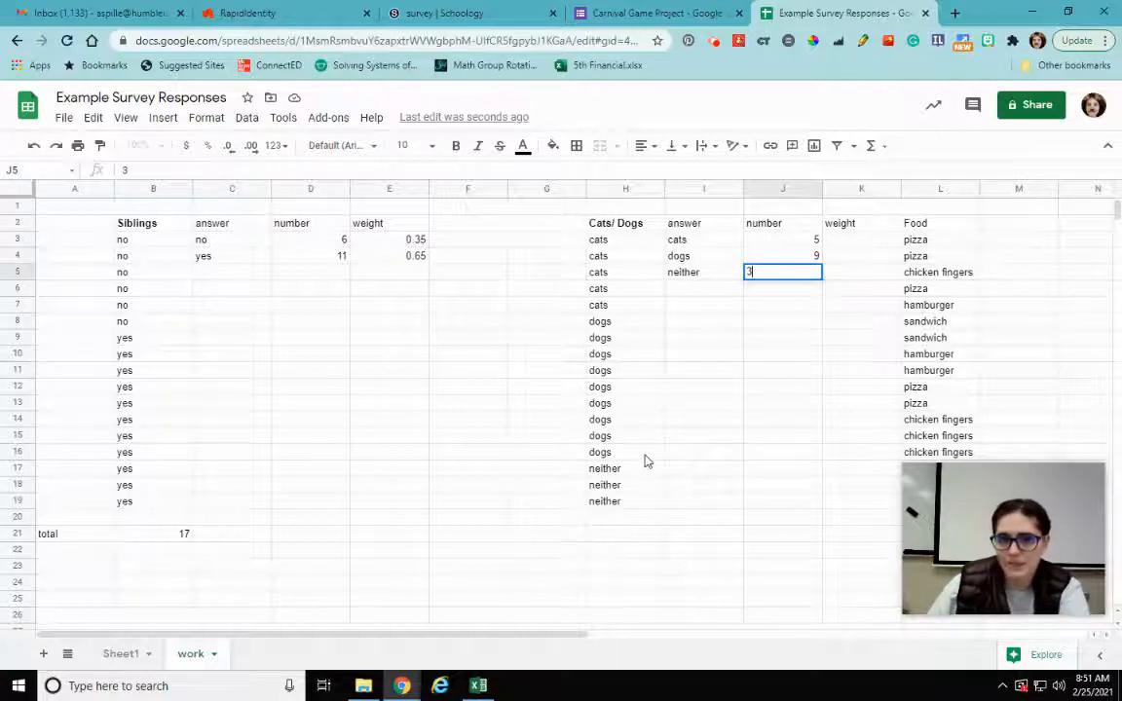
{"action": "left_click", "coordinate": [703, 436]}
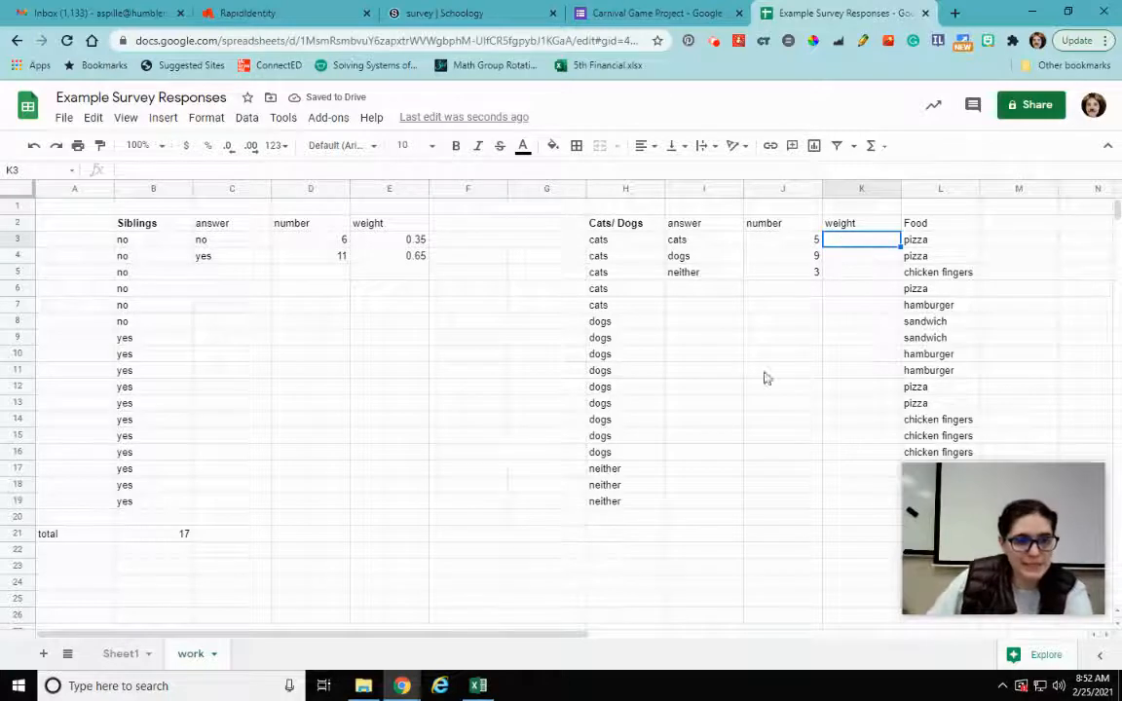
{"action": "mouse_move", "coordinate": [152, 543]}
{"action": "type", "text": "="}
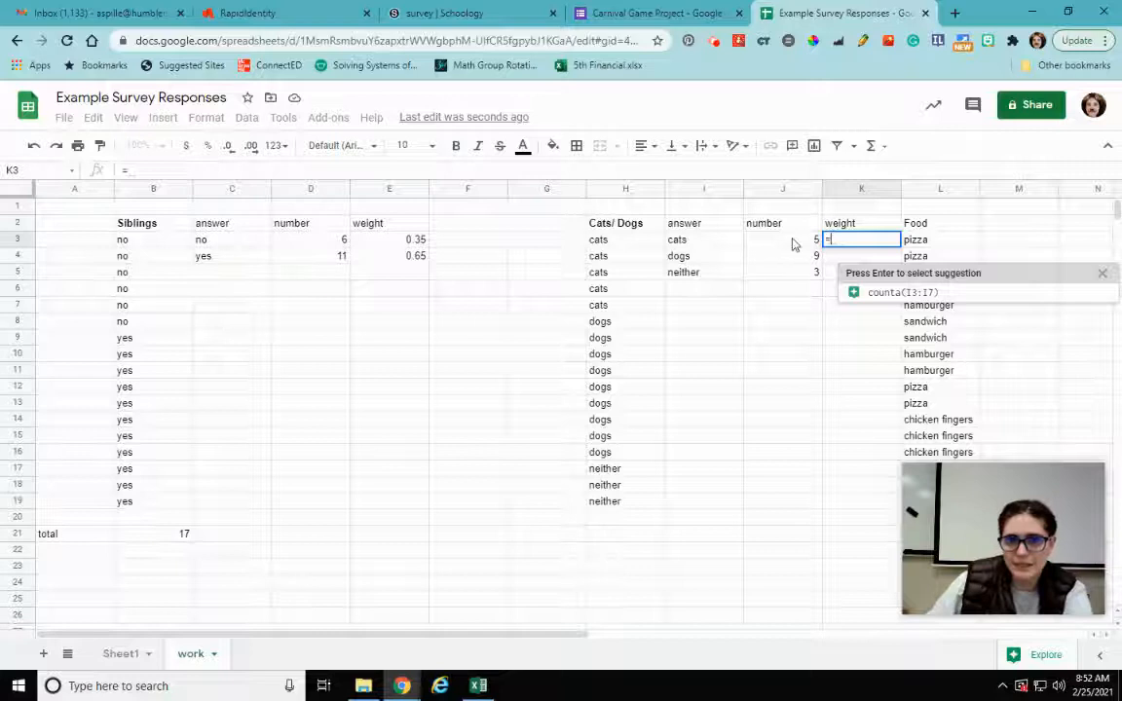
Compute cats, dogs and neither weights as count over total, rounded to 0.29, 0.53, 0.18.
{"action": "left_click", "coordinate": [782, 240]}
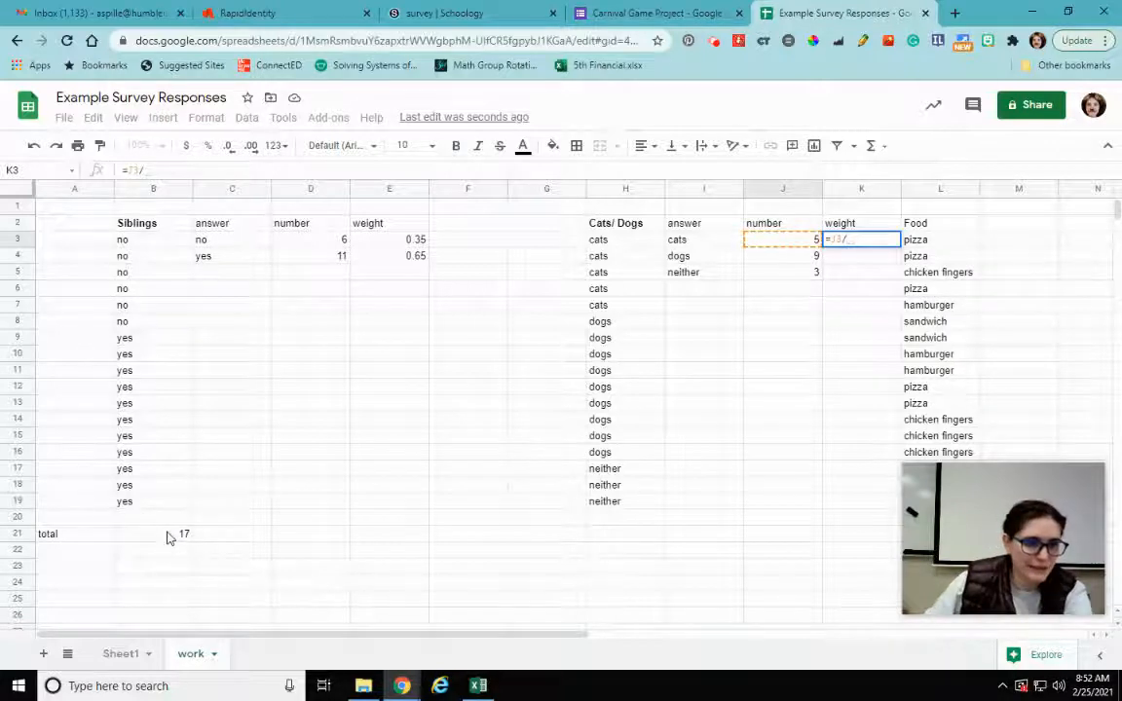
{"action": "key", "text": "Enter"}
{"action": "type", "text": "=J4/"}
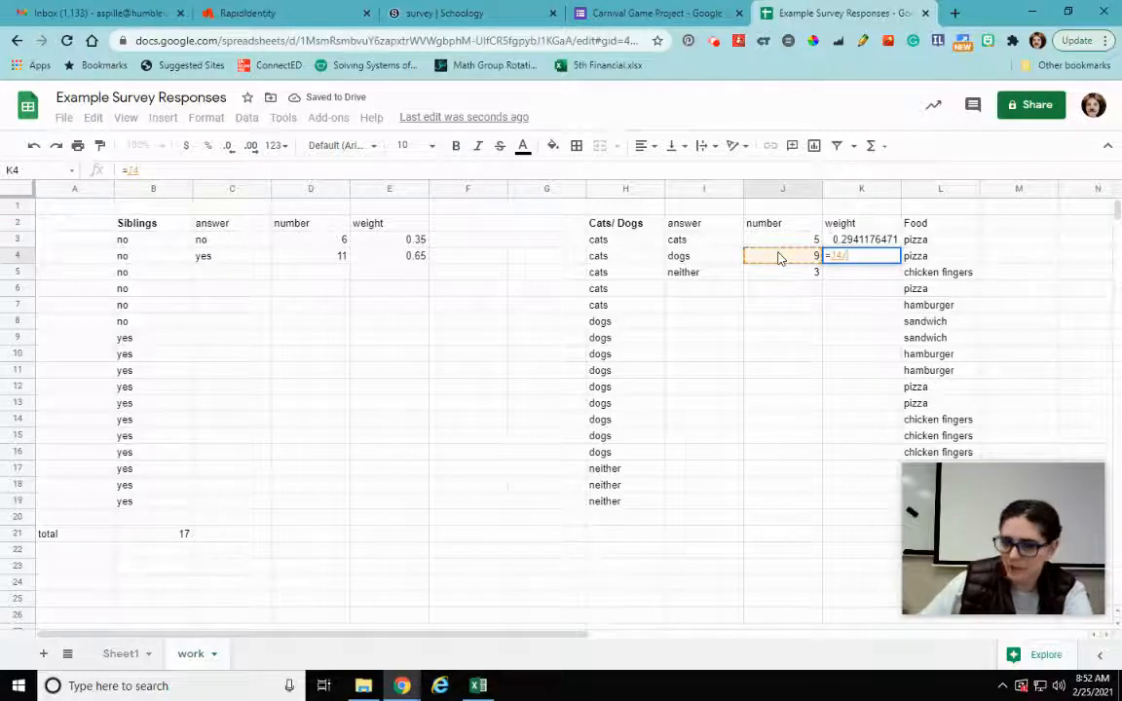
{"action": "left_click", "coordinate": [152, 534]}
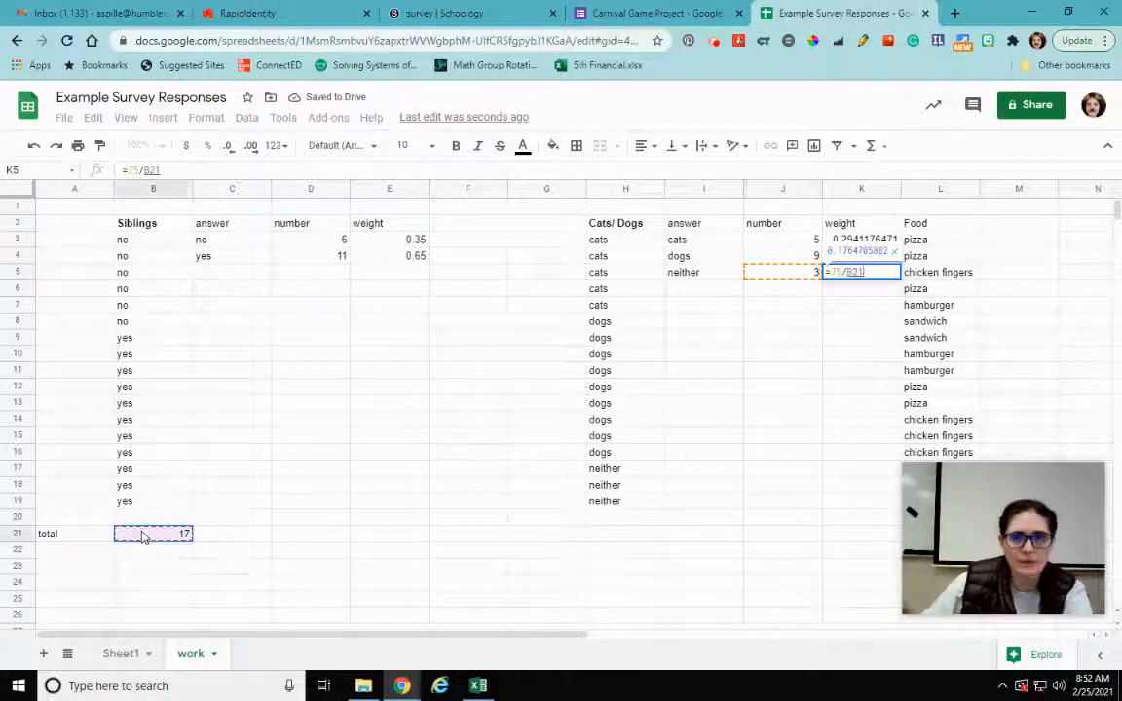
{"action": "key", "text": "enter"}
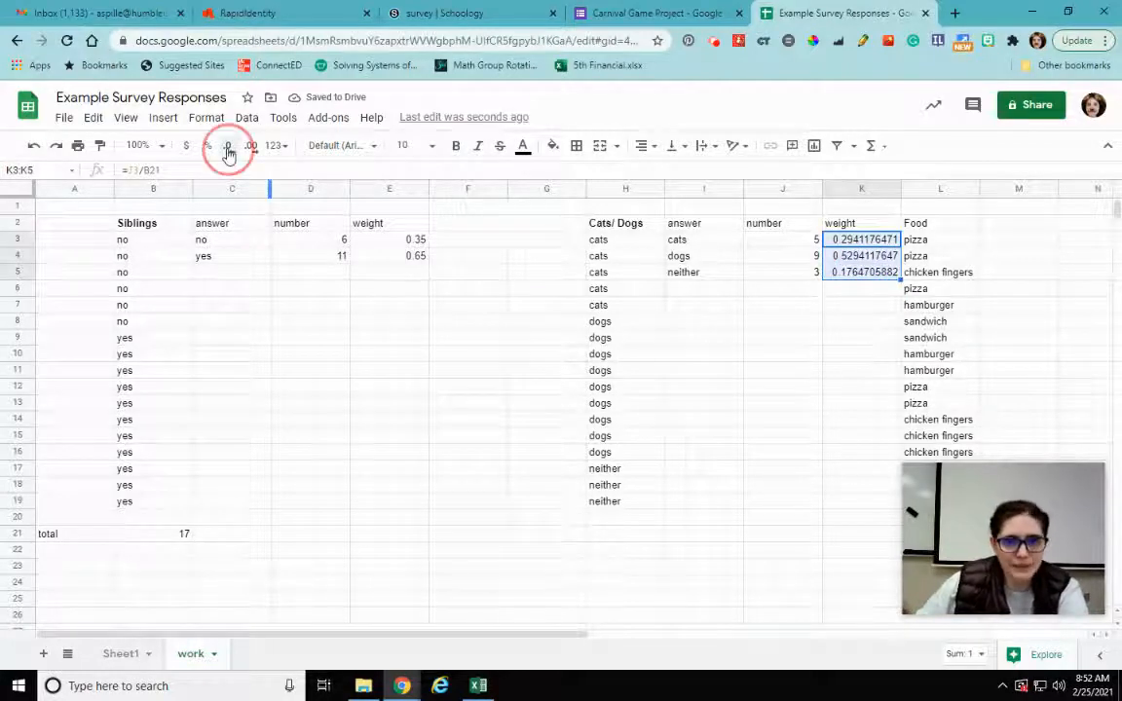
{"action": "left_click", "coordinate": [228, 144]}
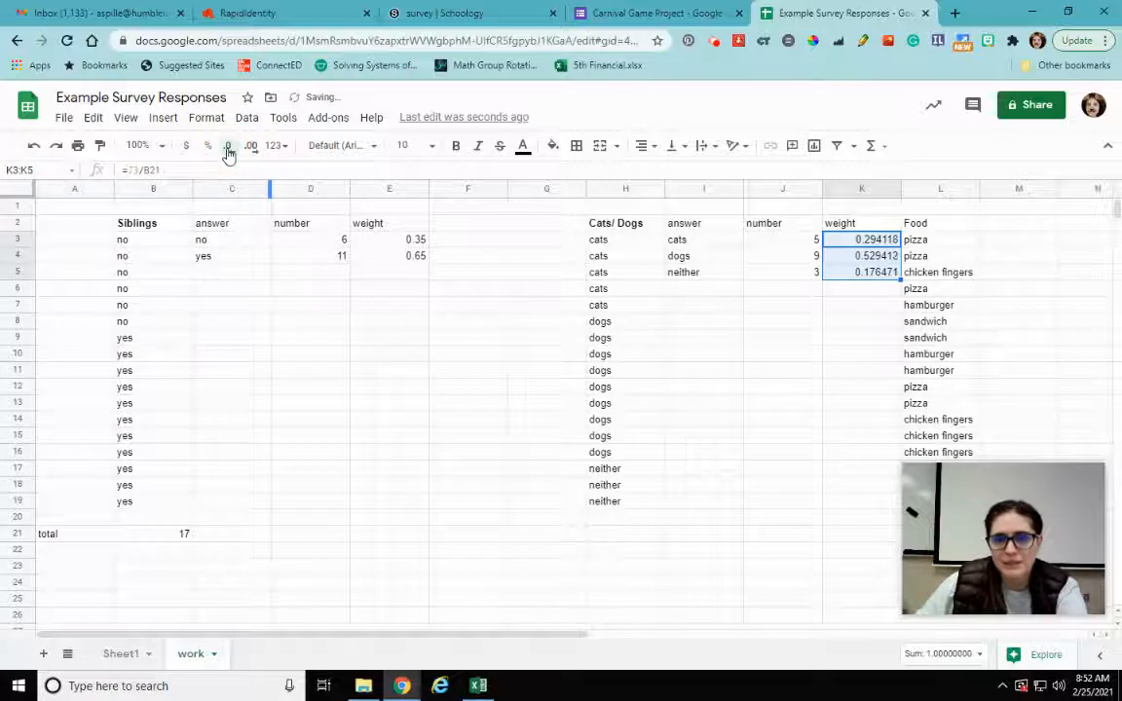
{"action": "left_click", "coordinate": [228, 146]}
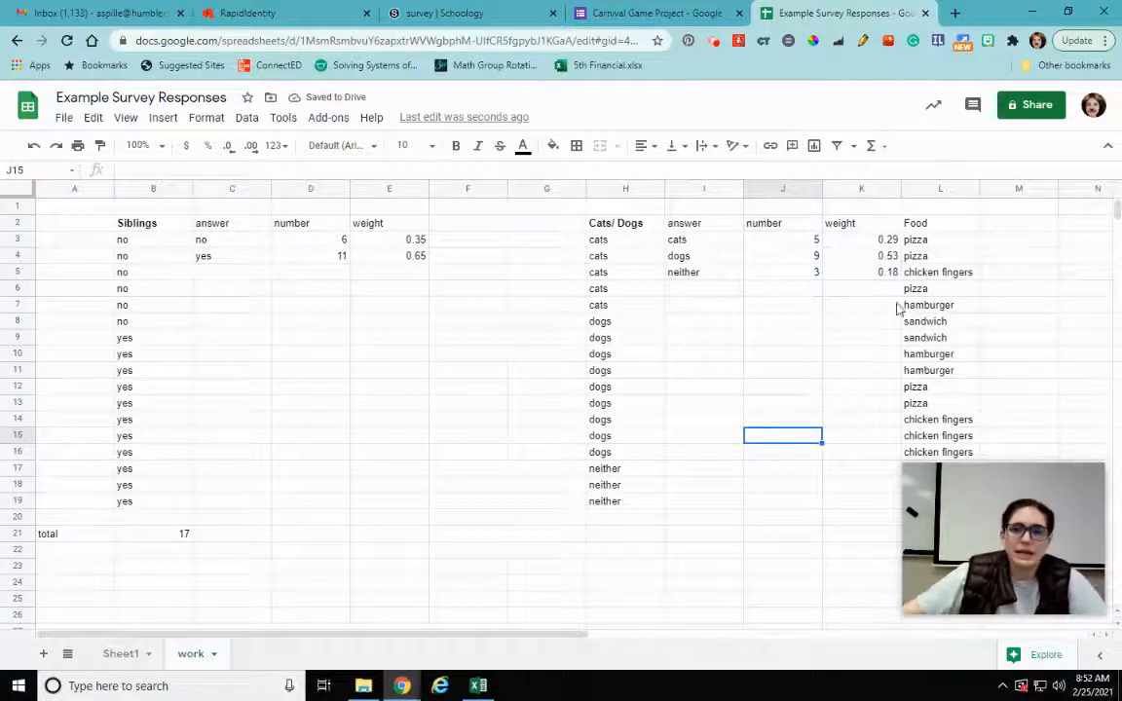
{"action": "mouse_move", "coordinate": [966, 239]}
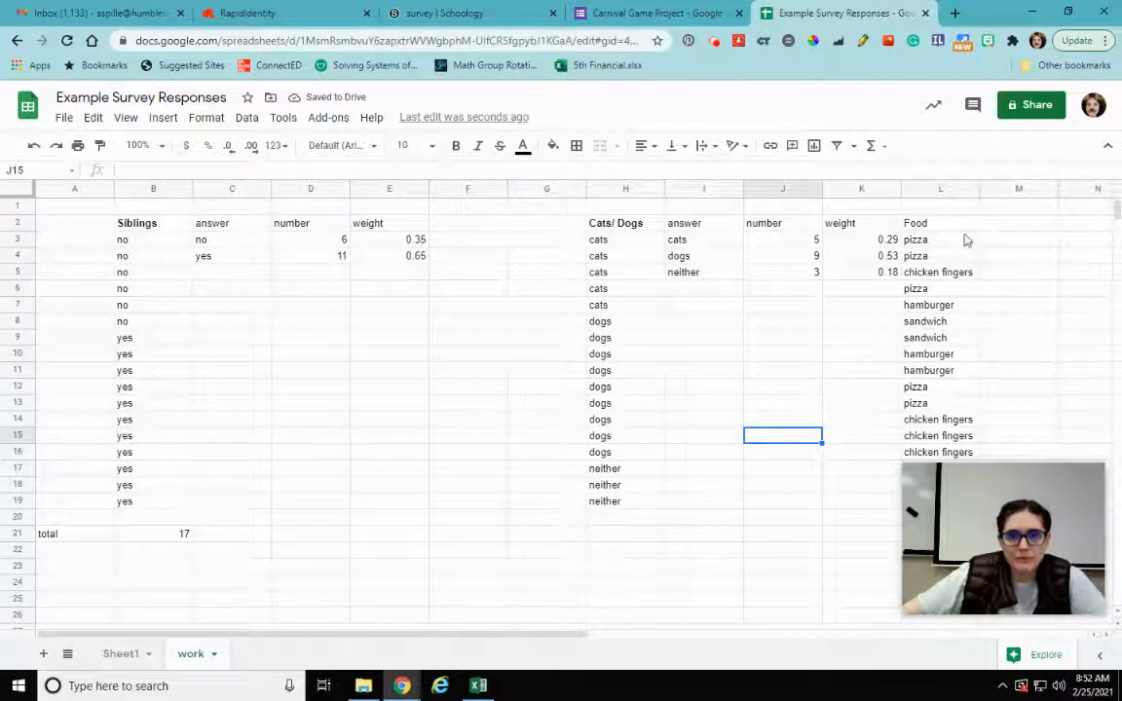
Start a new blank drawing from the Insert menu.
{"action": "left_click", "coordinate": [939, 222]}
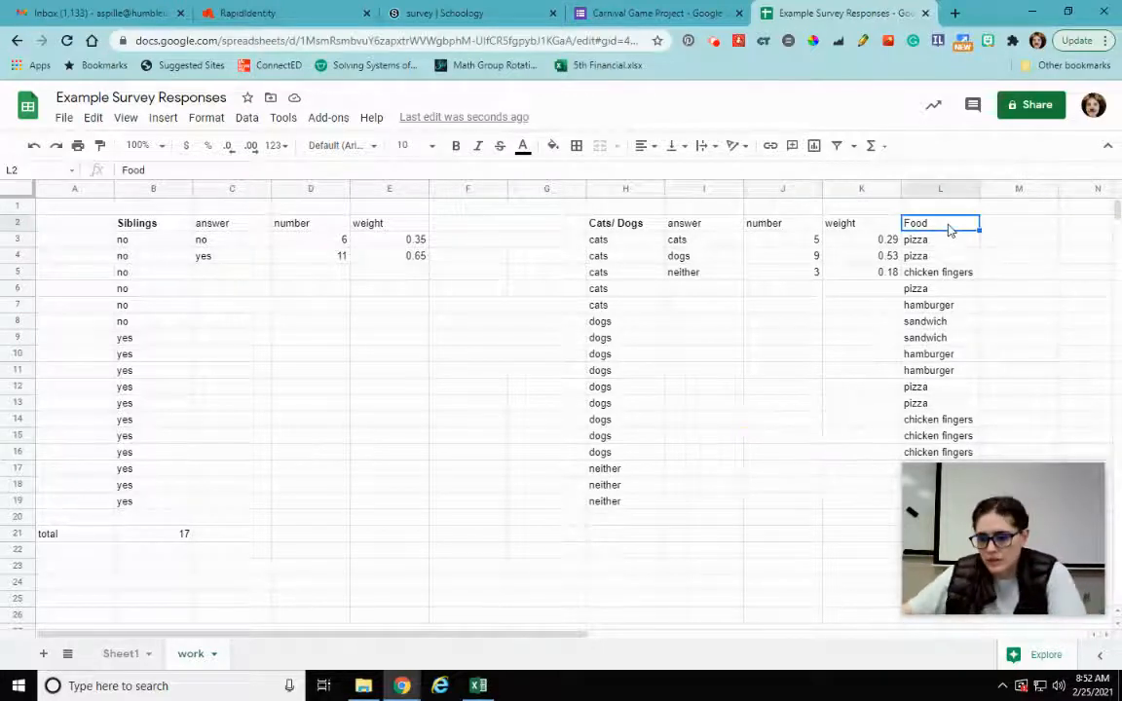
{"action": "left_click", "coordinate": [861, 403]}
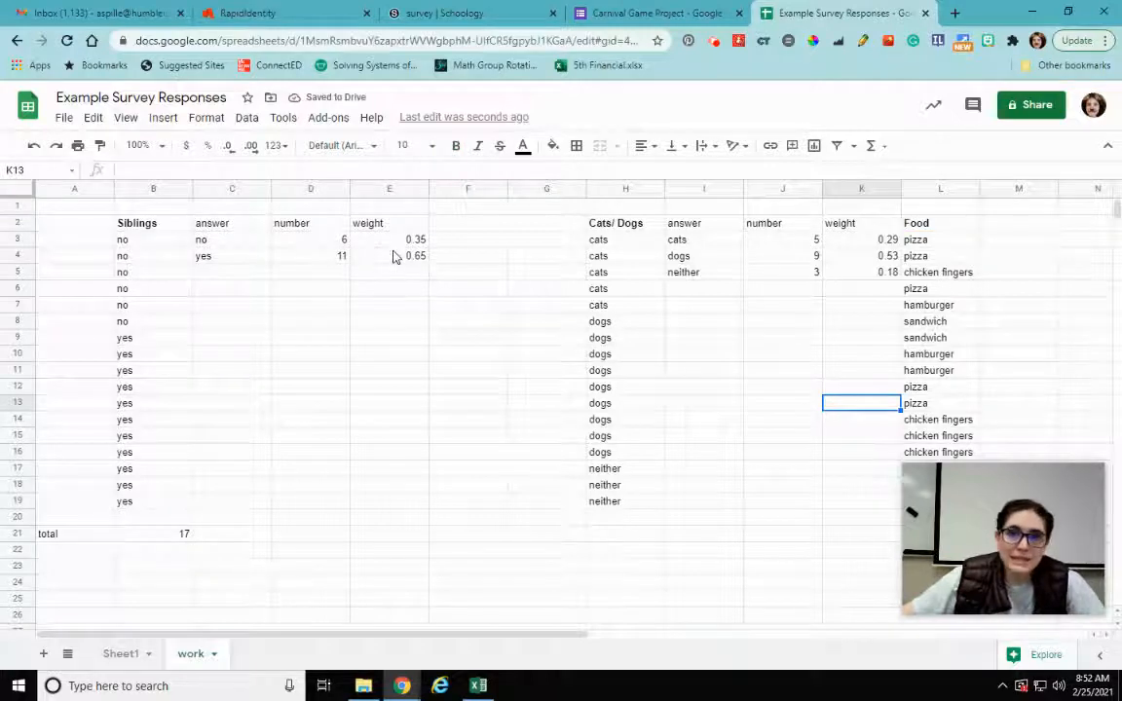
{"action": "mouse_move", "coordinate": [475, 347]}
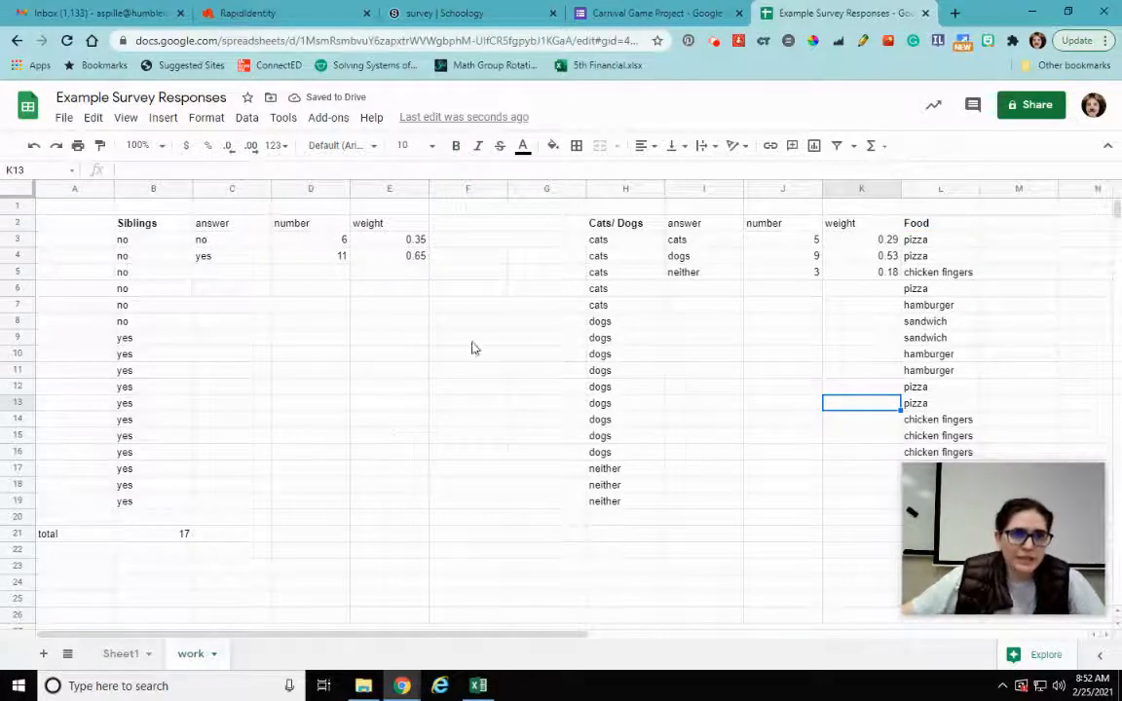
{"action": "left_click", "coordinate": [163, 117]}
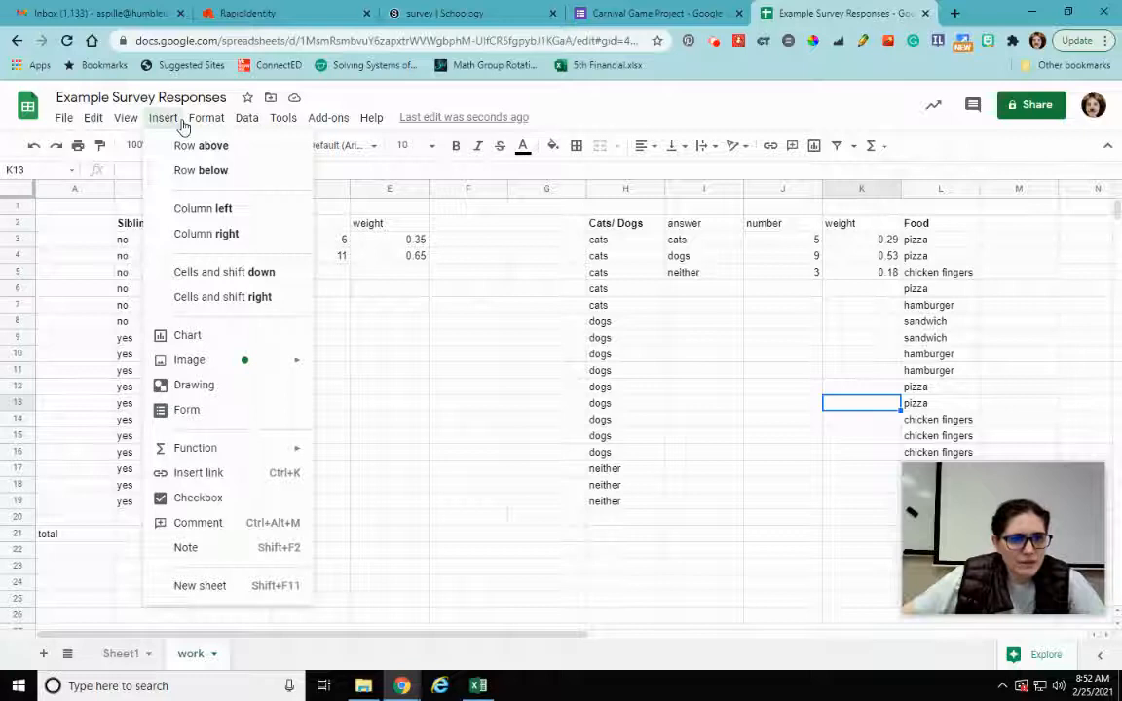
{"action": "left_click", "coordinate": [193, 386]}
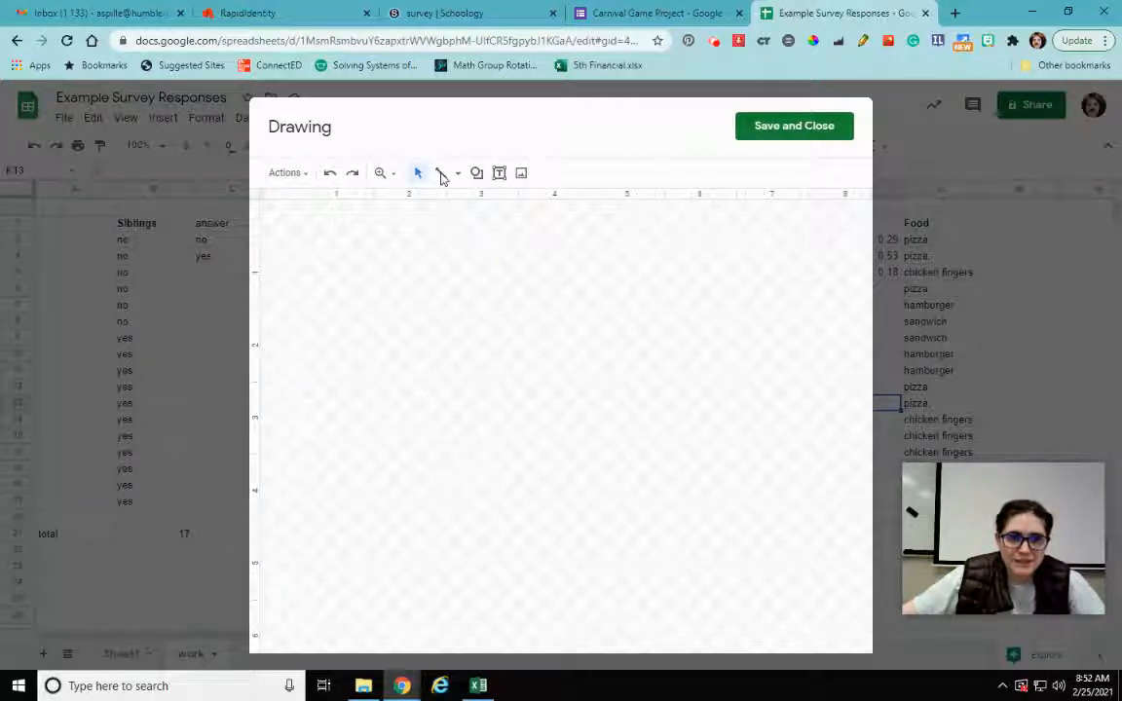
Draw two tree branches with the Line tool and label them no and yes.
{"action": "left_click", "coordinate": [440, 172]}
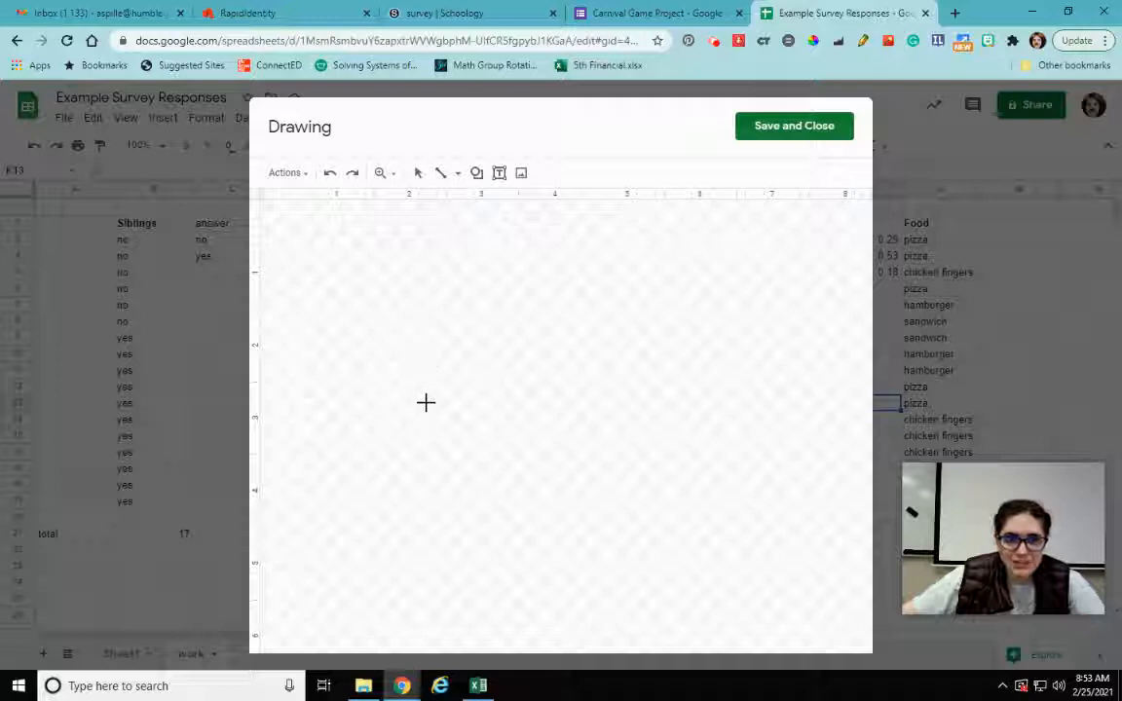
{"action": "left_click_drag", "start_coordinate": [425, 413], "coordinate": [515, 347]}
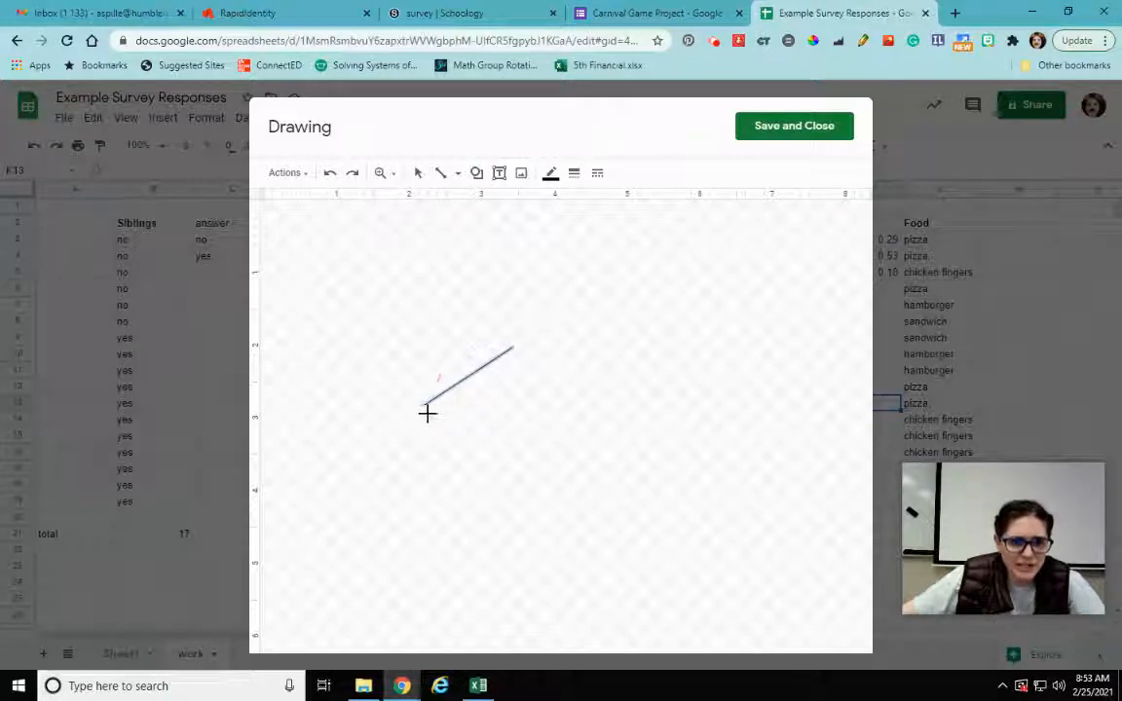
{"action": "left_click_drag", "start_coordinate": [427, 413], "coordinate": [507, 473]}
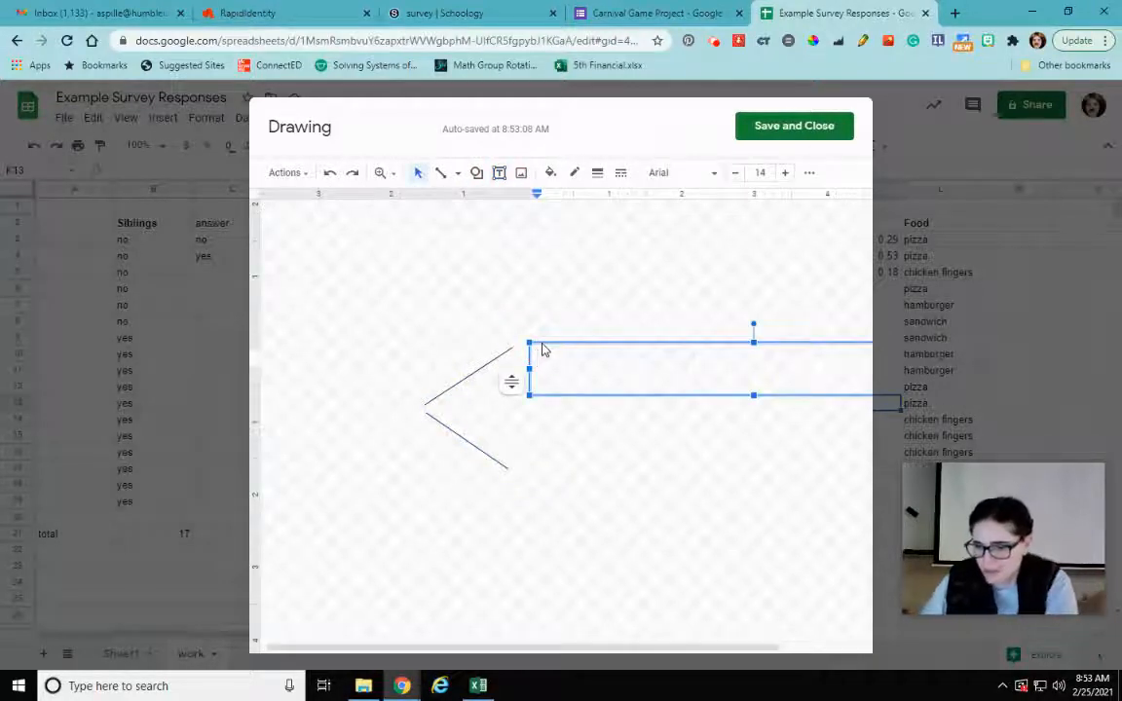
{"action": "type", "text": "no"}
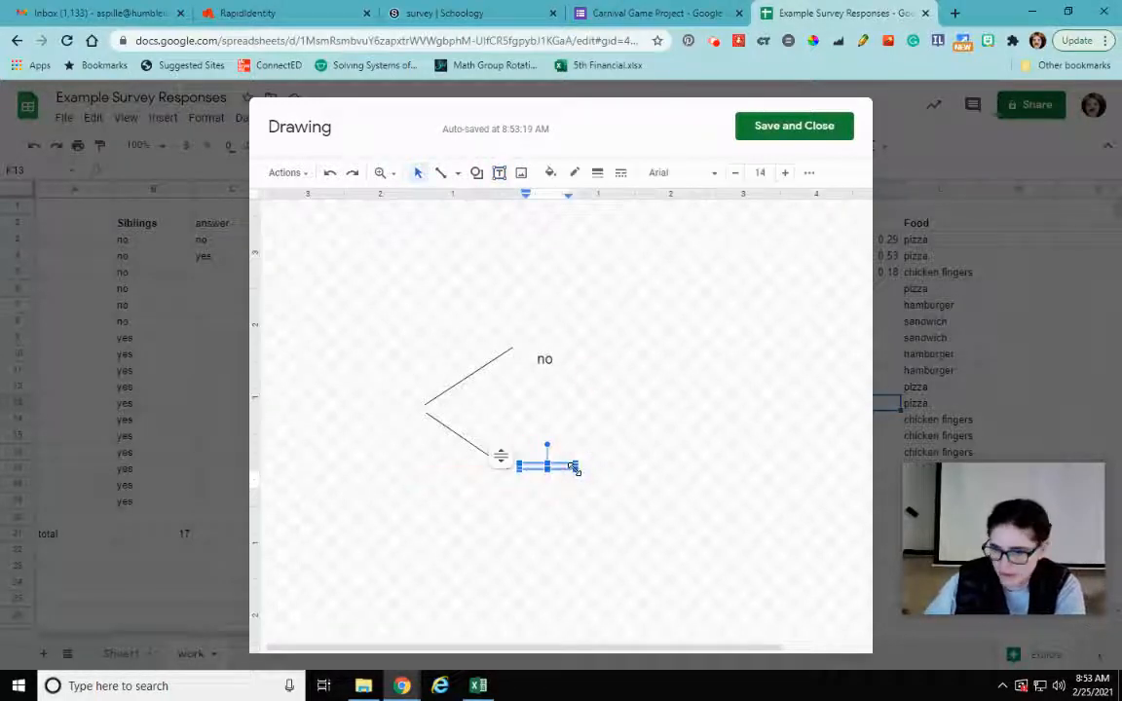
{"action": "type", "text": "yes"}
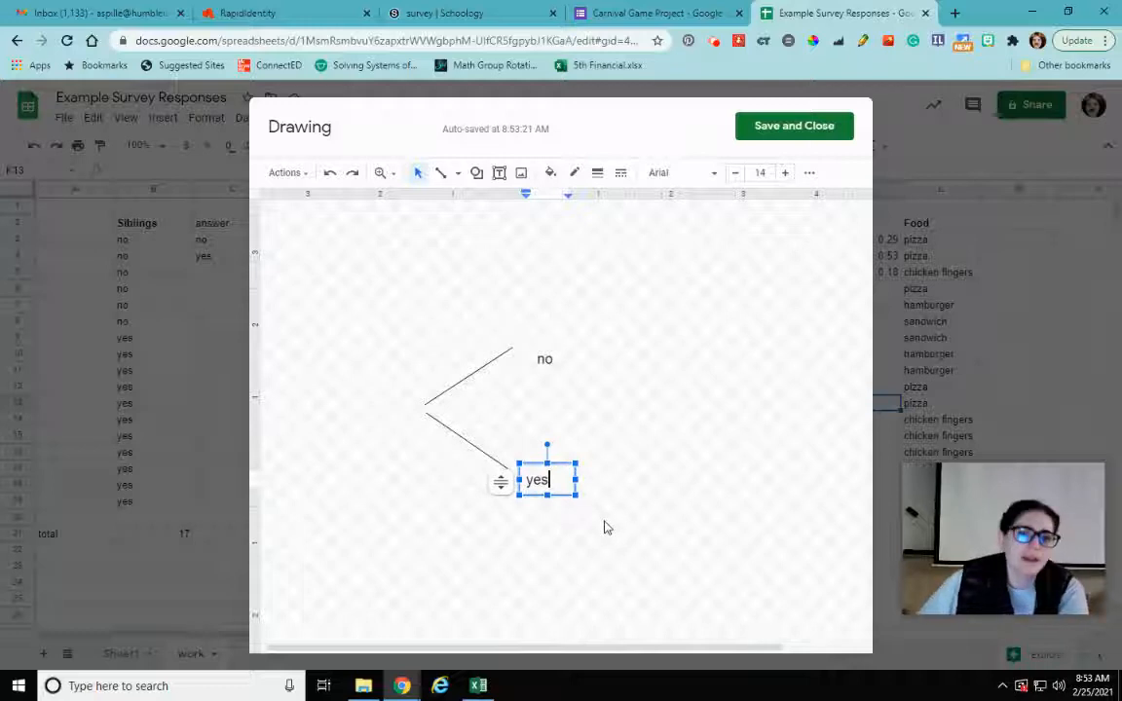
{"action": "left_click", "coordinate": [572, 246]}
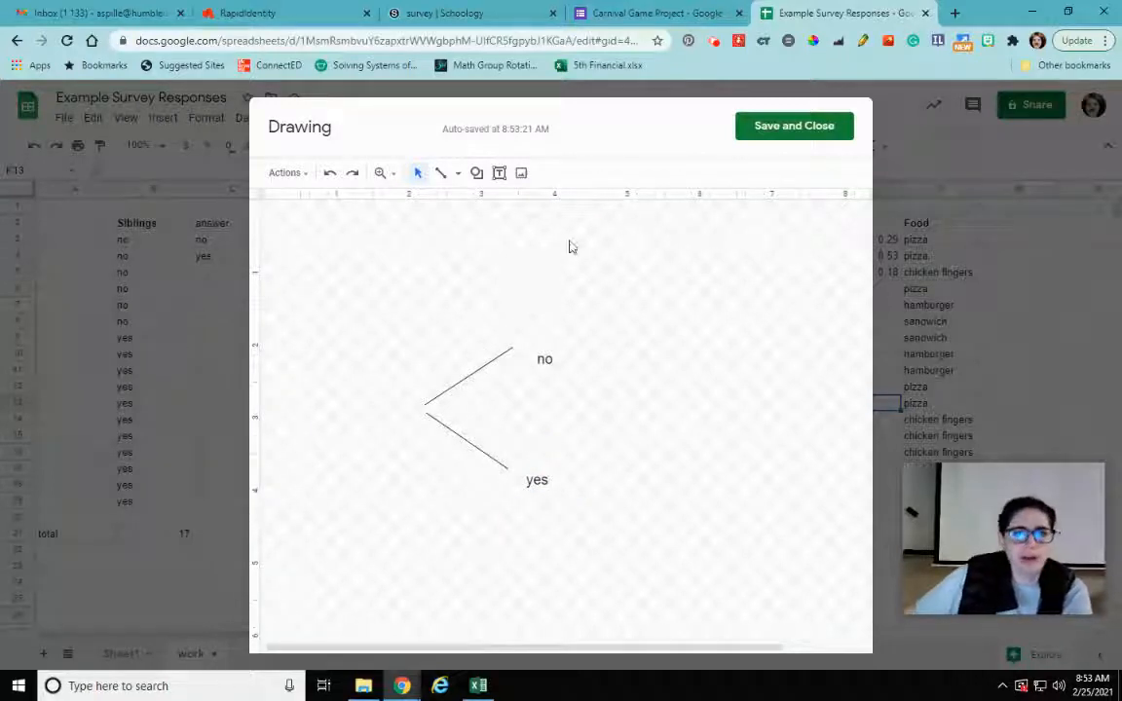
{"action": "mouse_move", "coordinate": [524, 245]}
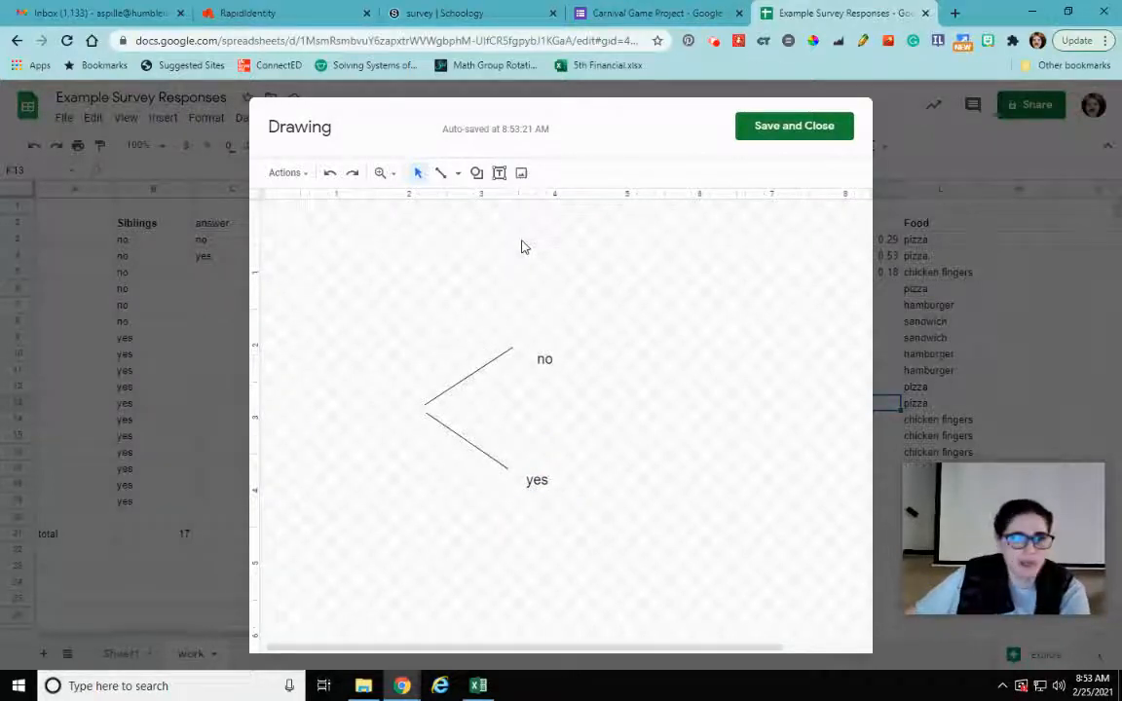
{"action": "mouse_move", "coordinate": [639, 226]}
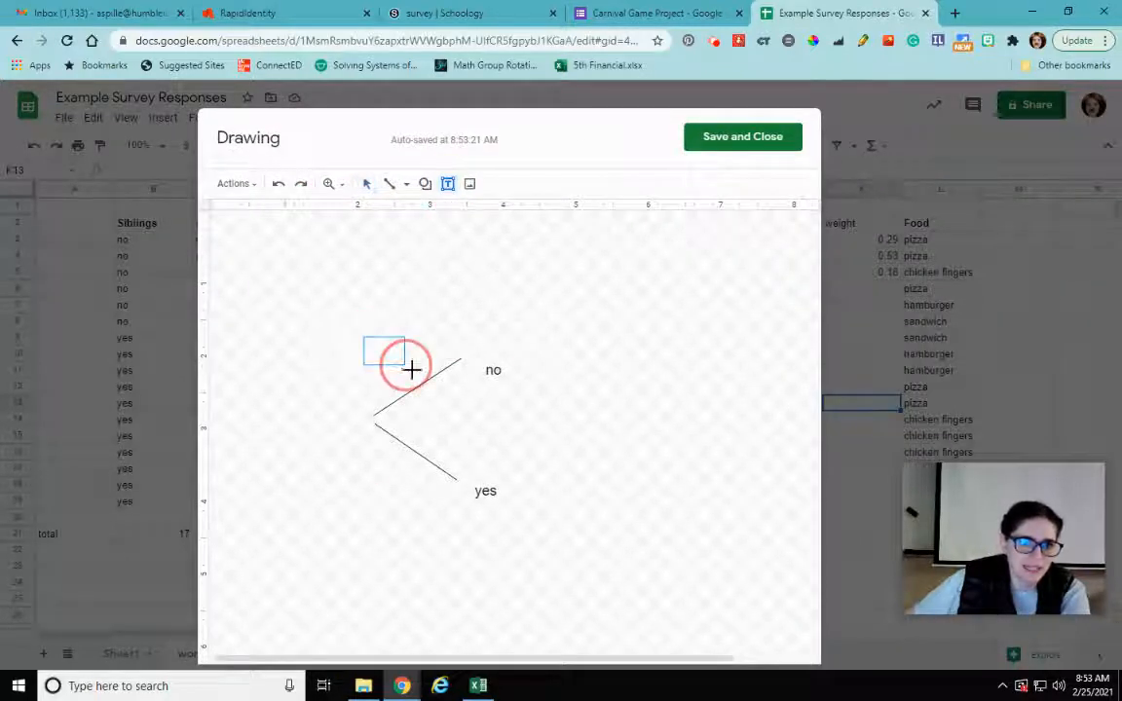
Add text labels 0.35 and 0.65 on the no and yes branches.
{"action": "type", "text": "0.35"}
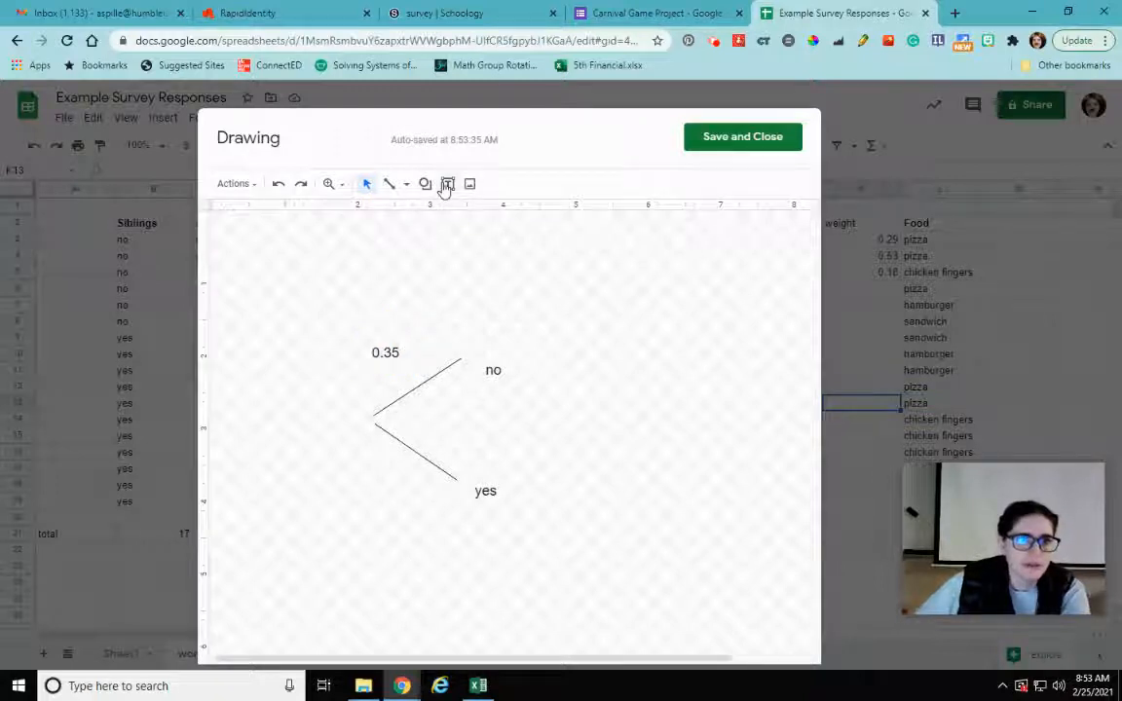
{"action": "left_click", "coordinate": [446, 183]}
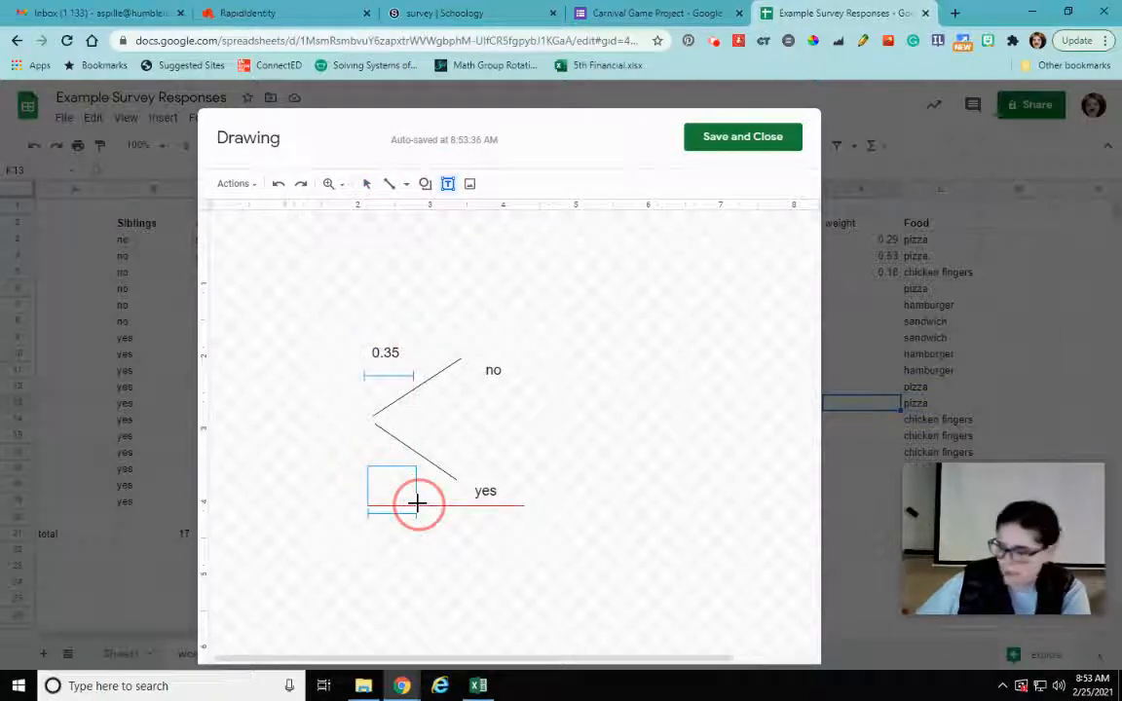
{"action": "type", "text": "0.65"}
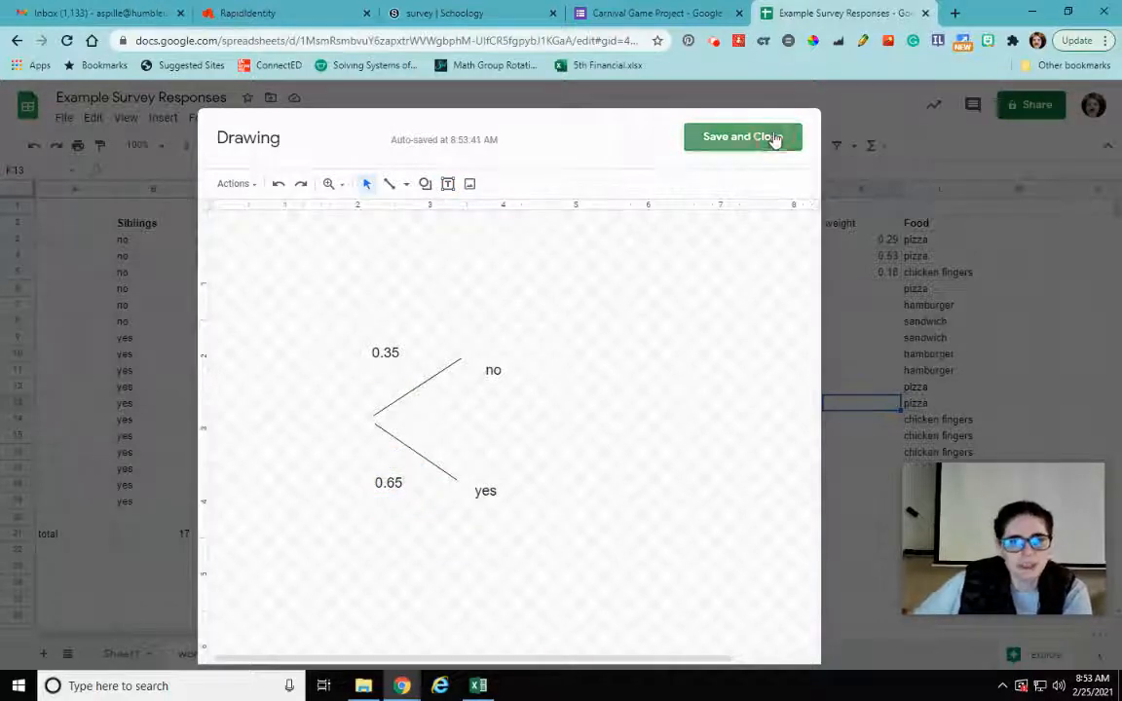
Save the tree drawing into the sheet and switch to the form's responses.
{"action": "left_click", "coordinate": [743, 136]}
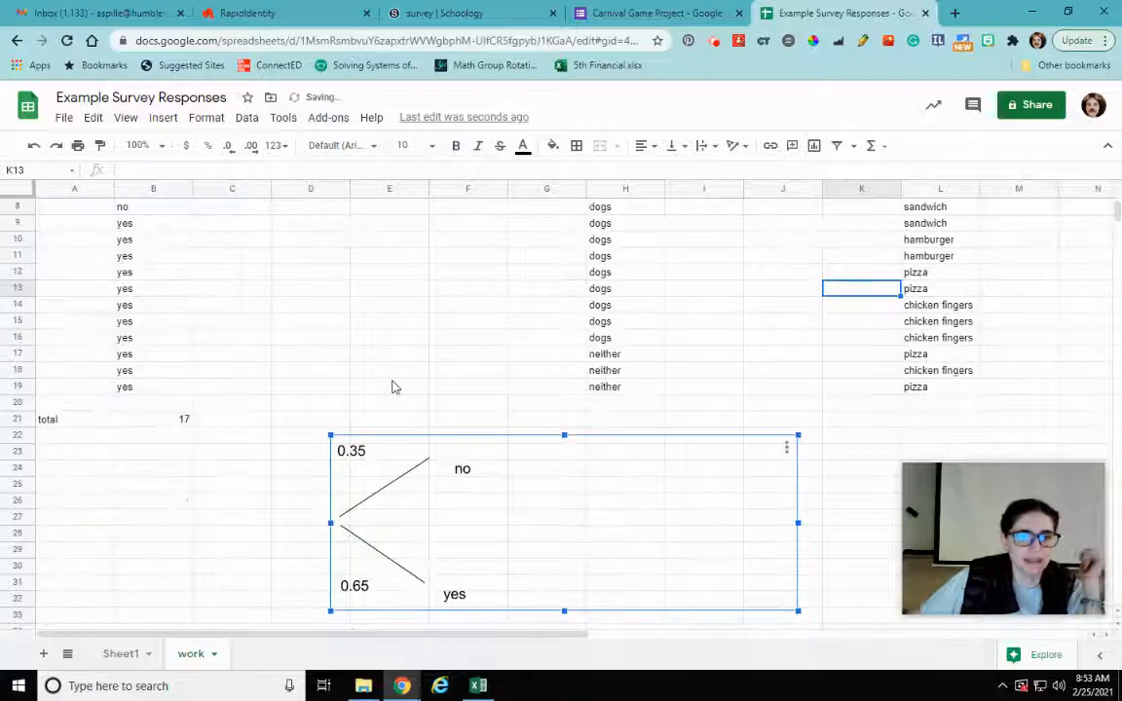
{"action": "scroll", "scroll_direction": "down", "scroll_amount": 3}
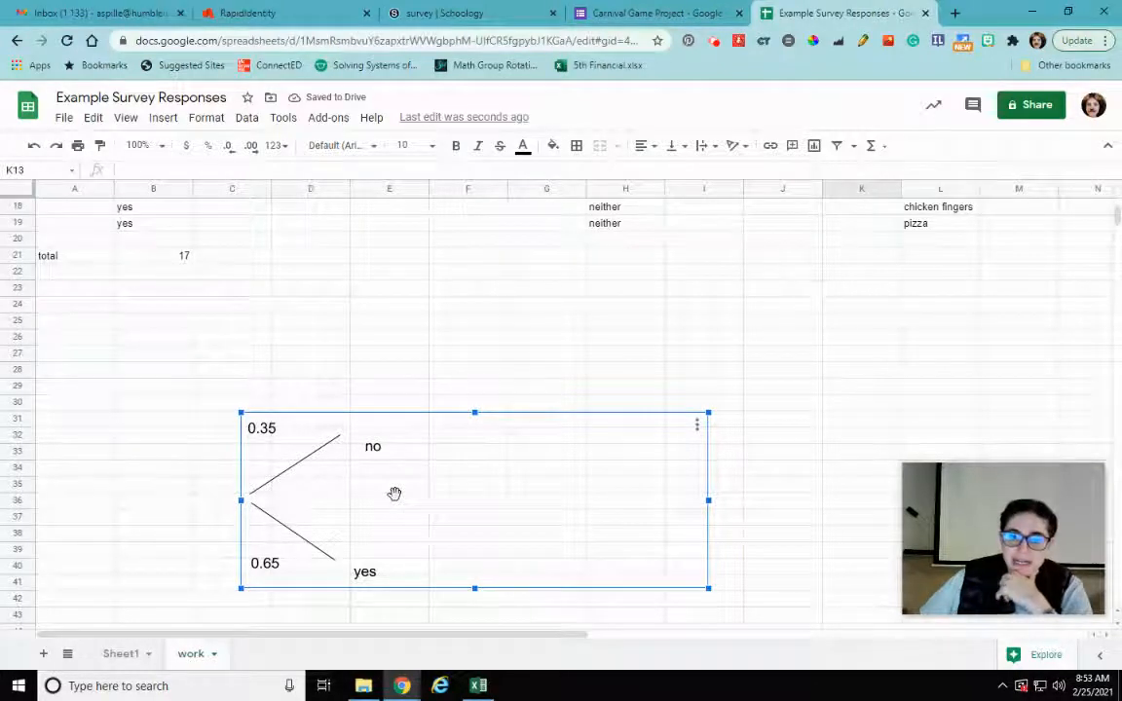
{"action": "mouse_move", "coordinate": [339, 458]}
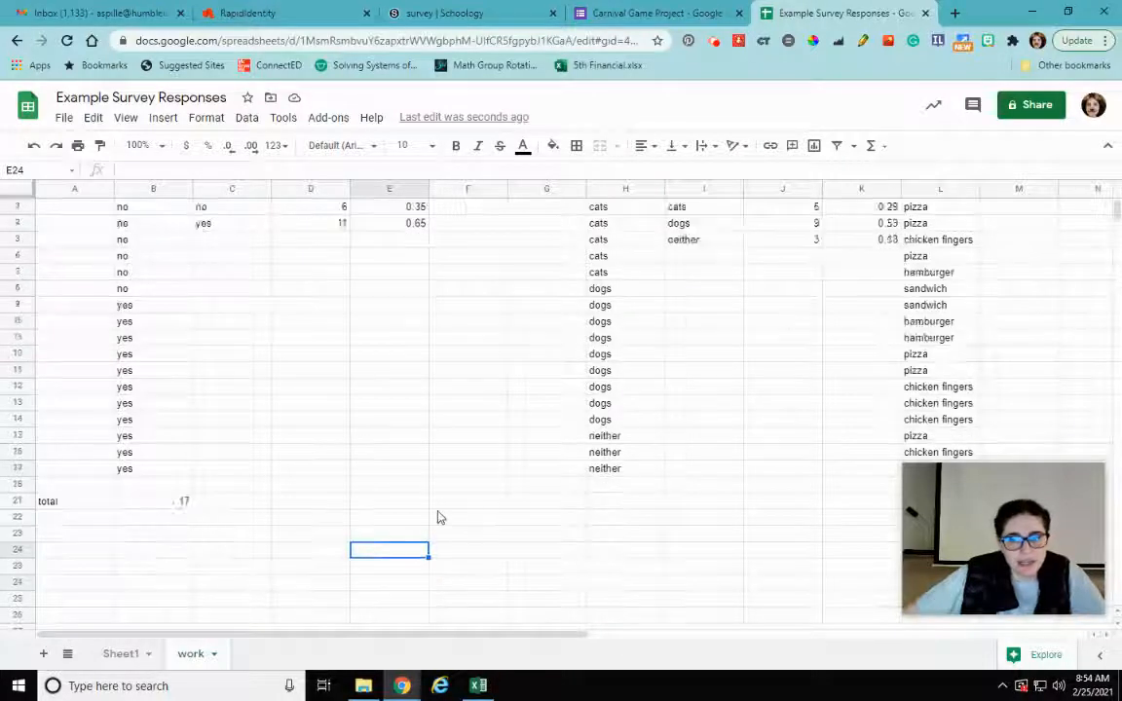
{"action": "scroll", "scroll_direction": "down", "scroll_amount": 3}
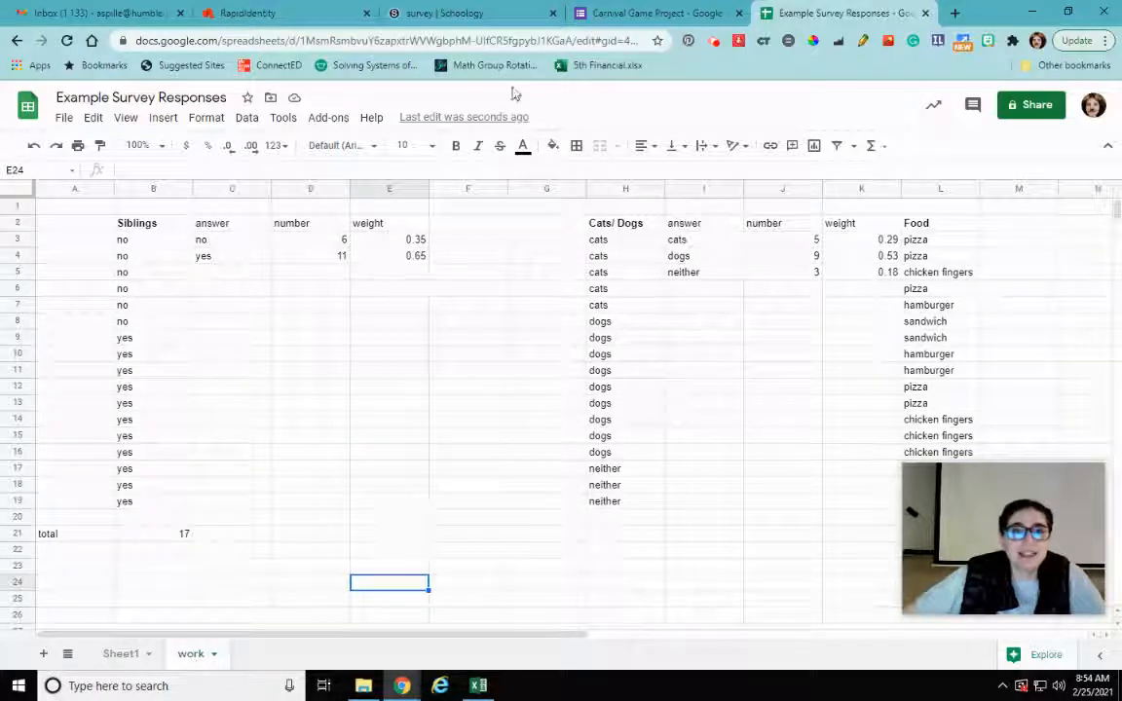
{"action": "left_click", "coordinate": [643, 11]}
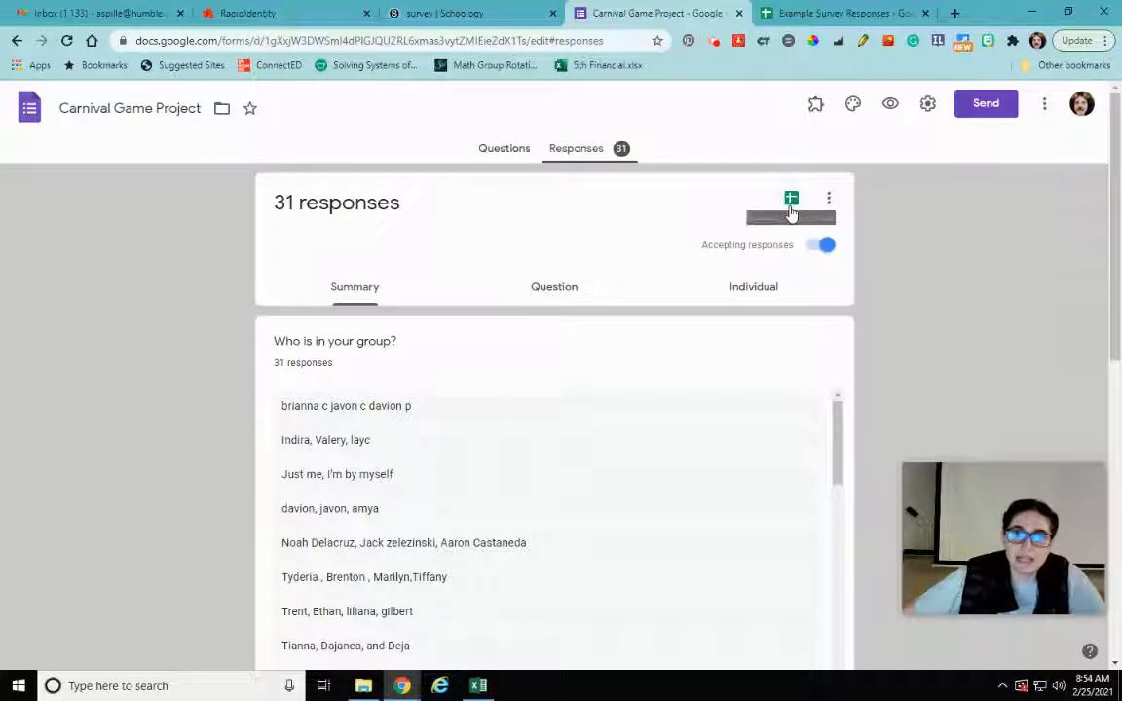
{"action": "mouse_move", "coordinate": [791, 199]}
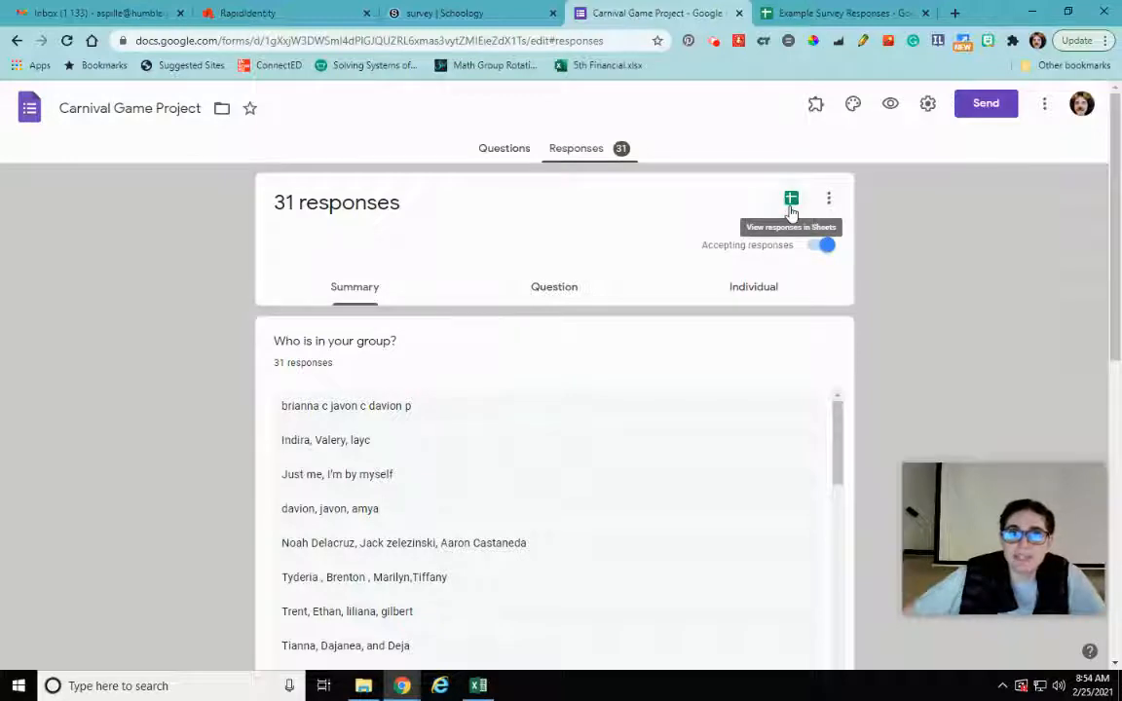